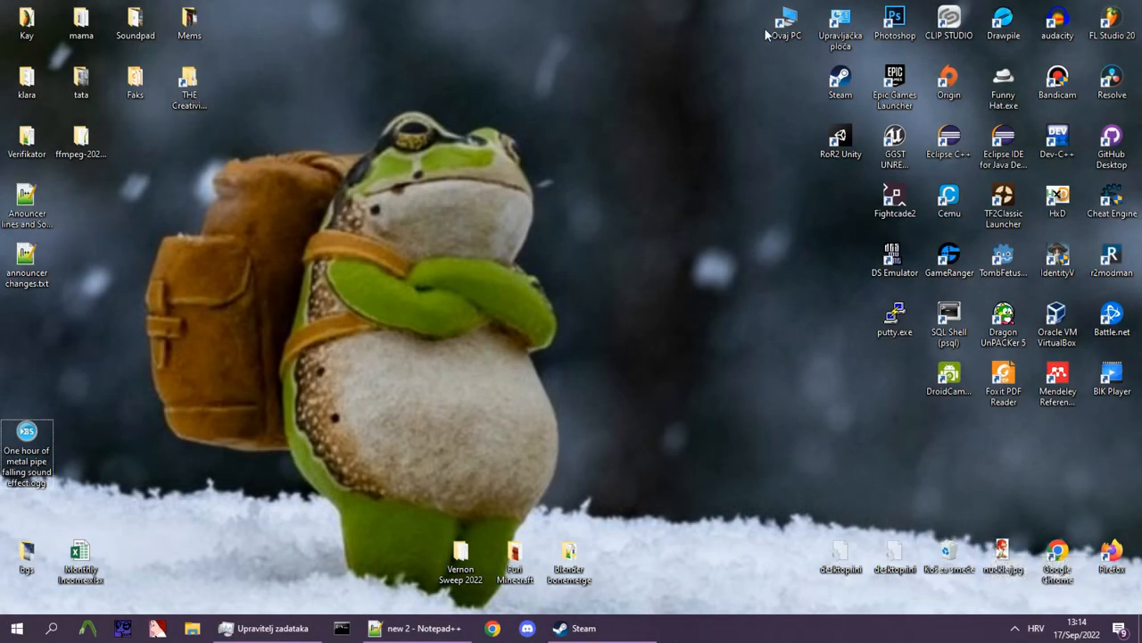
Go from This PC to Steam's sourcemods and into the open_fortress mod folder.
{"action": "double_click", "coordinate": [787, 20]}
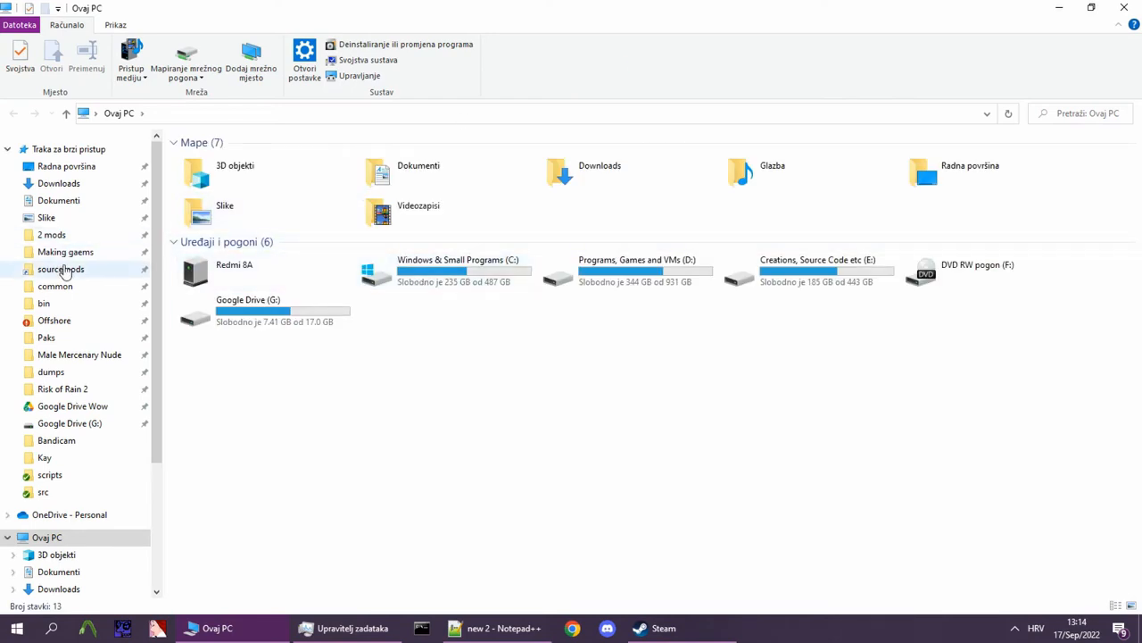
{"action": "left_click", "coordinate": [60, 268]}
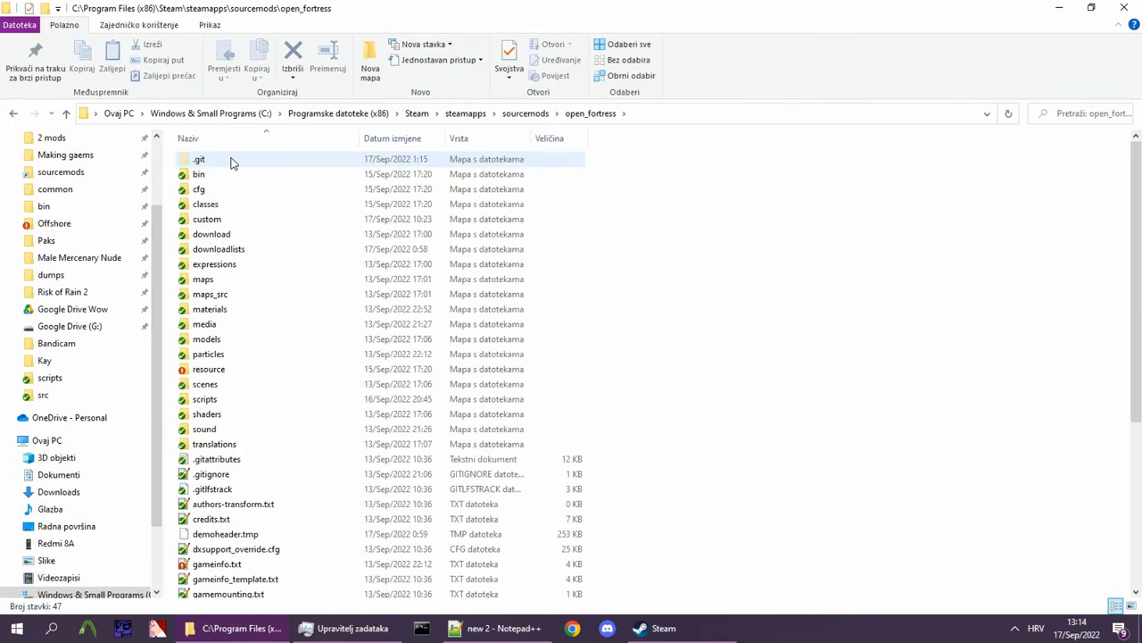
{"action": "mouse_move", "coordinate": [281, 246]}
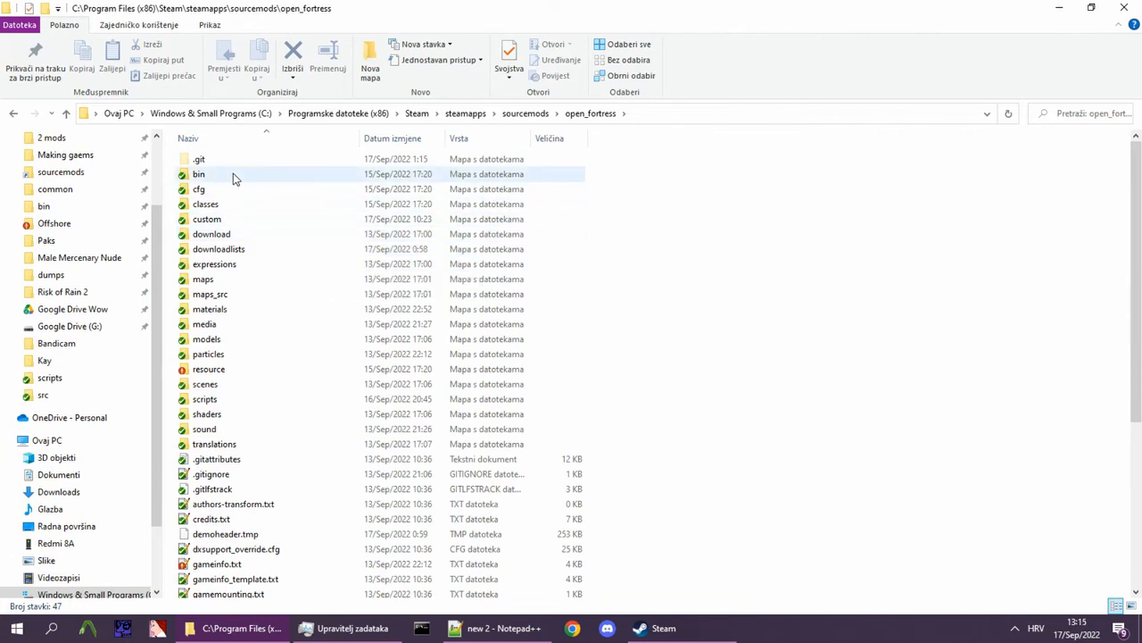
Enter the custom folder and create a 'funny announcer' folder.
{"action": "scroll", "scroll_direction": "down", "scroll_amount": 3}
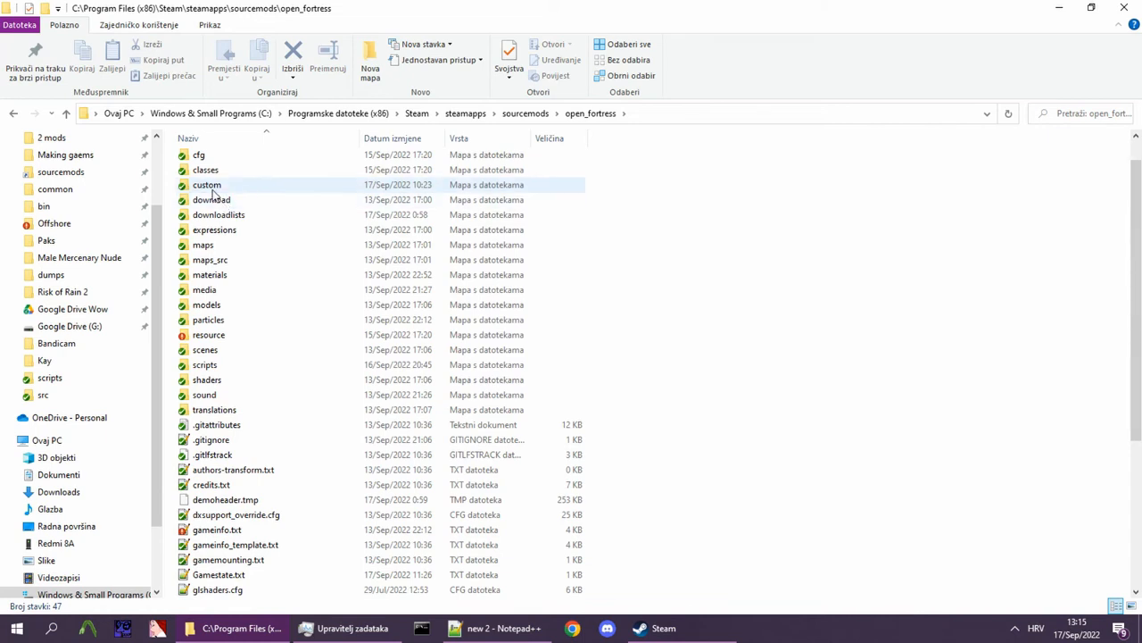
{"action": "double_click", "coordinate": [207, 184]}
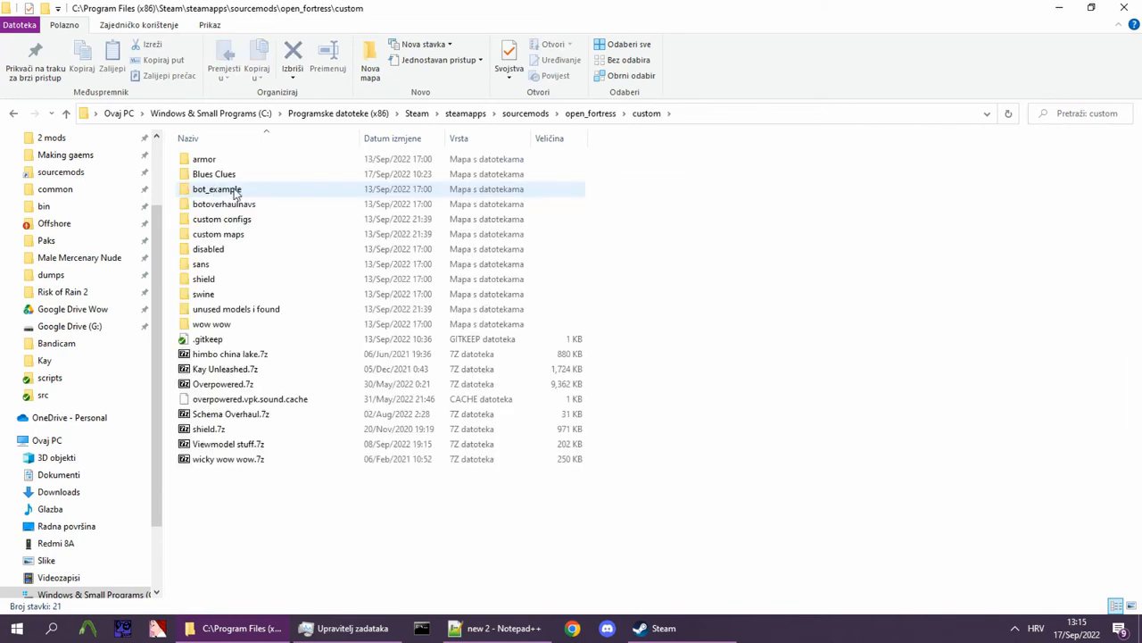
{"action": "right_click", "coordinate": [234, 193]}
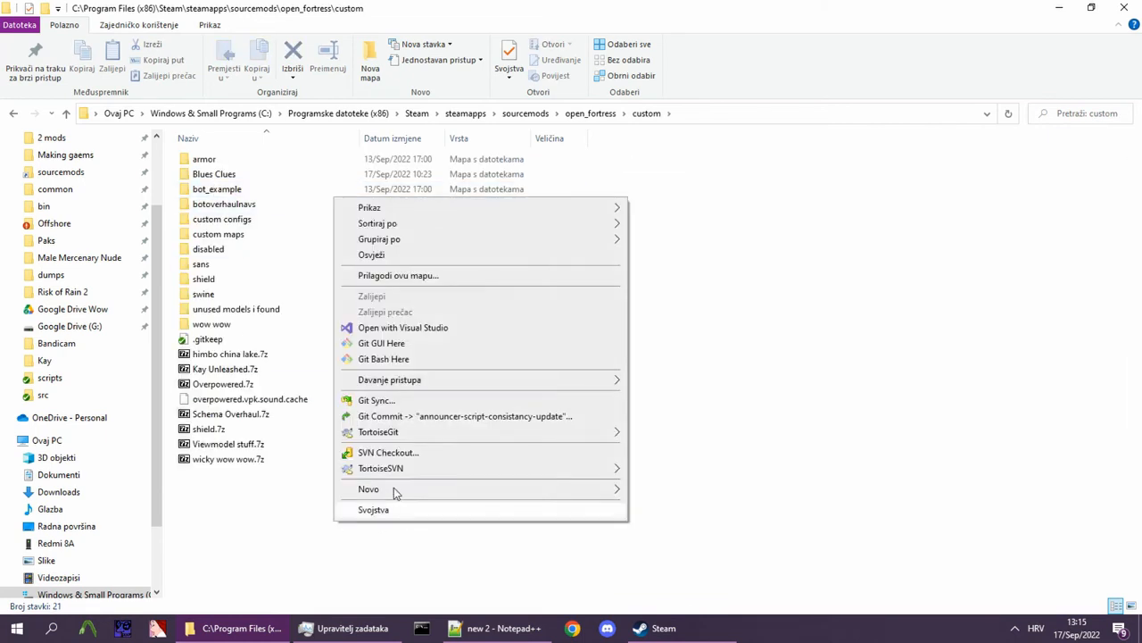
{"action": "left_click", "coordinate": [369, 488]}
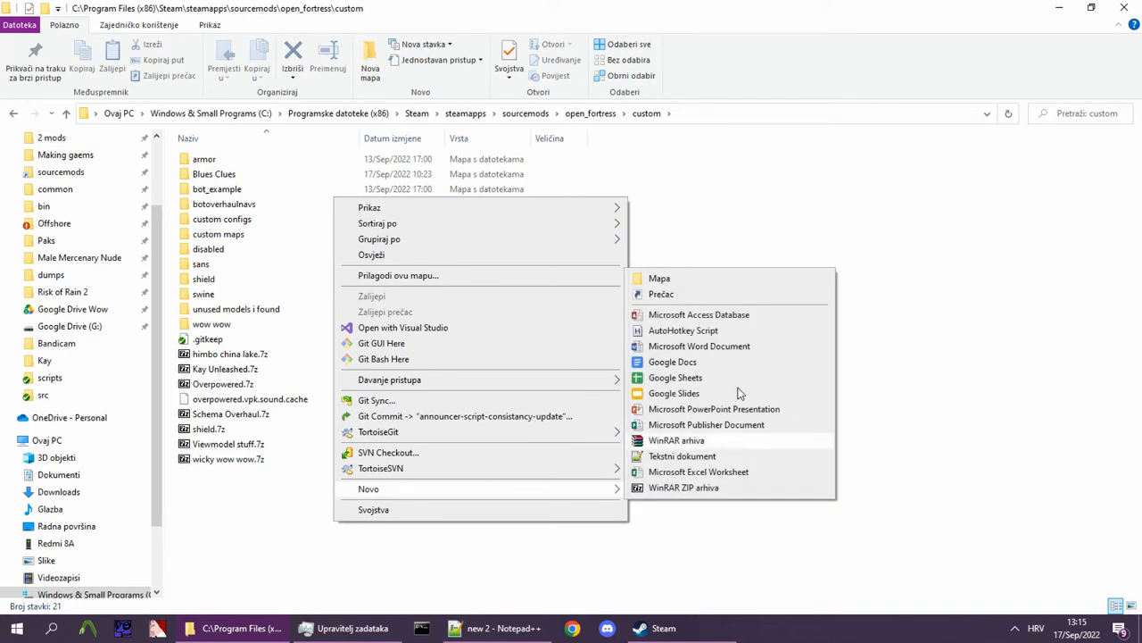
{"action": "left_click", "coordinate": [658, 278]}
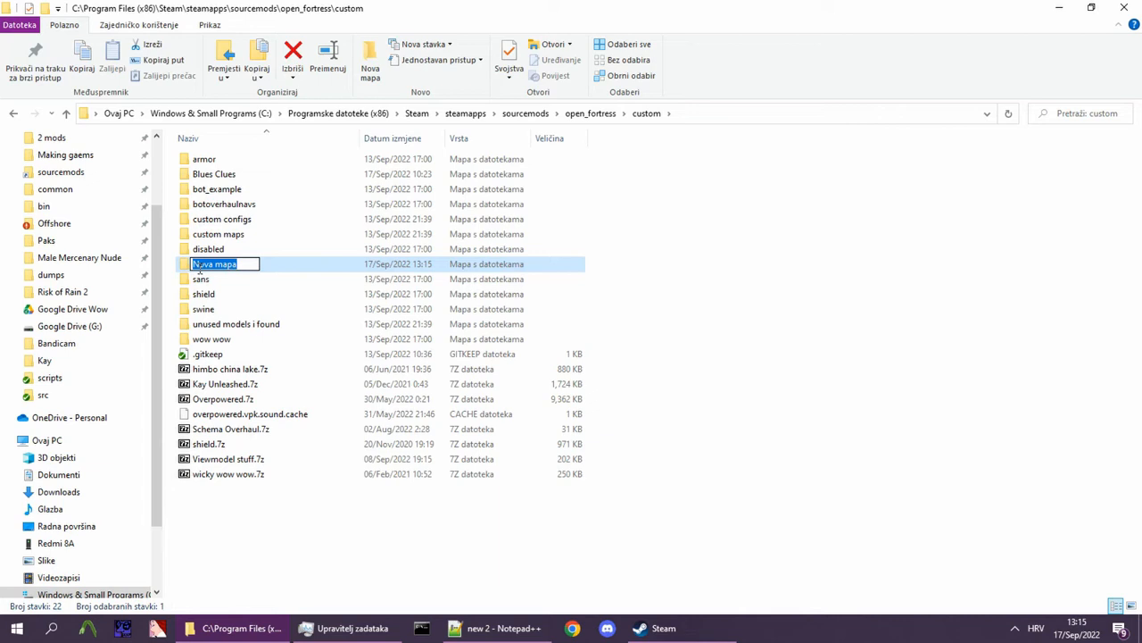
{"action": "type", "text": "fo"}
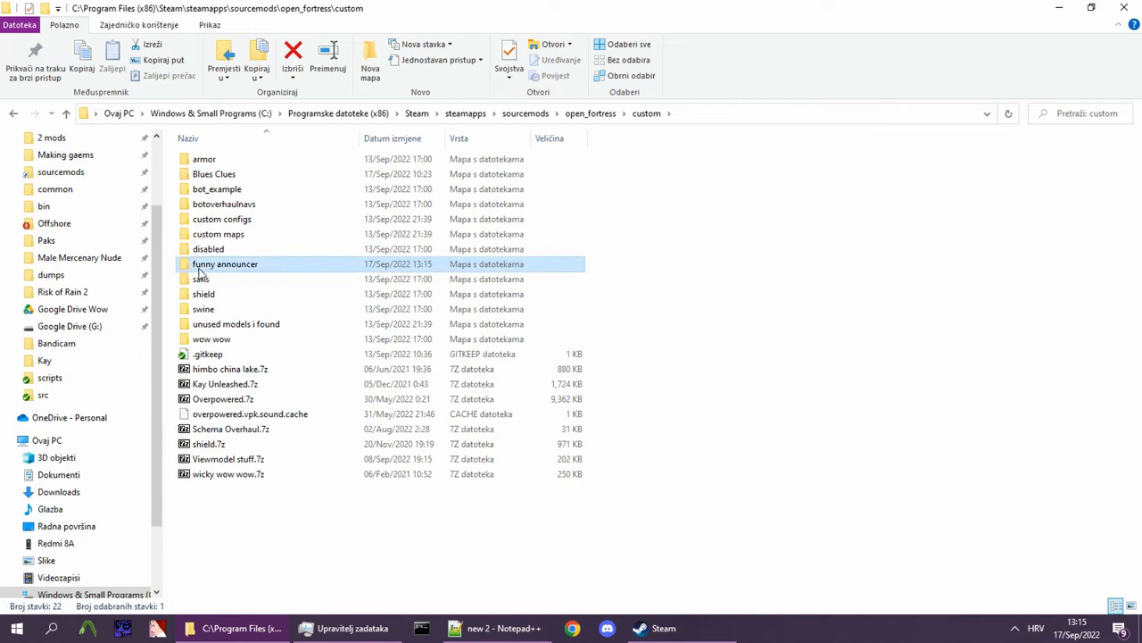
Inside it, create scripts/announcers folders and an empty funny_announcer.txt file.
{"action": "double_click", "coordinate": [225, 263]}
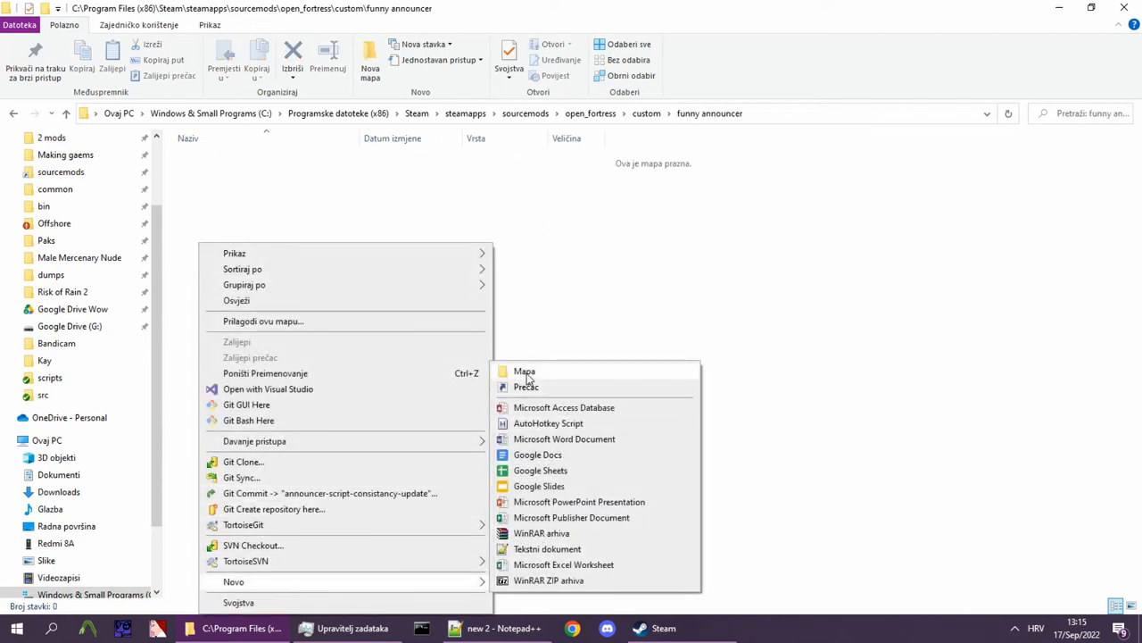
{"action": "left_click", "coordinate": [524, 370]}
{"action": "type", "text": "scripts"}
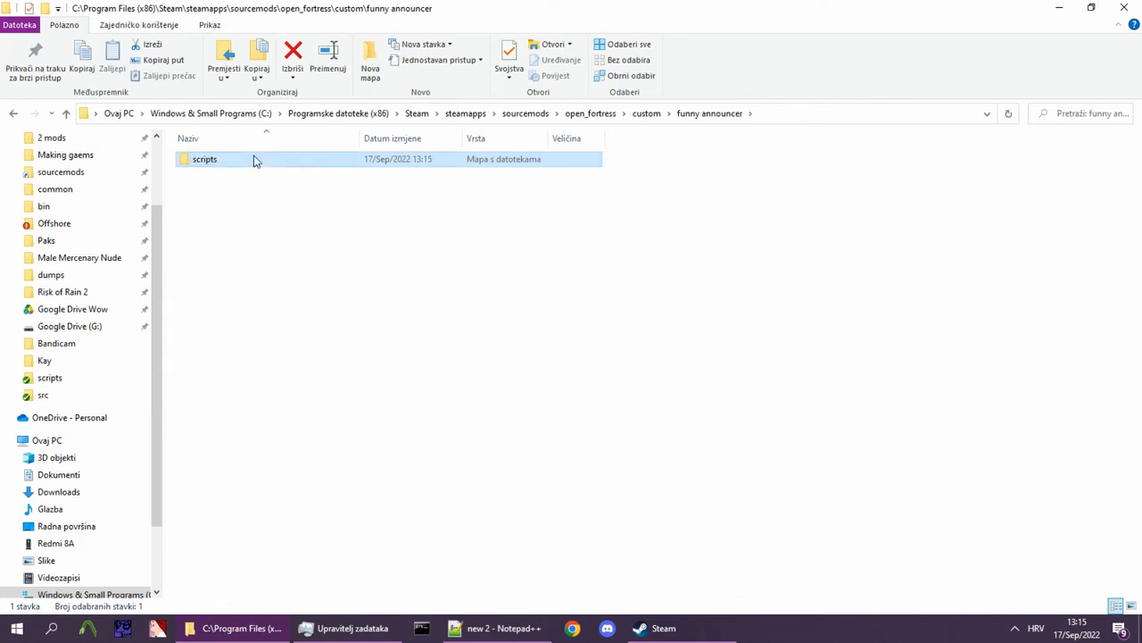
{"action": "right_click", "coordinate": [261, 234]}
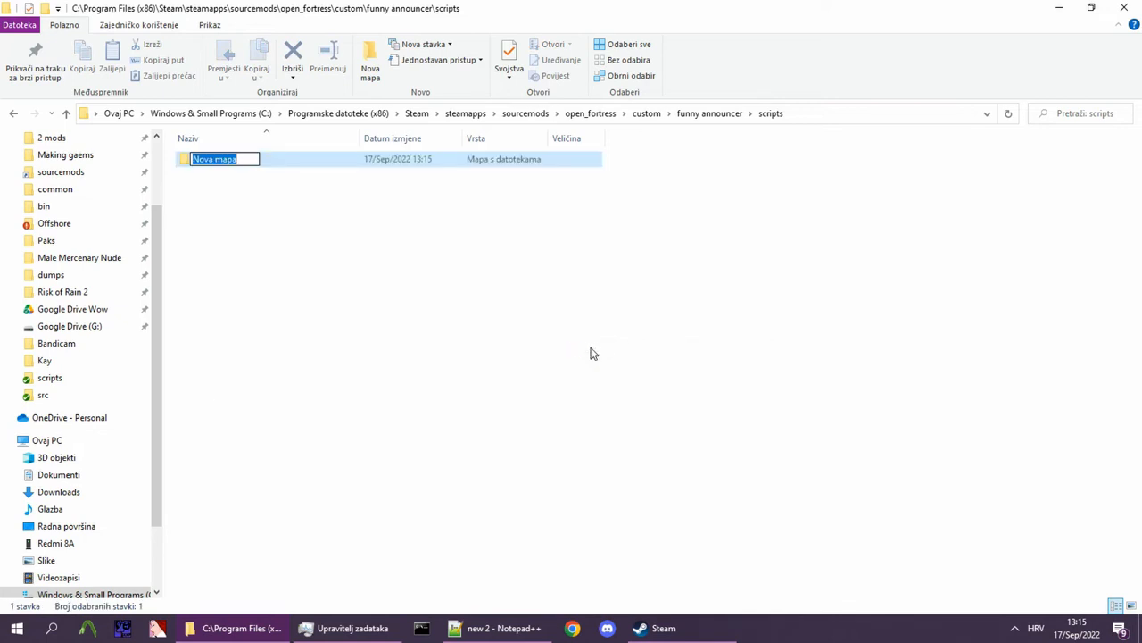
{"action": "type", "text": "announcers"}
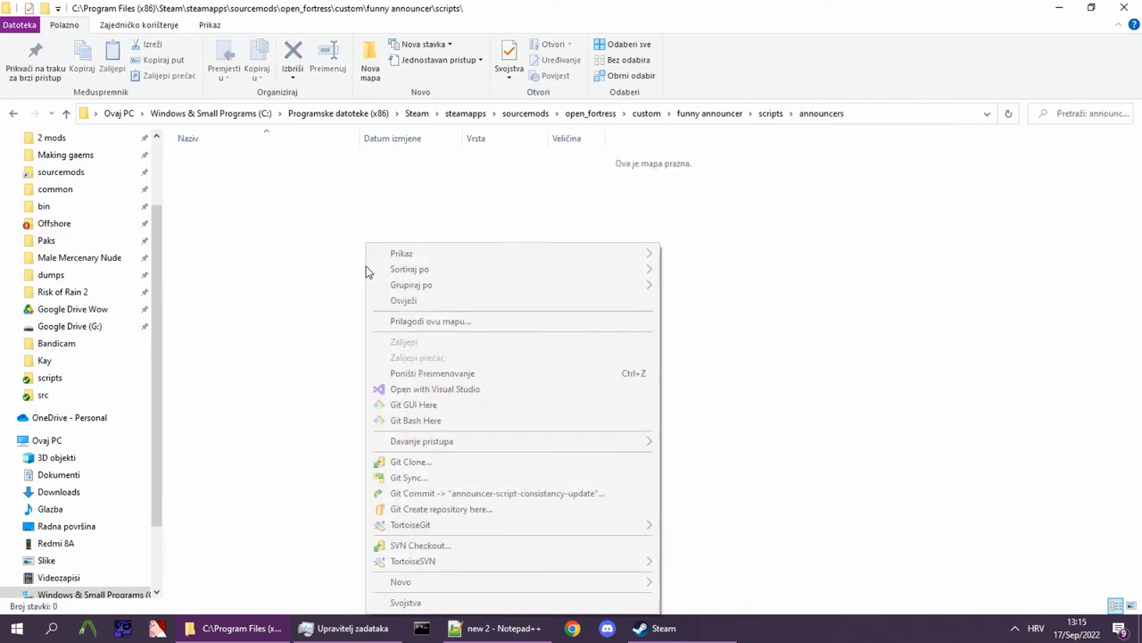
{"action": "left_click", "coordinate": [400, 581]}
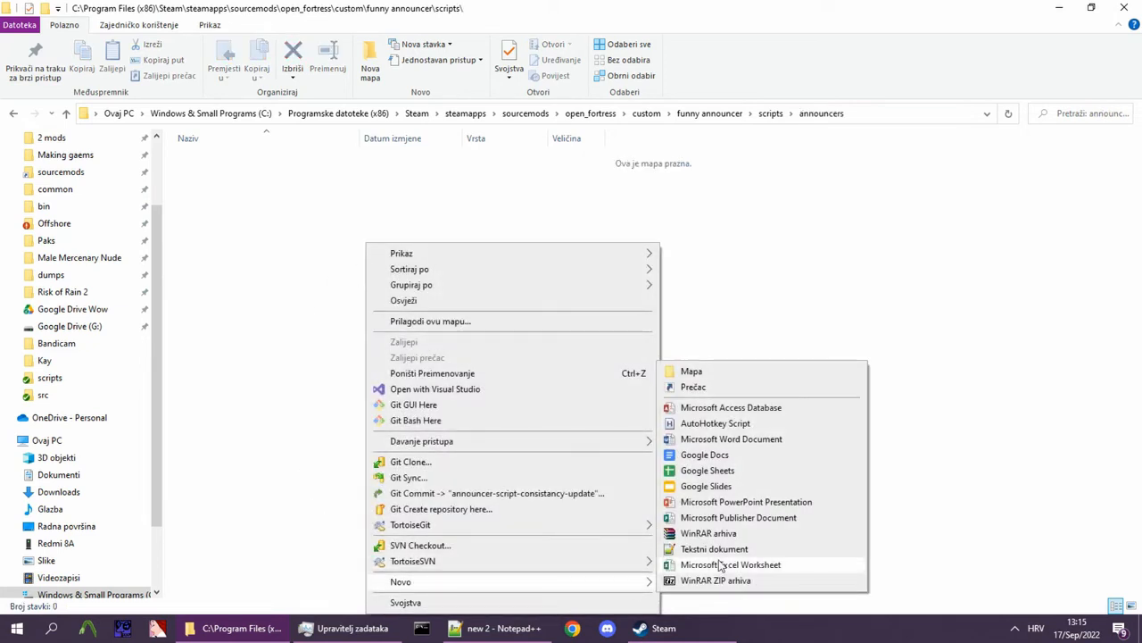
{"action": "left_click", "coordinate": [714, 548]}
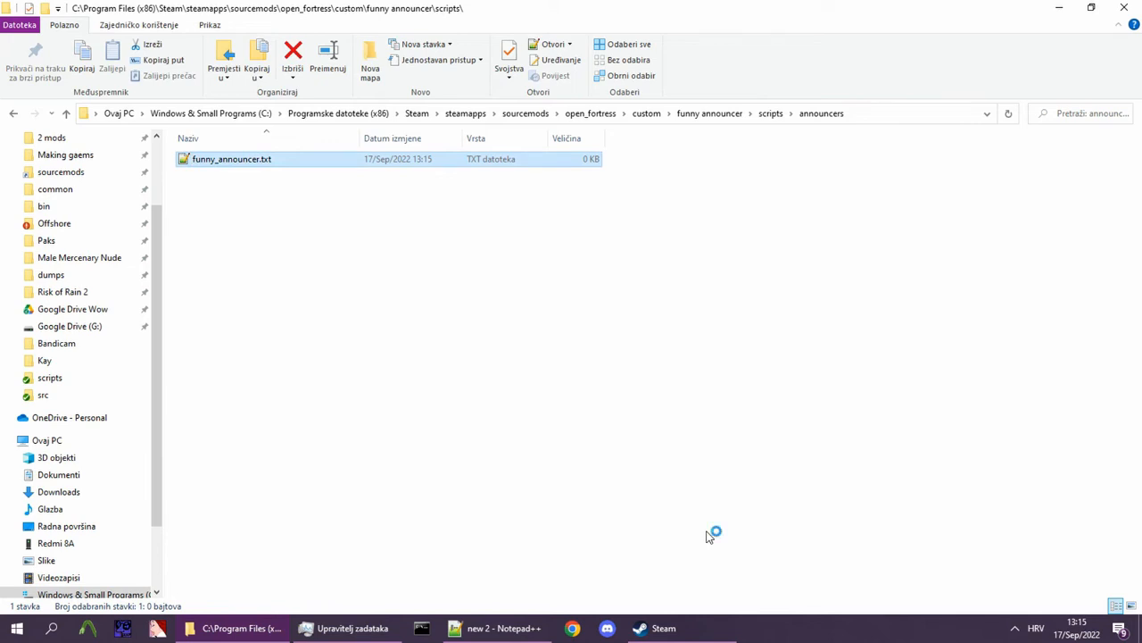
Open funny_announcer.txt in Notepad++ and add the block with "Name" "Funny".
{"action": "double_click", "coordinate": [231, 158]}
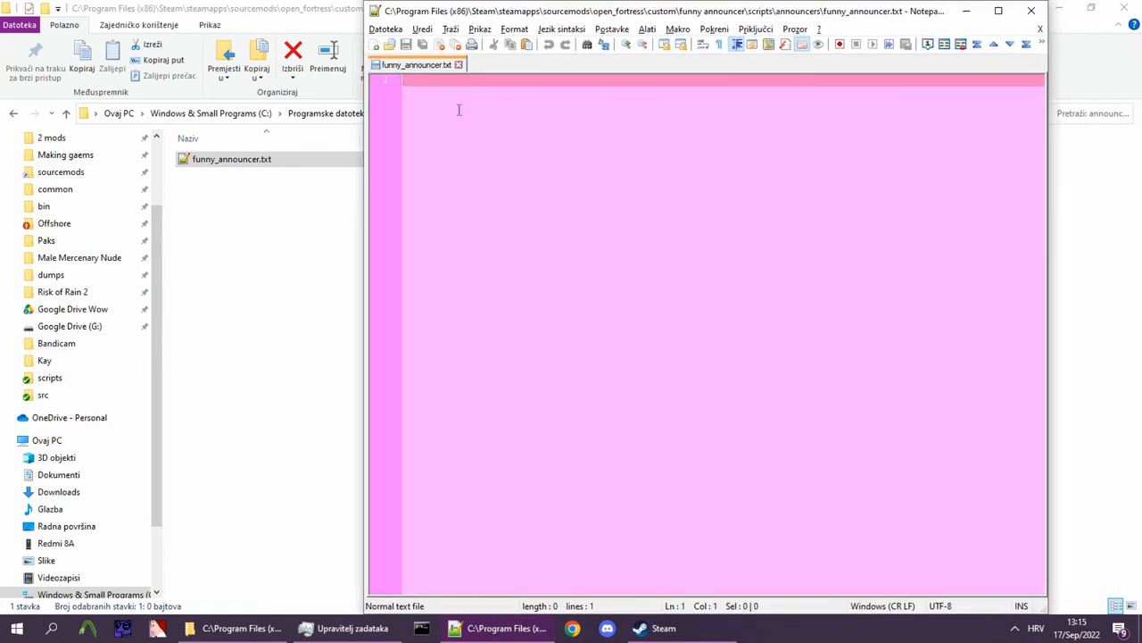
{"action": "mouse_move", "coordinate": [506, 96]}
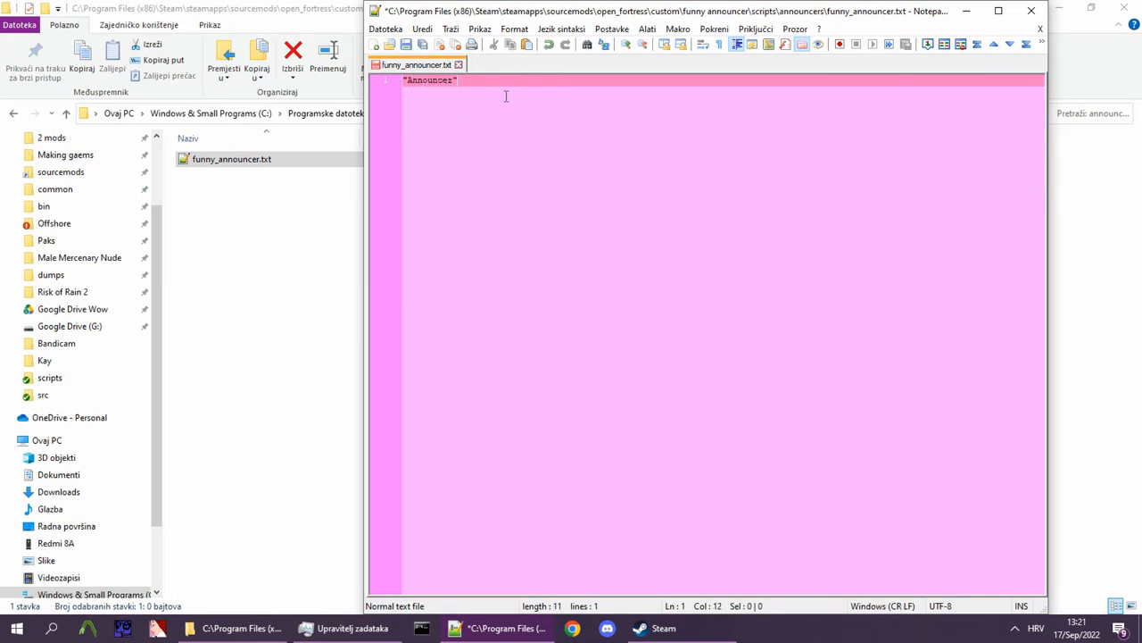
{"action": "key", "text": "enter"}
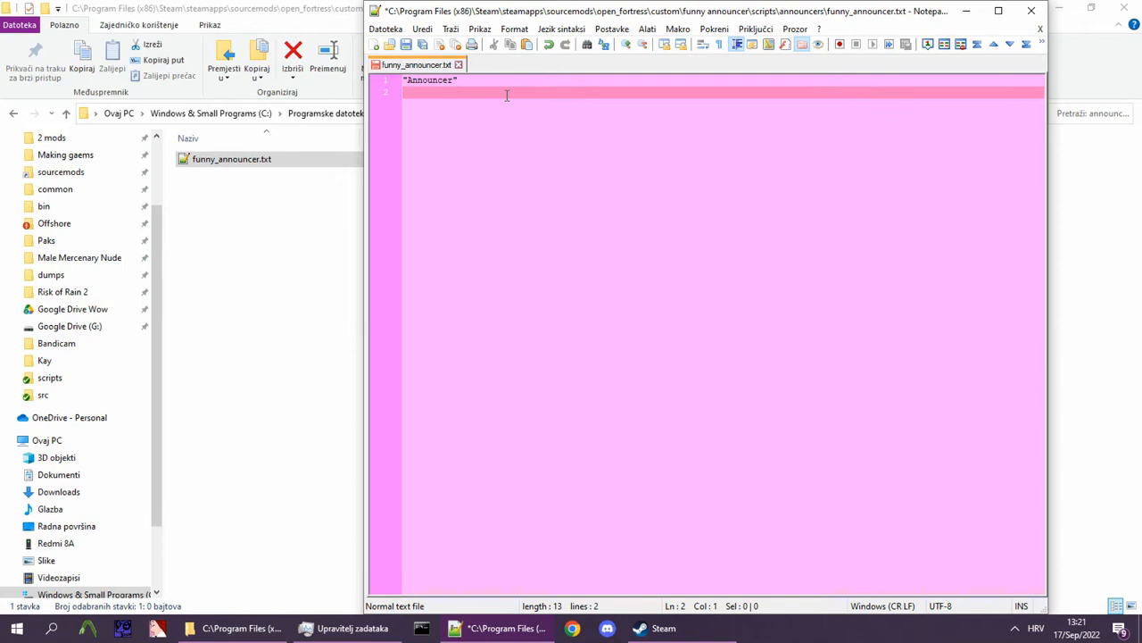
{"action": "type", "text": "{"}
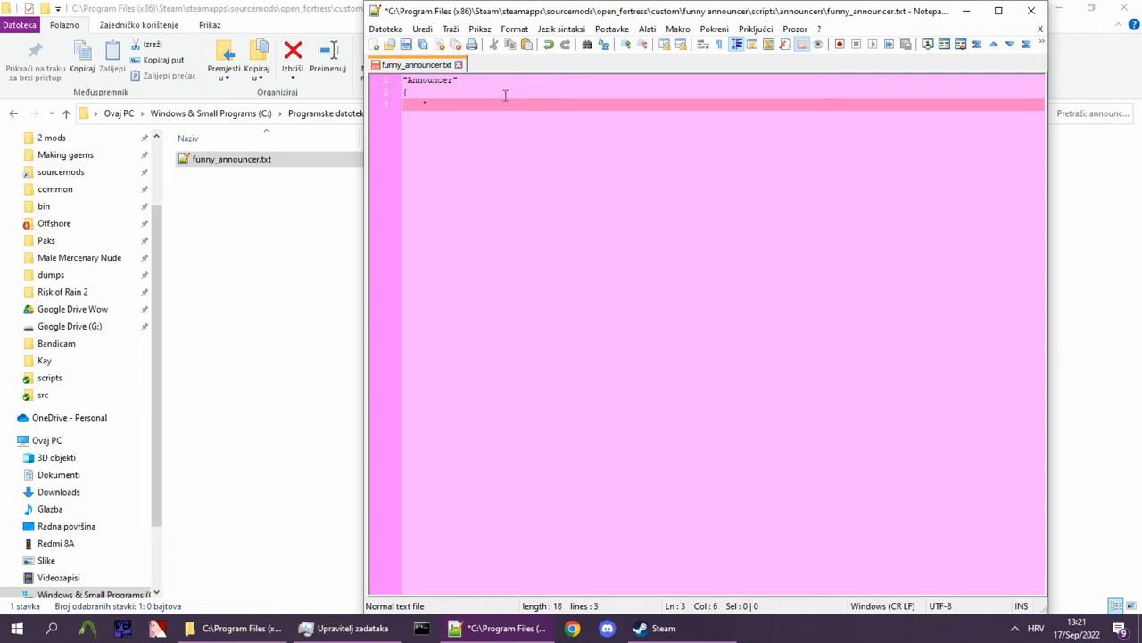
{"action": "type", "text": "\"Name\""}
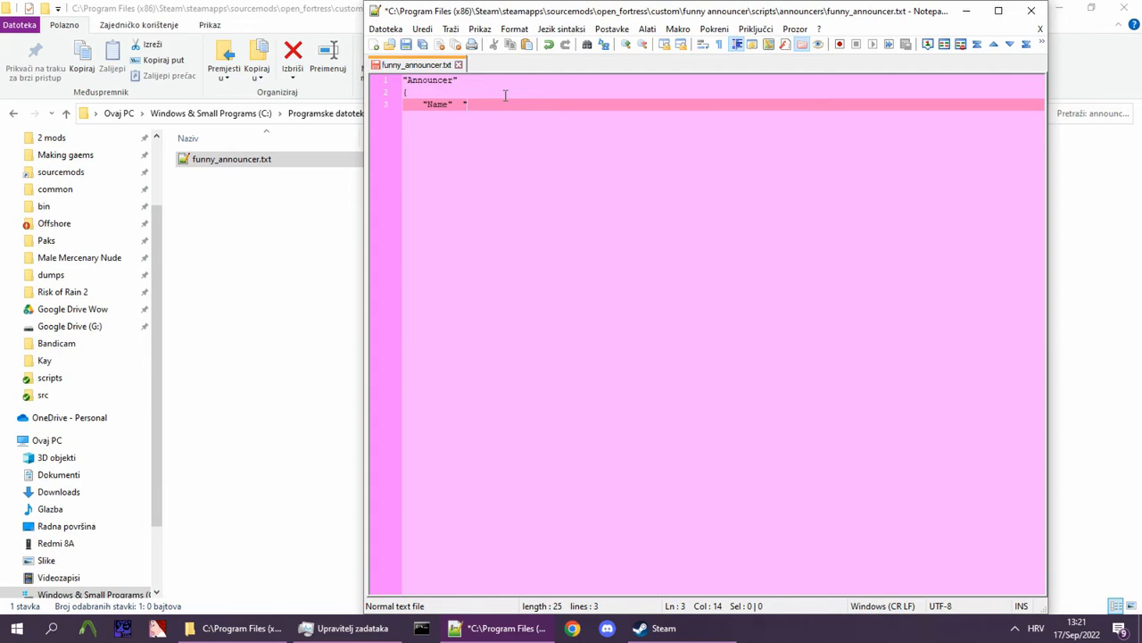
{"action": "type", "text": "\"Funny\""}
{"action": "type", "text": "\"game_"}
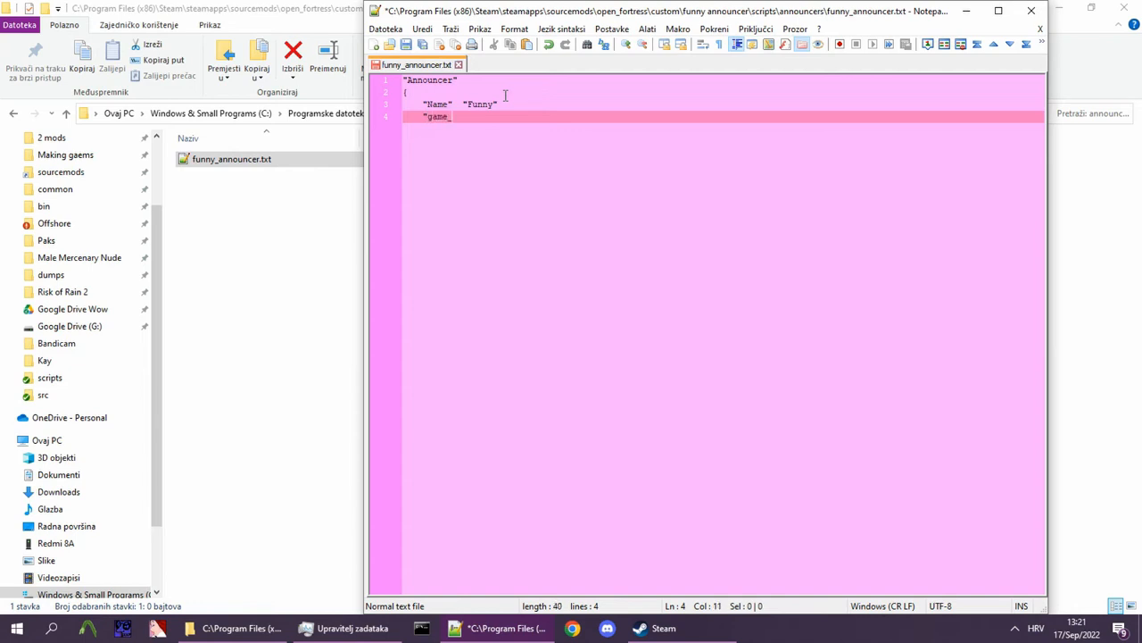
Add the game_sounds entry pointing to scripts/game_sounds_announcer_funny.txt.
{"action": "type", "text": "sounds\""}
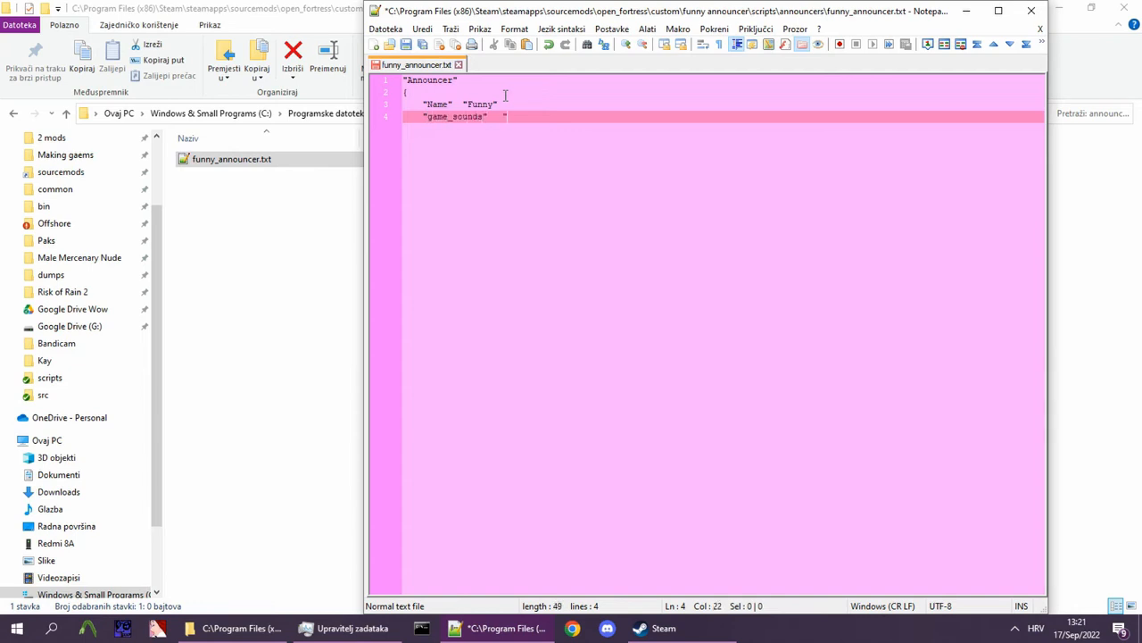
{"action": "type", "text": "scri"}
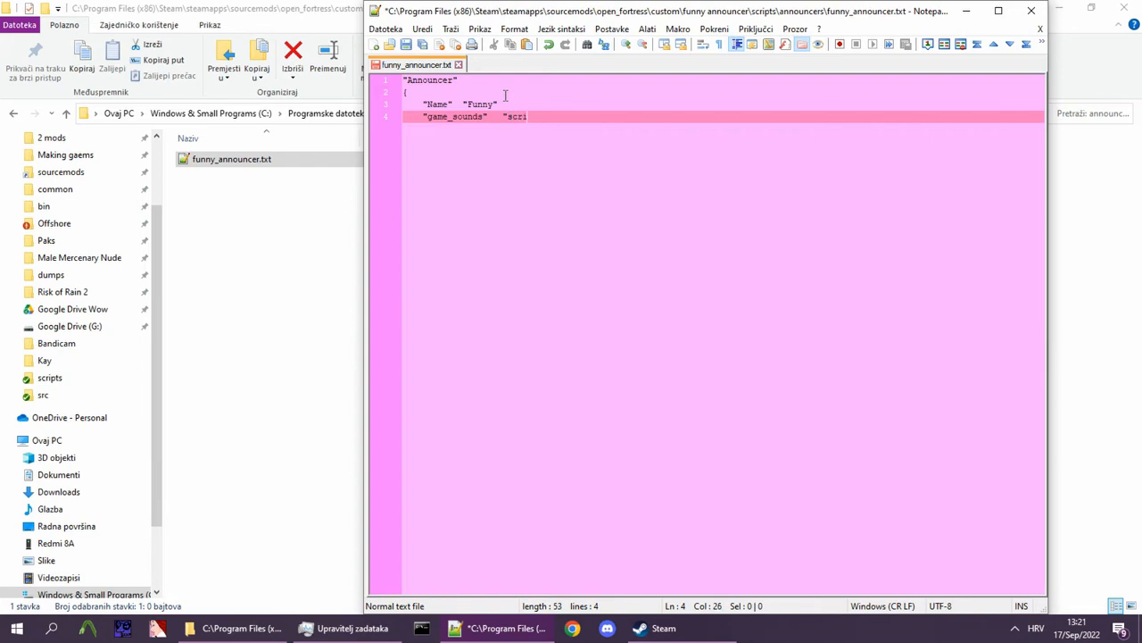
{"action": "type", "text": "pts"}
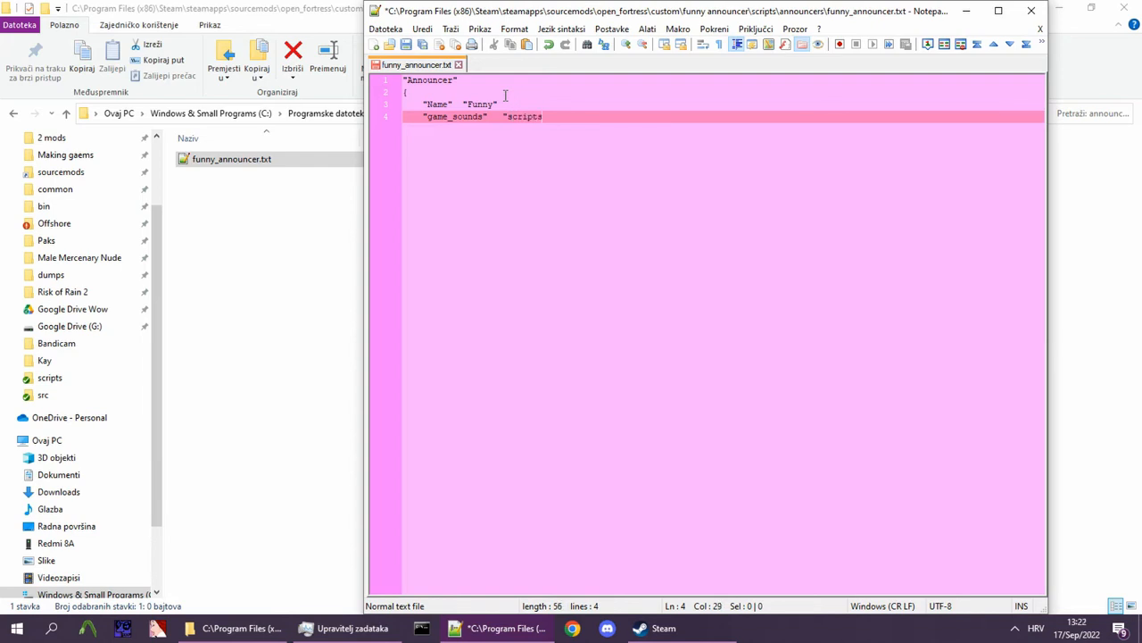
{"action": "type", "text": "/game"}
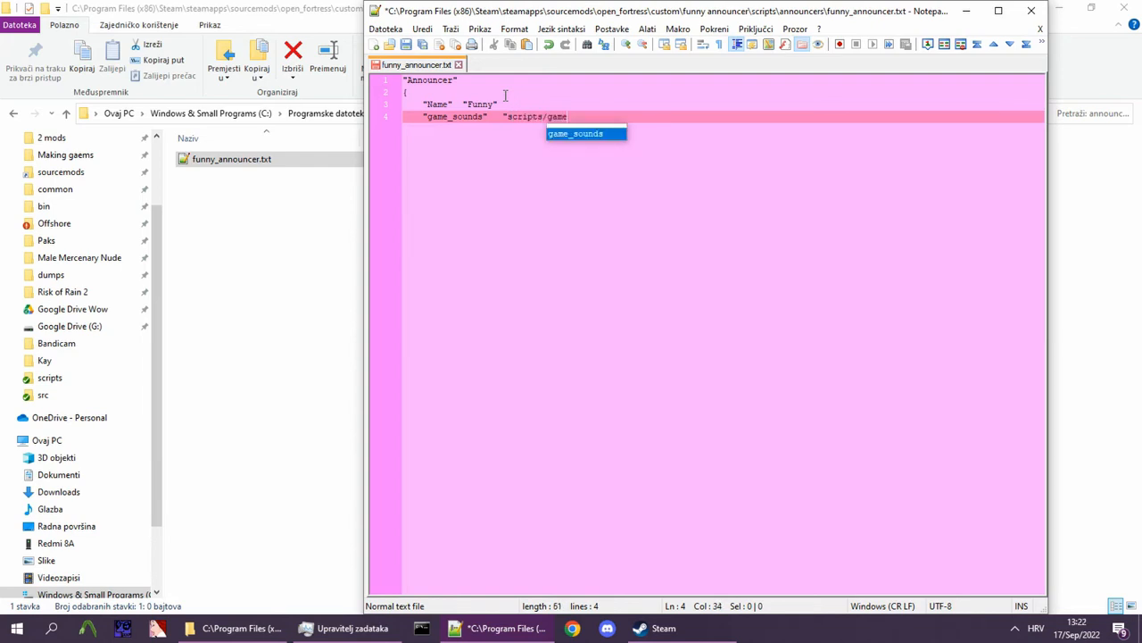
{"action": "type", "text": "_sounds_announcer_s"}
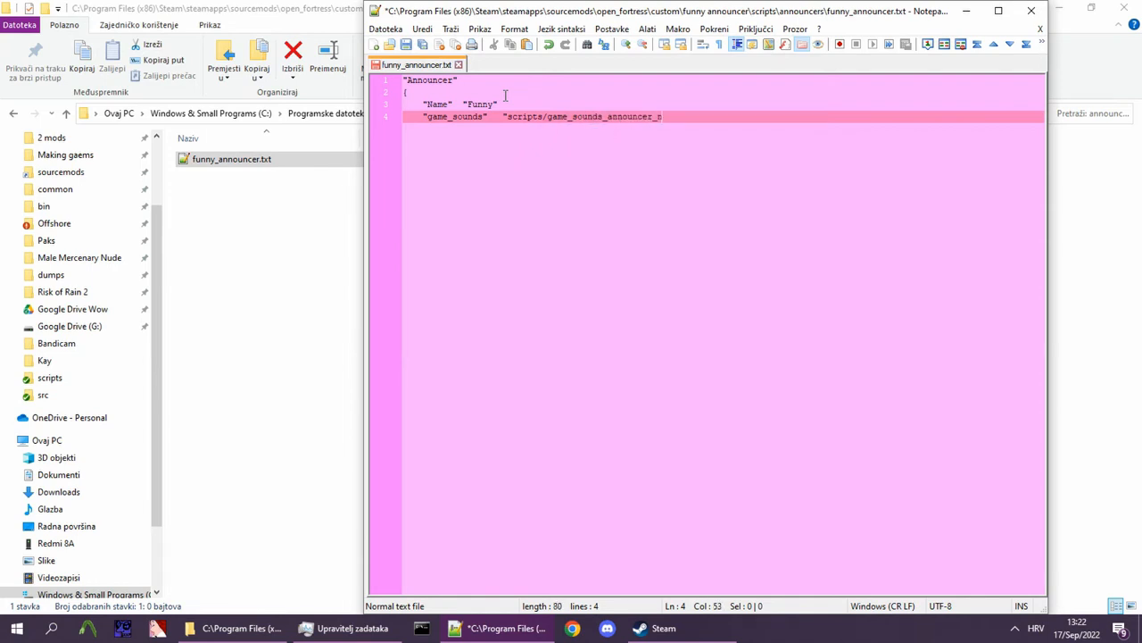
{"action": "type", "text": "name\""}
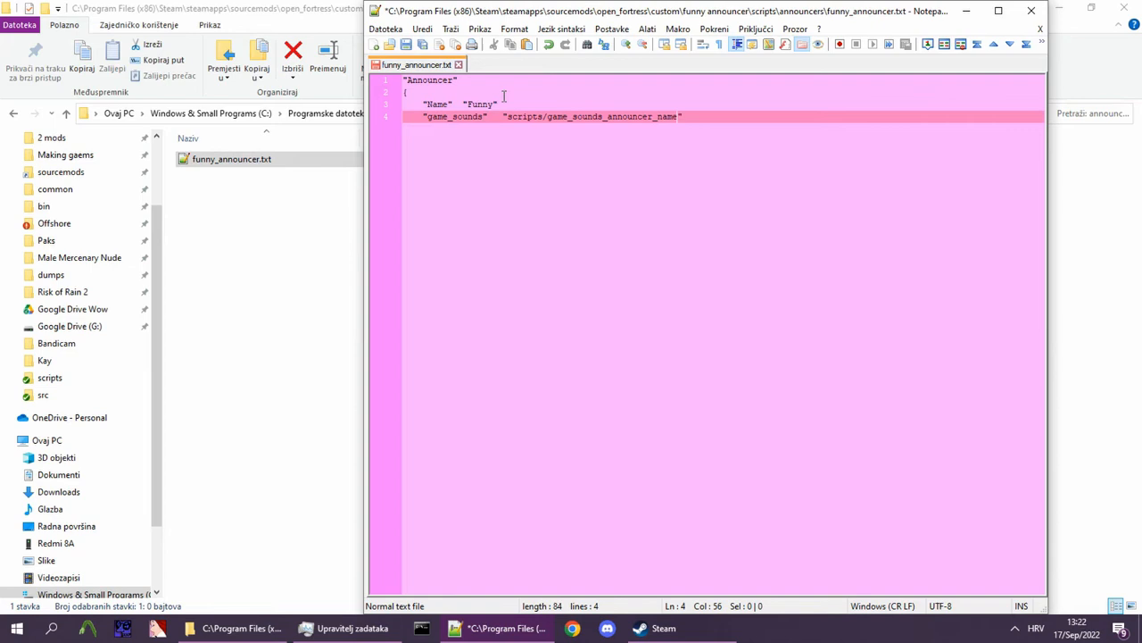
{"action": "type", "text": ".txt"}
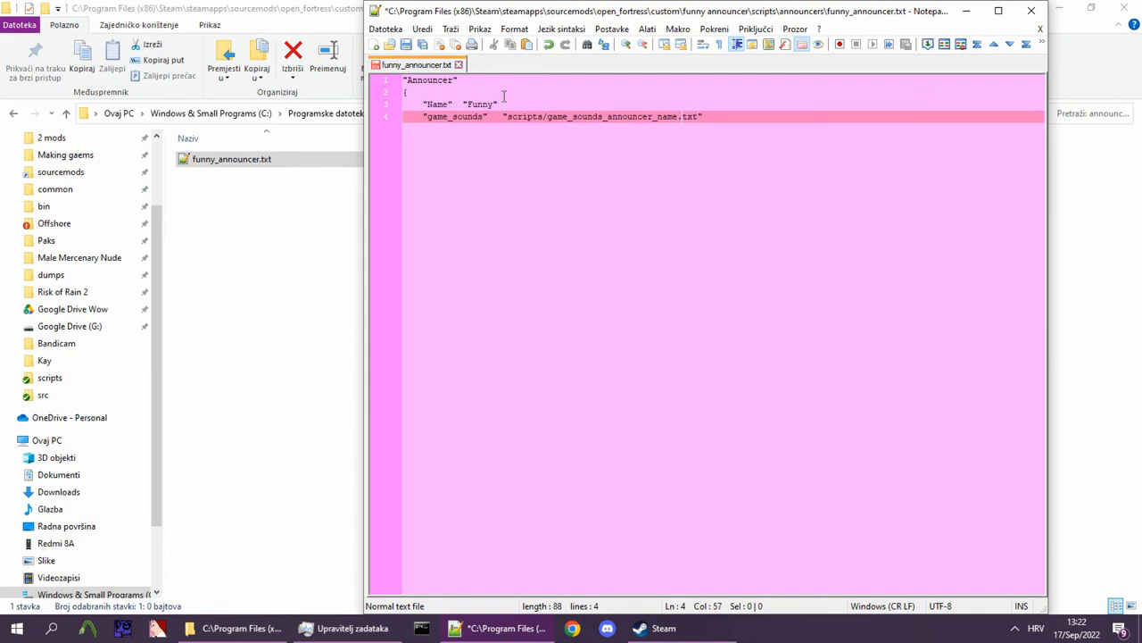
{"action": "type", "text": "_f"}
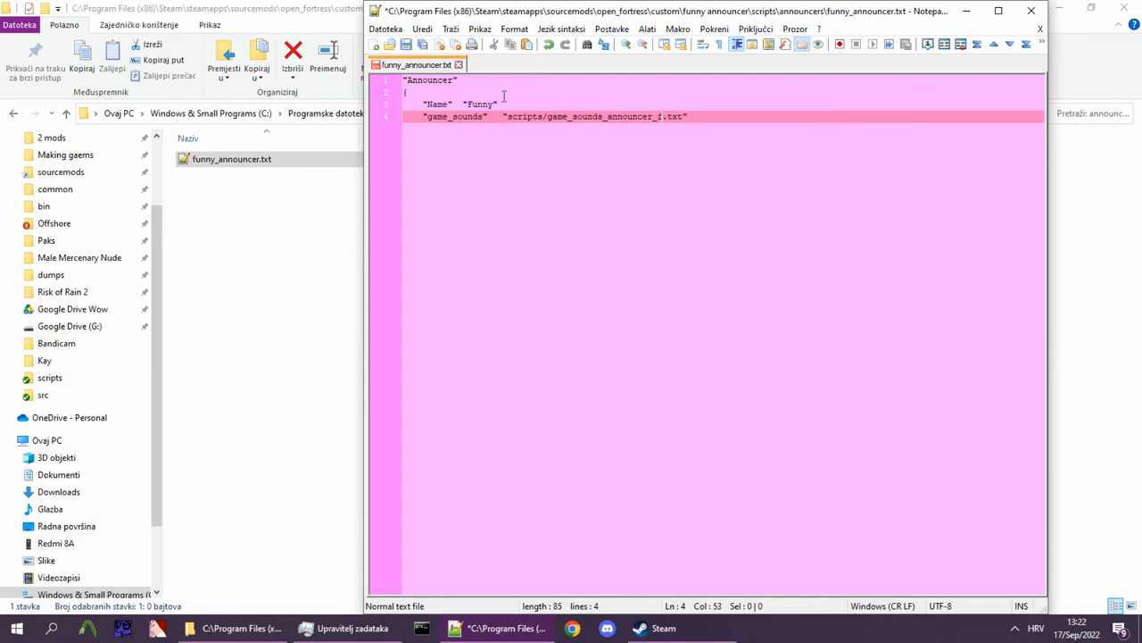
{"action": "type", "text": "unny"}
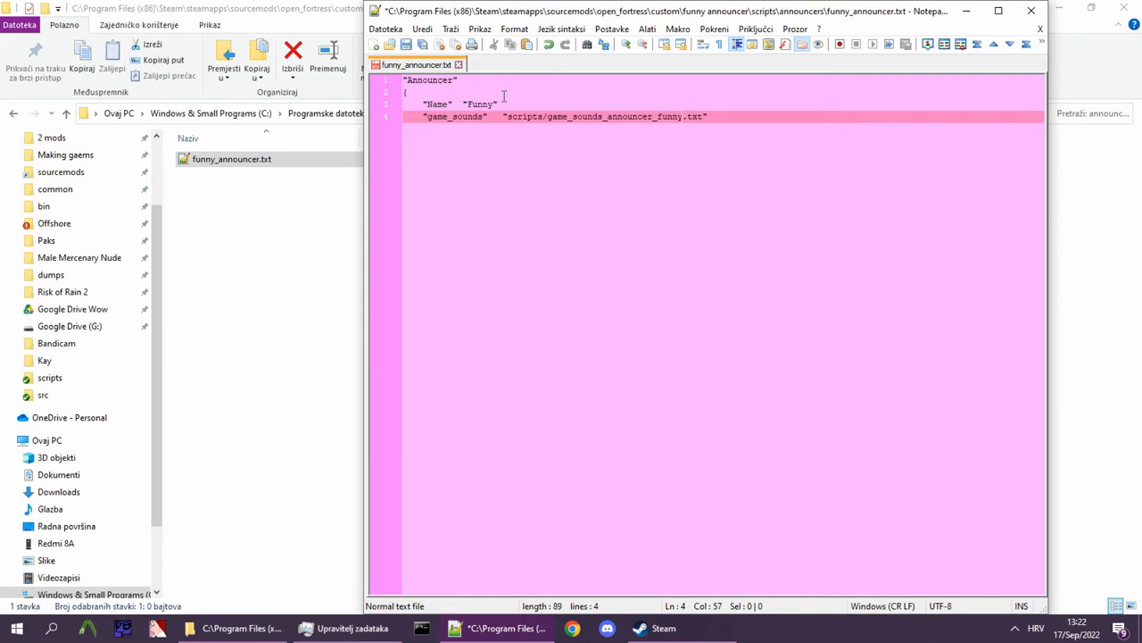
{"action": "key", "text": "Enter"}
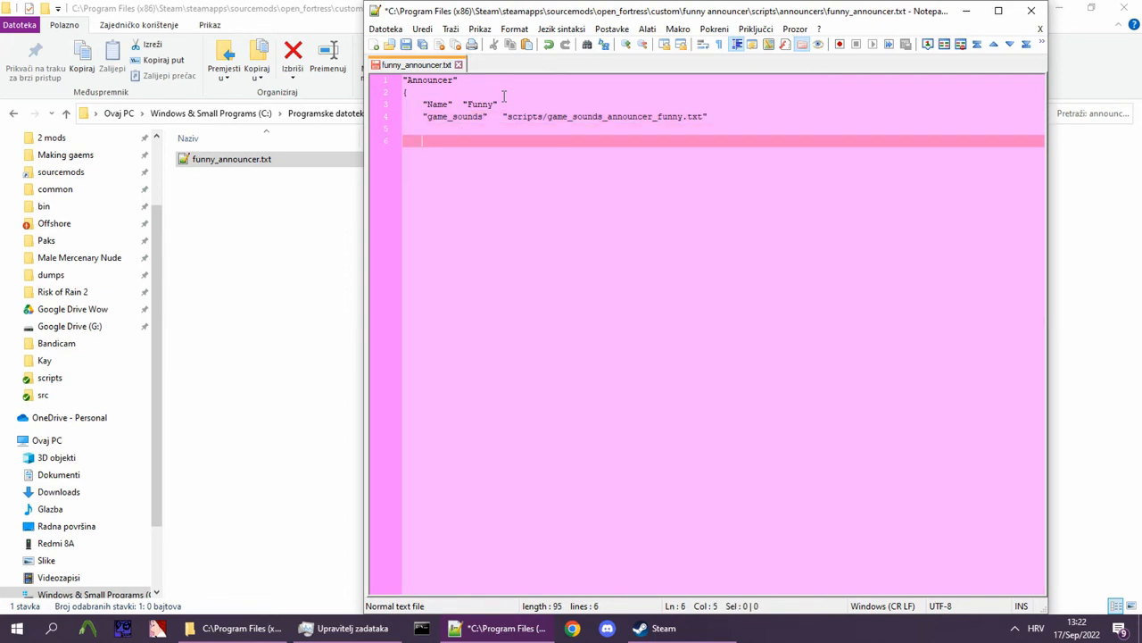
Add a gamemodes block setting every mode from CTF to DUEL to "1", then save.
{"action": "type", "text": "gamemodes\""}
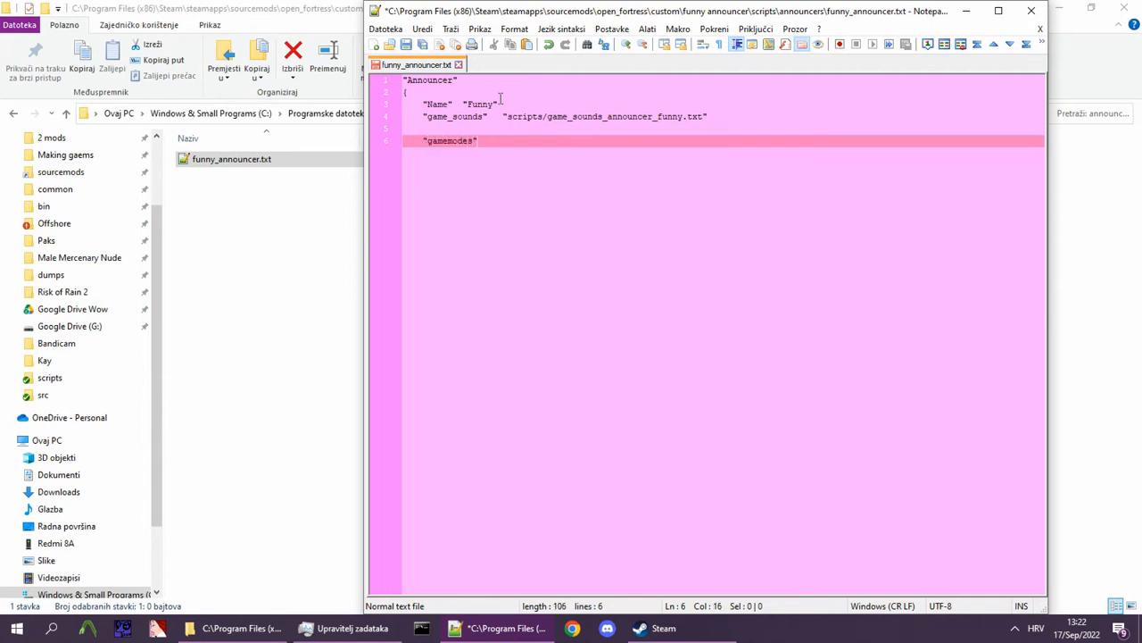
{"action": "key", "text": "Enter"}
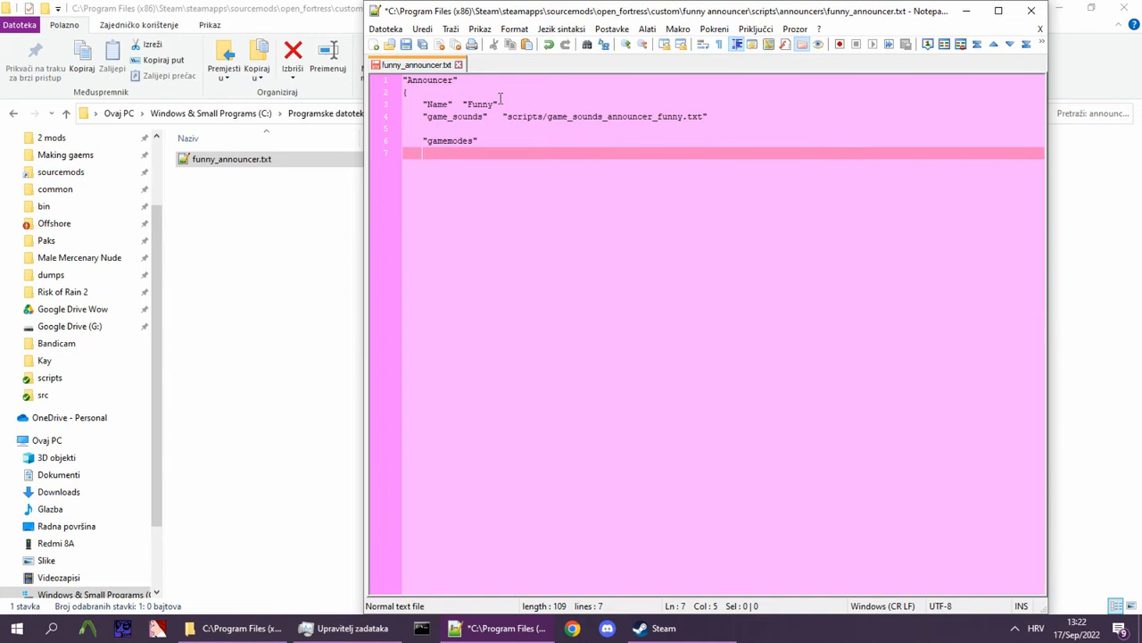
{"action": "type", "text": "{"}
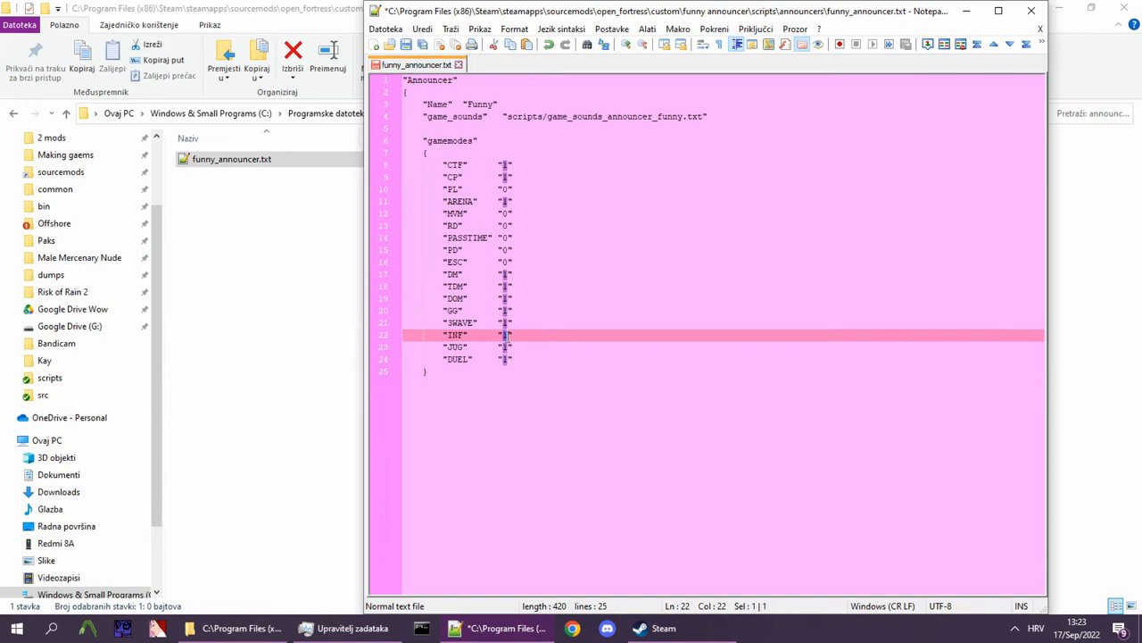
{"action": "left_click", "coordinate": [509, 346]}
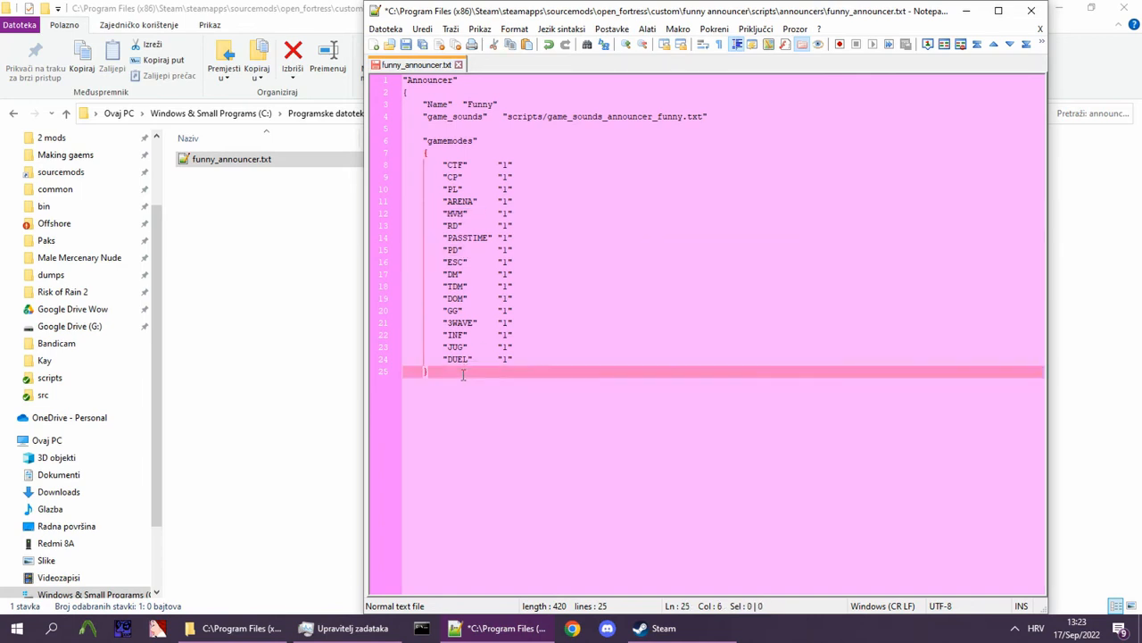
{"action": "key", "text": "Enter"}
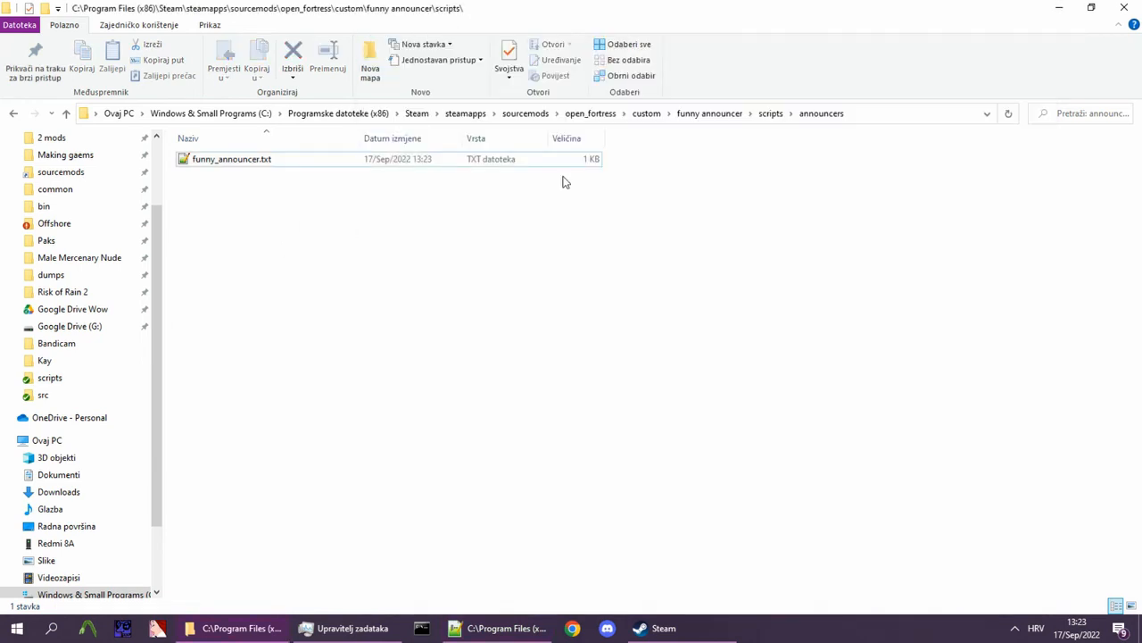
Create an empty game_sounds_announcer_funny.txt in the scripts folder.
{"action": "left_click", "coordinate": [770, 113]}
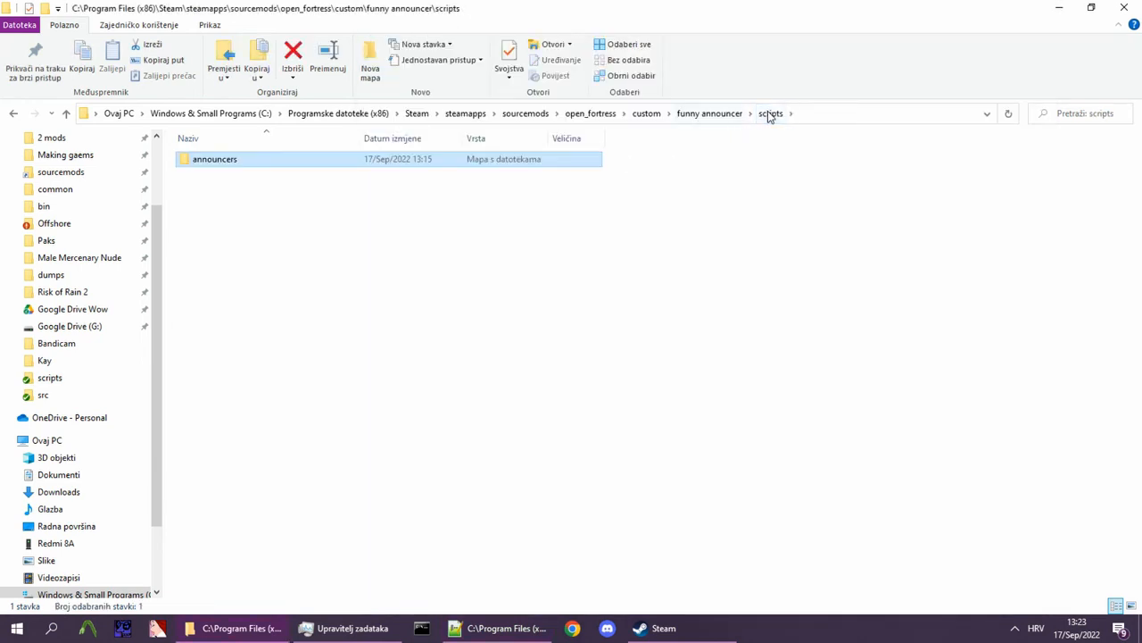
{"action": "mouse_move", "coordinate": [282, 233]}
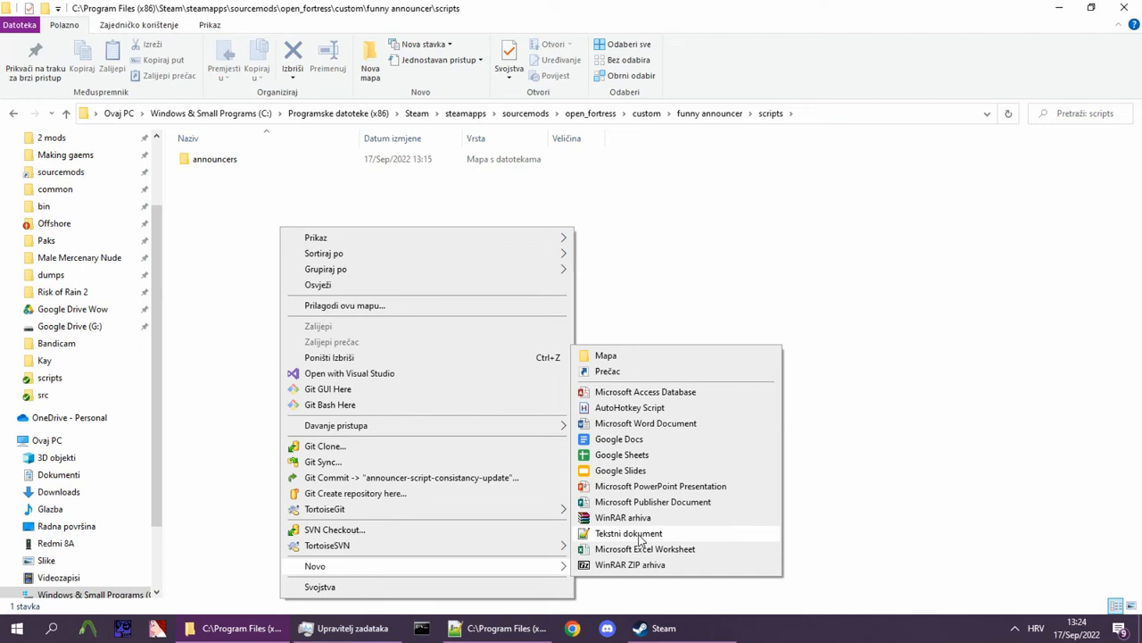
{"action": "left_click", "coordinate": [628, 532]}
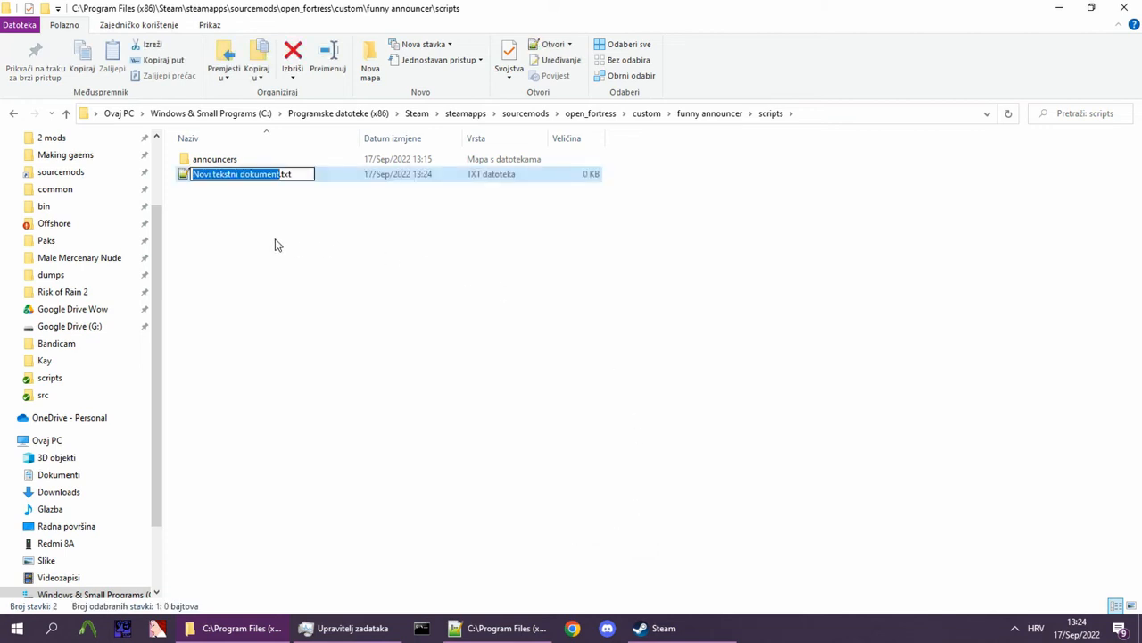
{"action": "type", "text": "game_sounds_announcer_funny.txt"}
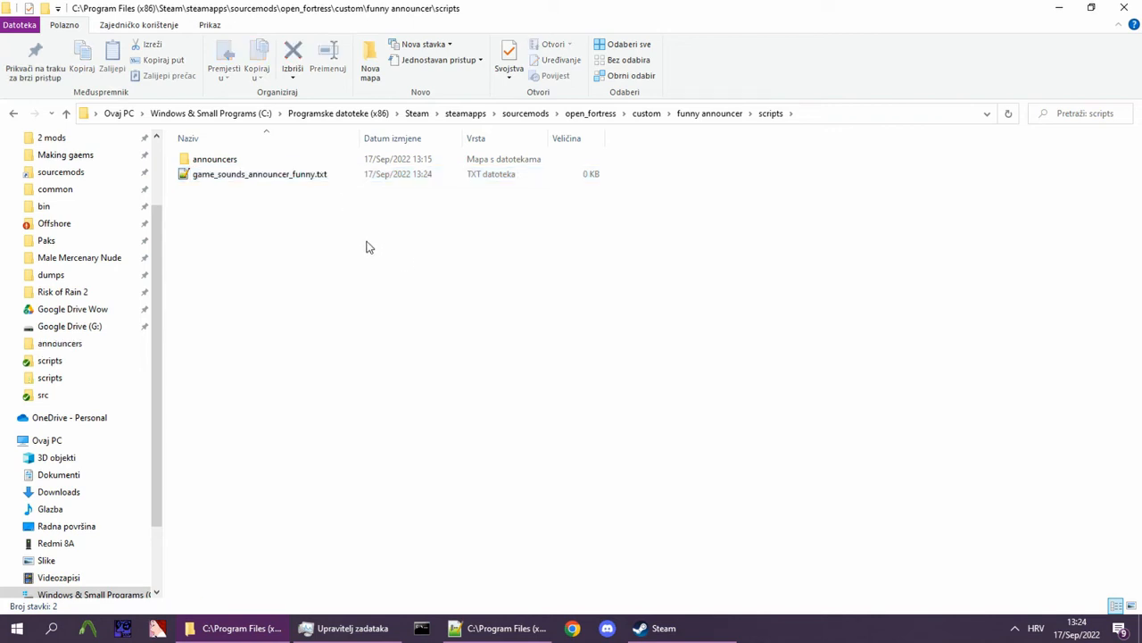
{"action": "left_click", "coordinate": [259, 174]}
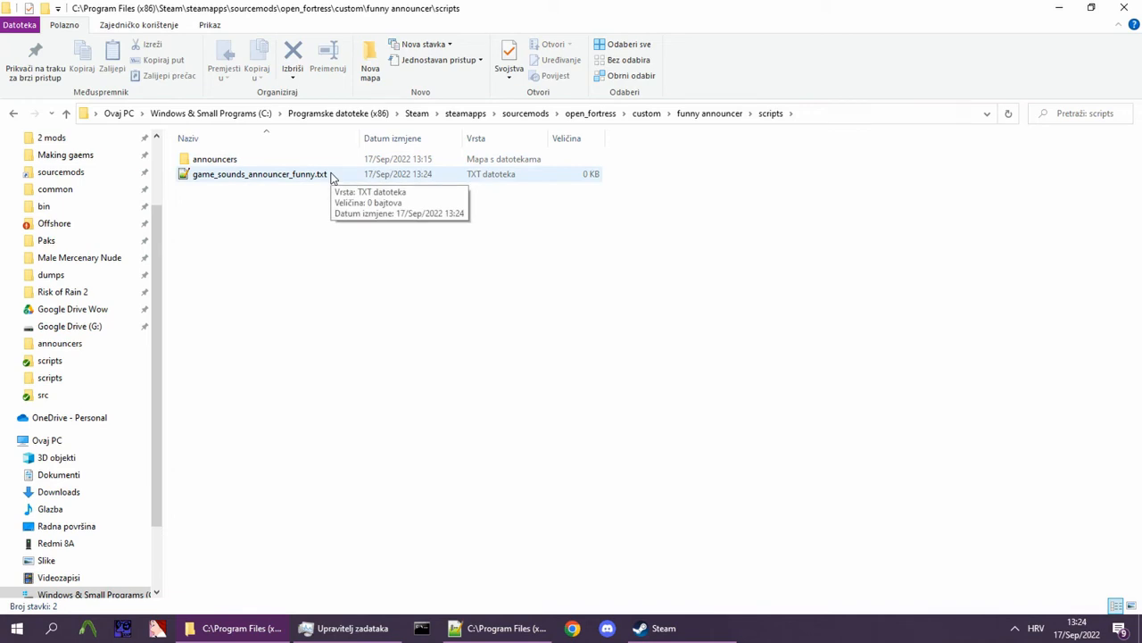
{"action": "mouse_move", "coordinate": [346, 221]}
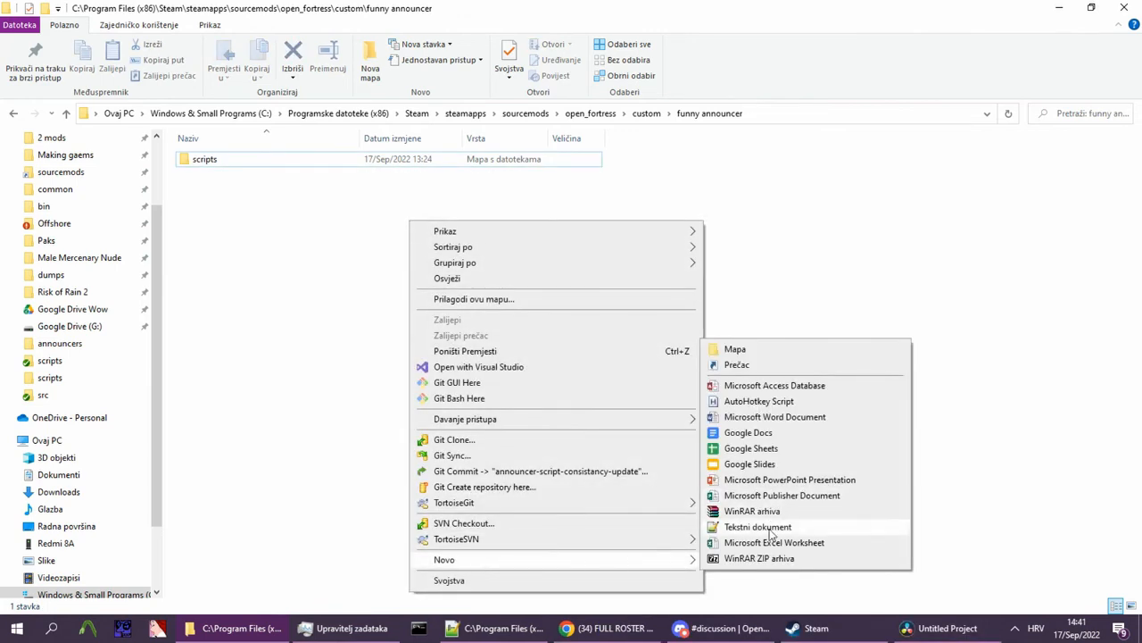
Create nested sound, vo and announcer_funny folders and open announcer_funny.
{"action": "left_click", "coordinate": [734, 349]}
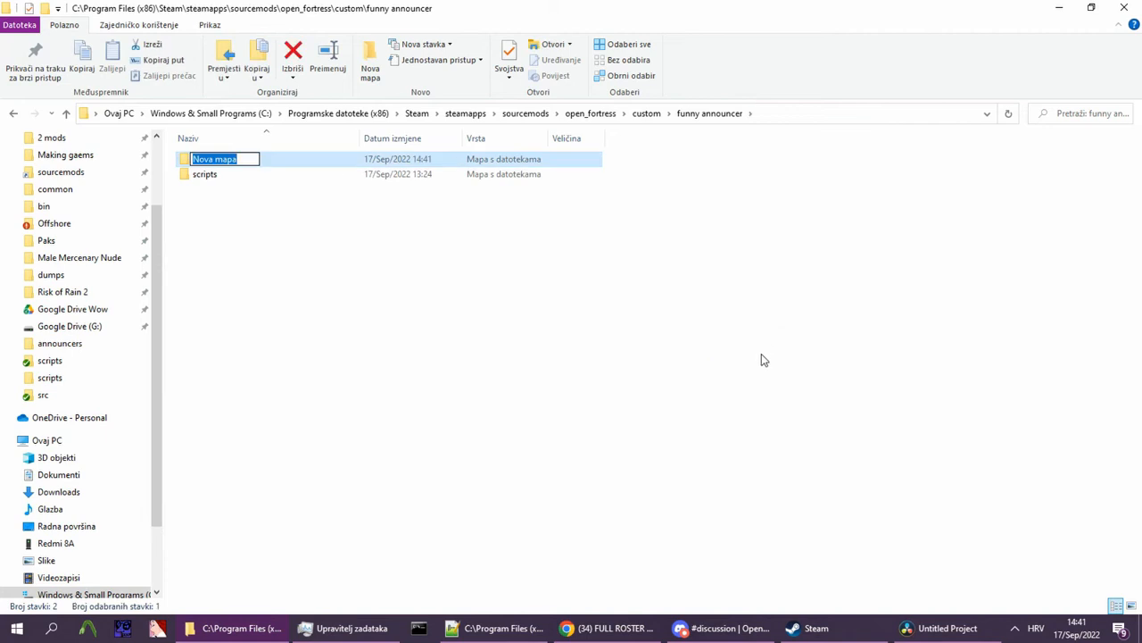
{"action": "type", "text": "sound"}
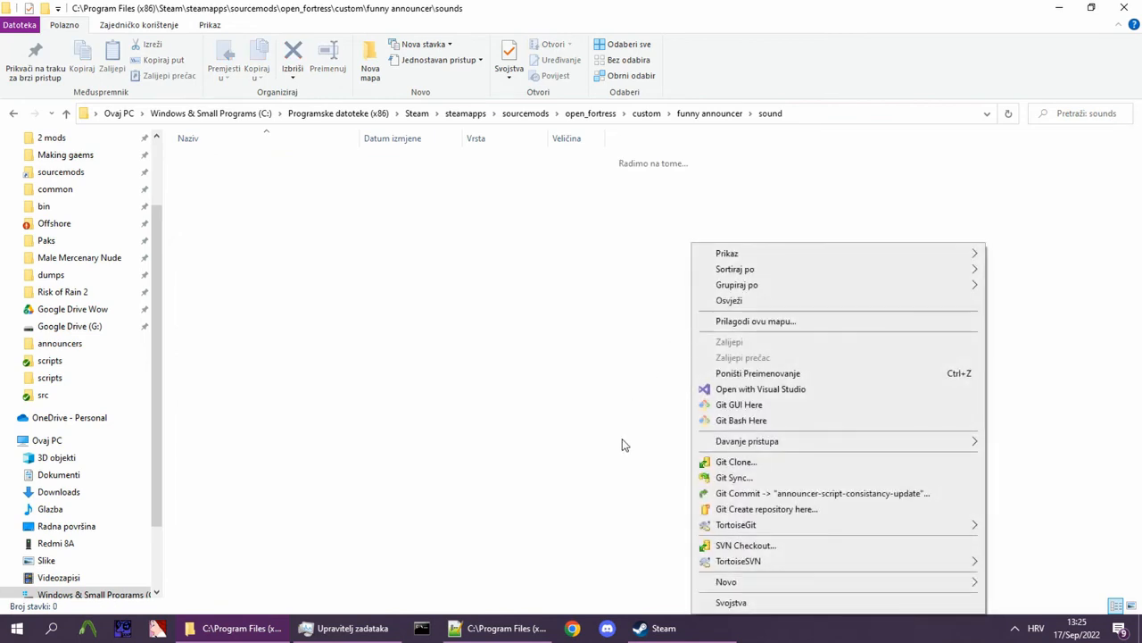
{"action": "left_click", "coordinate": [726, 581]}
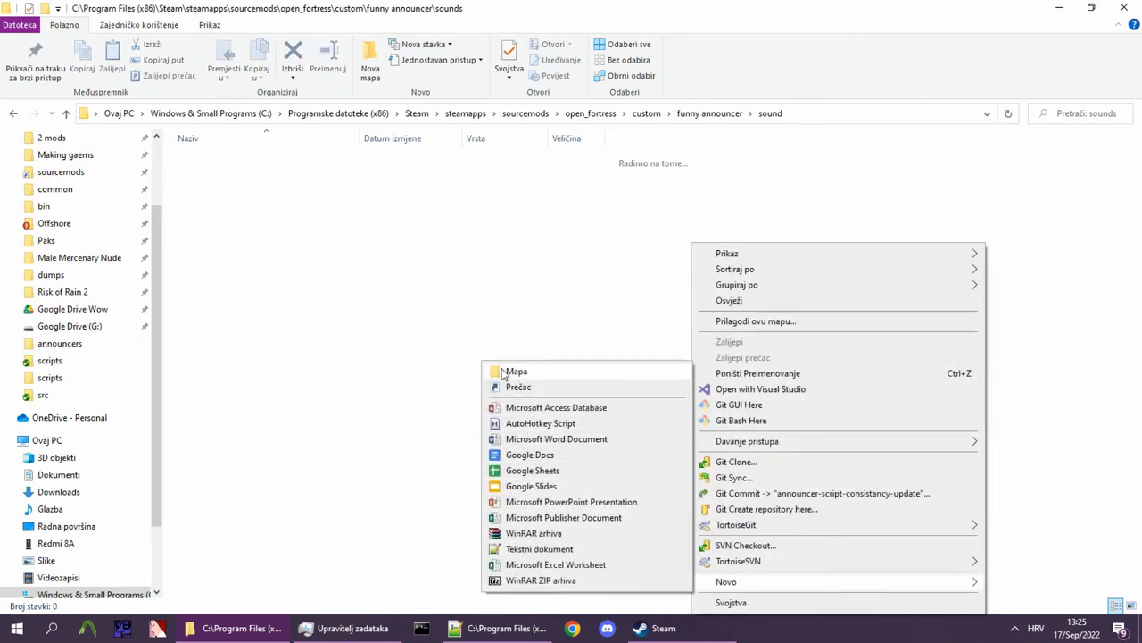
{"action": "left_click", "coordinate": [516, 370]}
{"action": "type", "text": "announcer"}
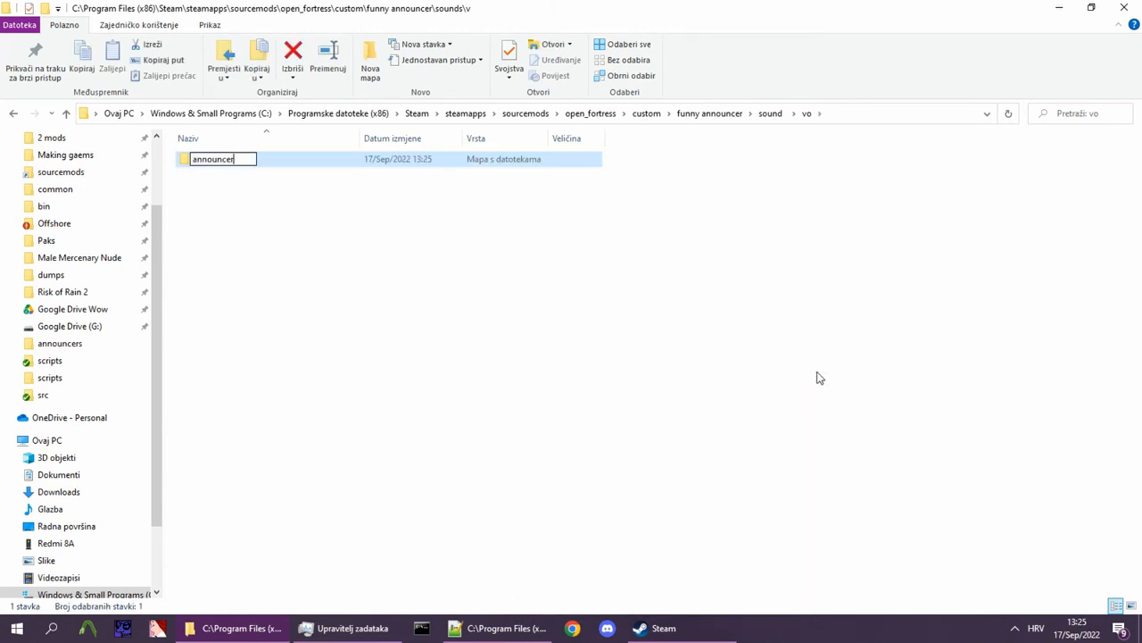
{"action": "type", "text": "_funny"}
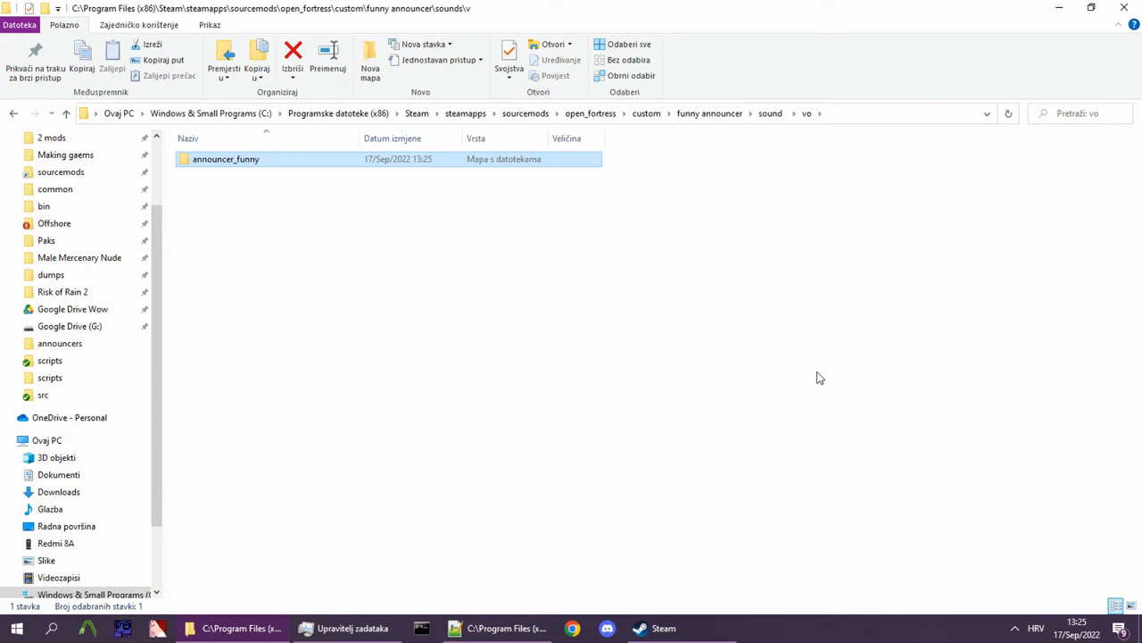
{"action": "double_click", "coordinate": [226, 159]}
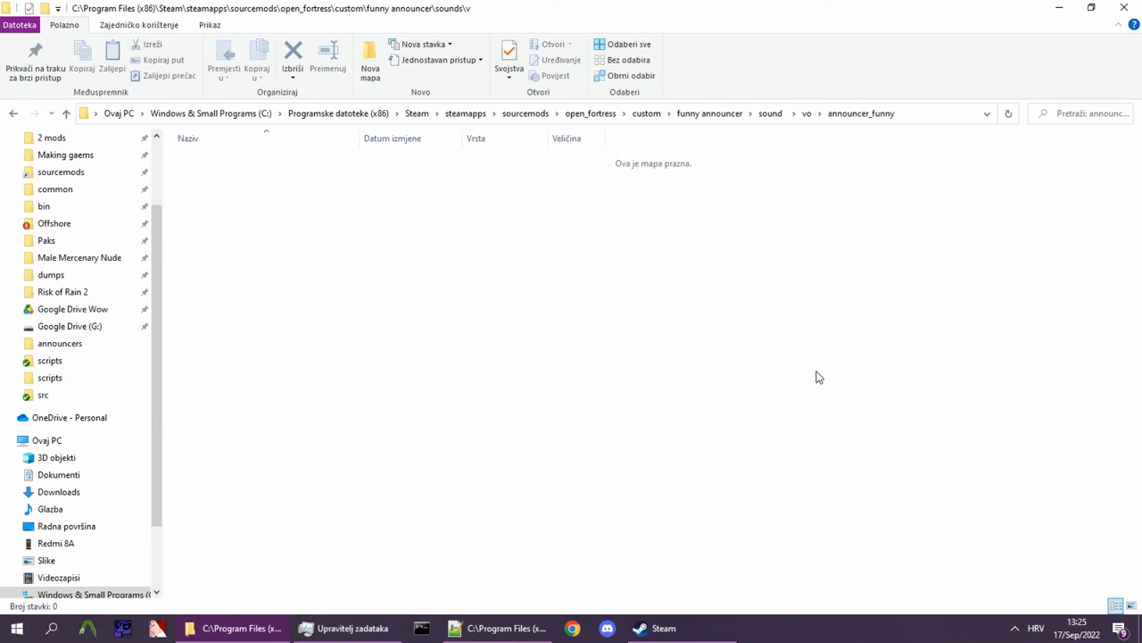
Paste the six announcer MP3 clips into announcer_funny and select several of them.
{"action": "left_click", "coordinate": [111, 58]}
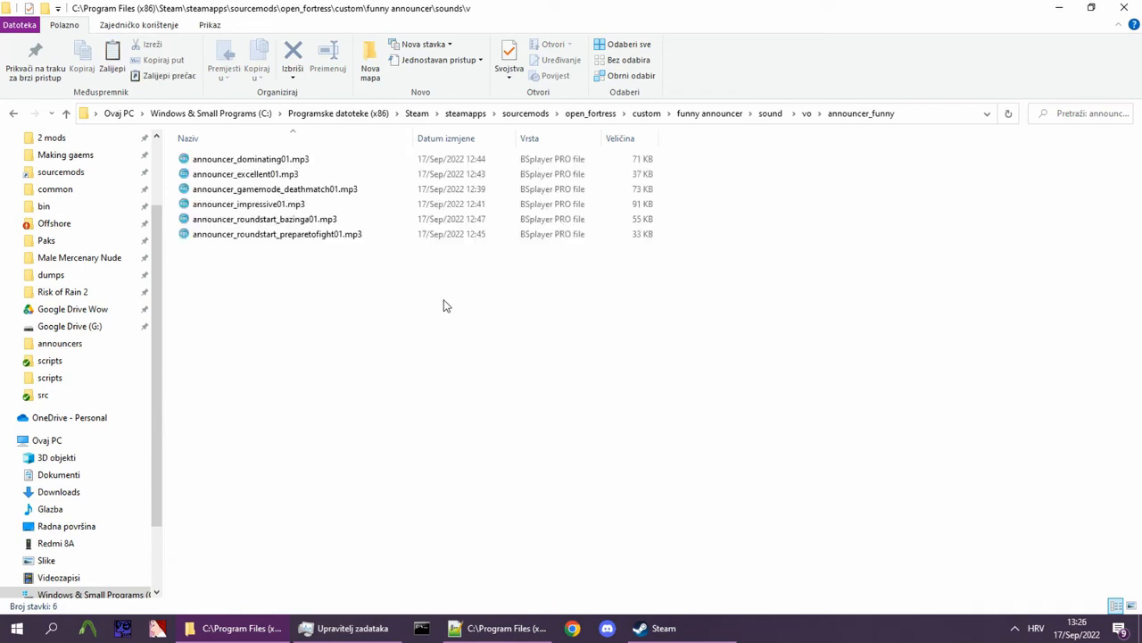
{"action": "mouse_move", "coordinate": [437, 301]}
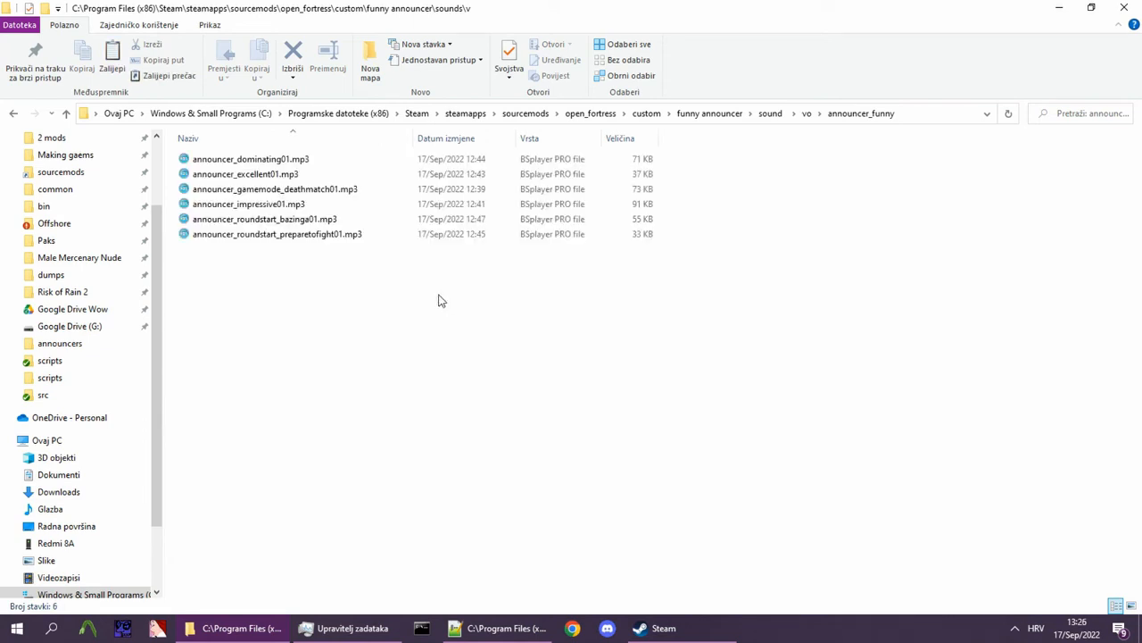
{"action": "left_click", "coordinate": [245, 174]}
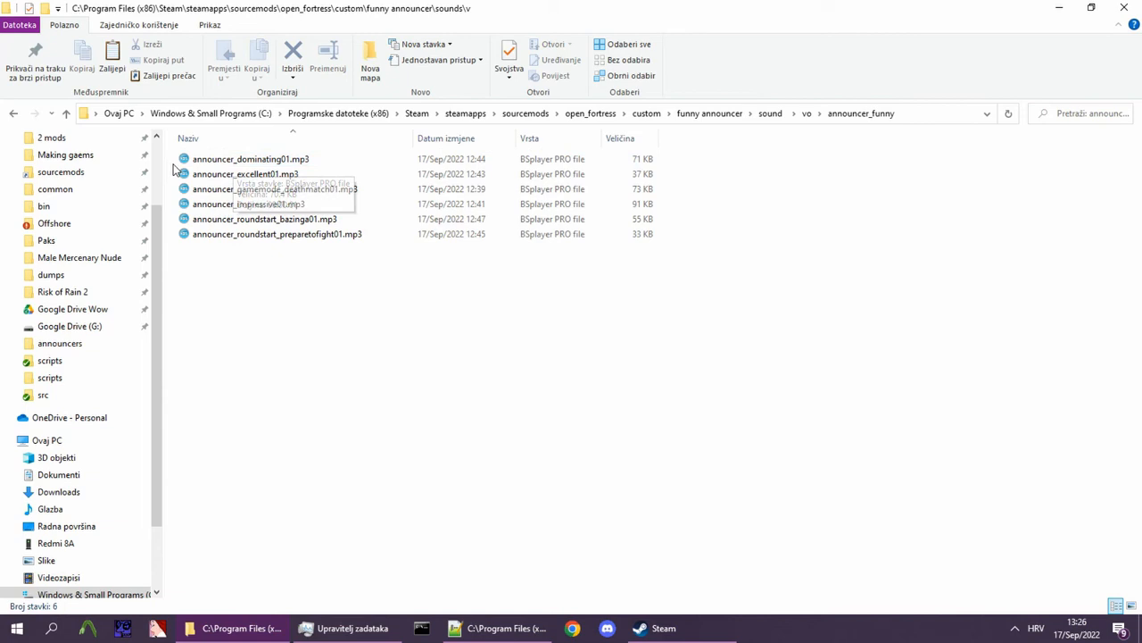
{"action": "left_click", "coordinate": [246, 174]}
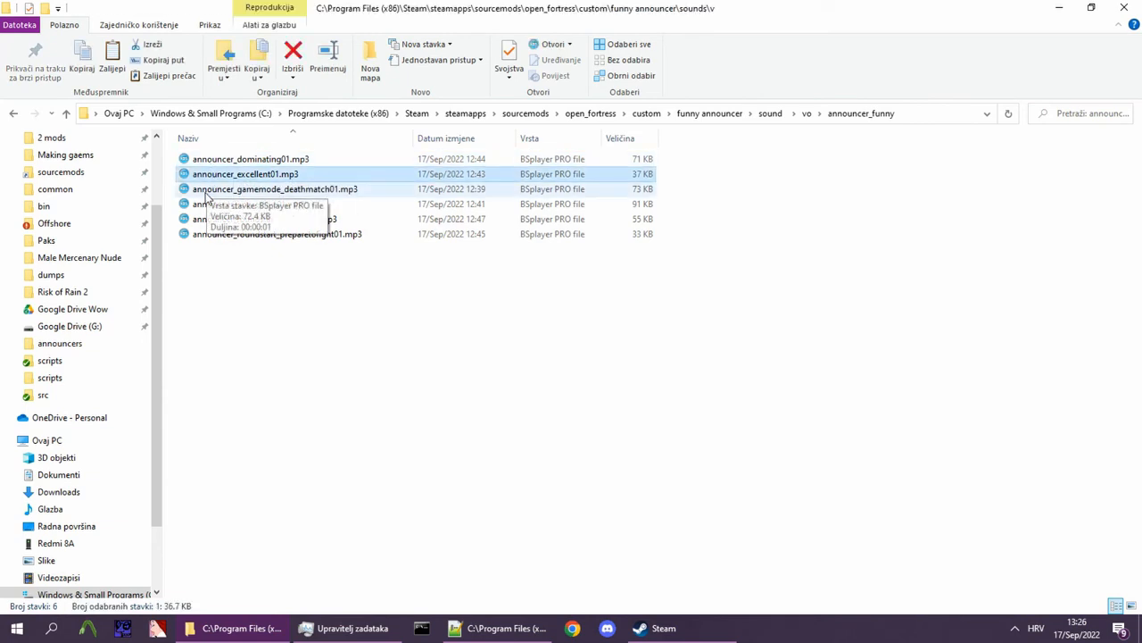
{"action": "left_click", "coordinate": [265, 219]}
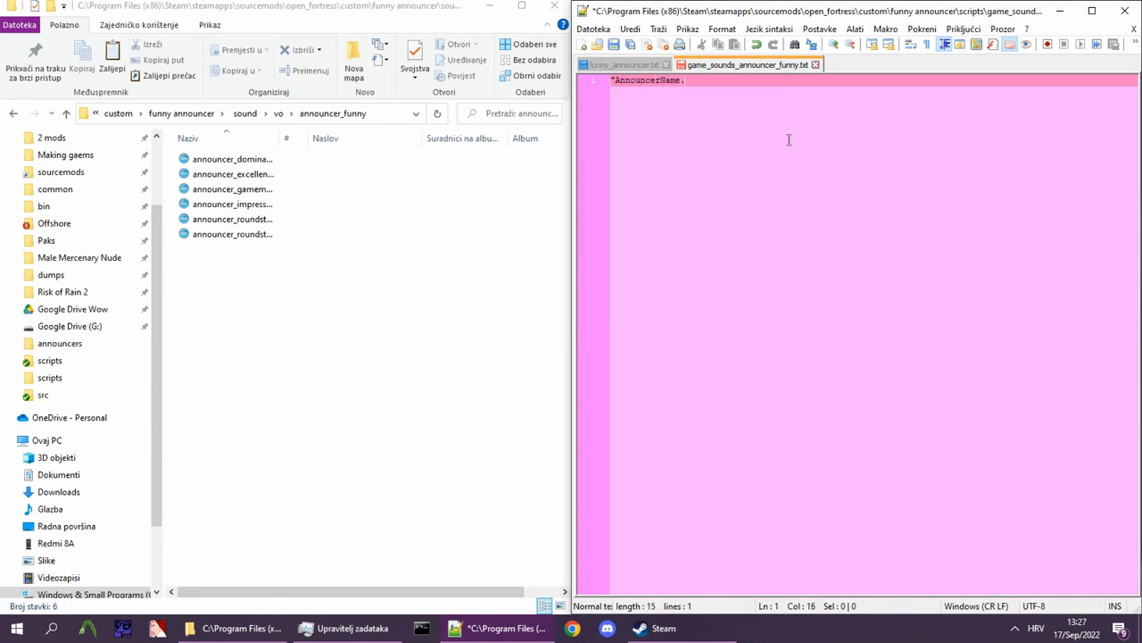
Rename the placeholder sound entry to Funny.Dominating.
{"action": "type", "text": ".ScriptName"}
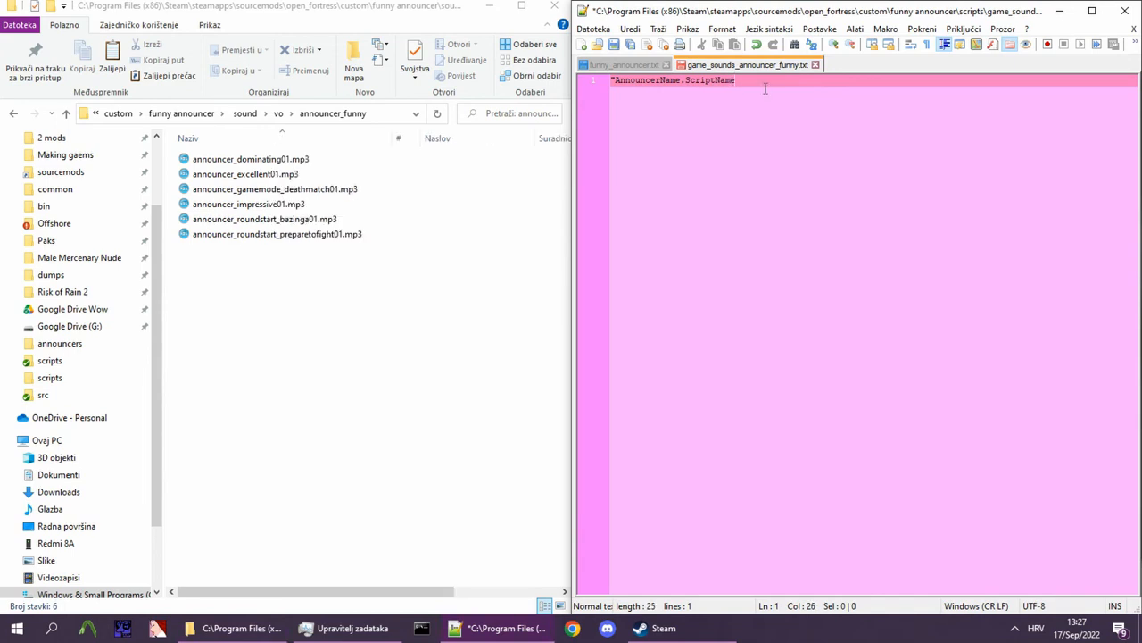
{"action": "double_click", "coordinate": [647, 80]}
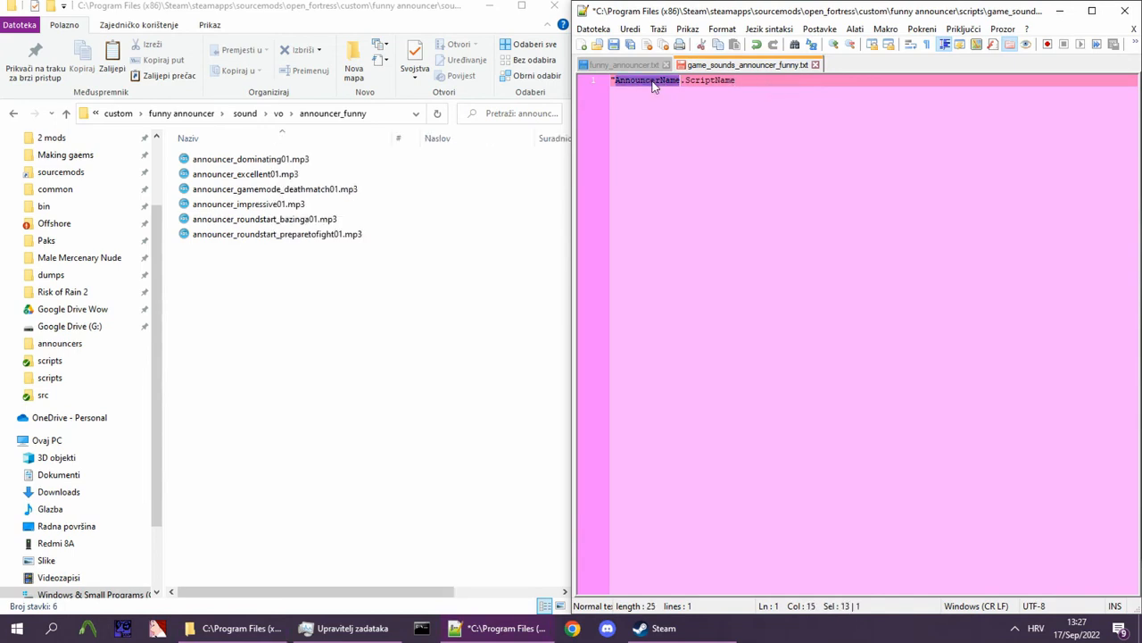
{"action": "type", "text": "Funny"}
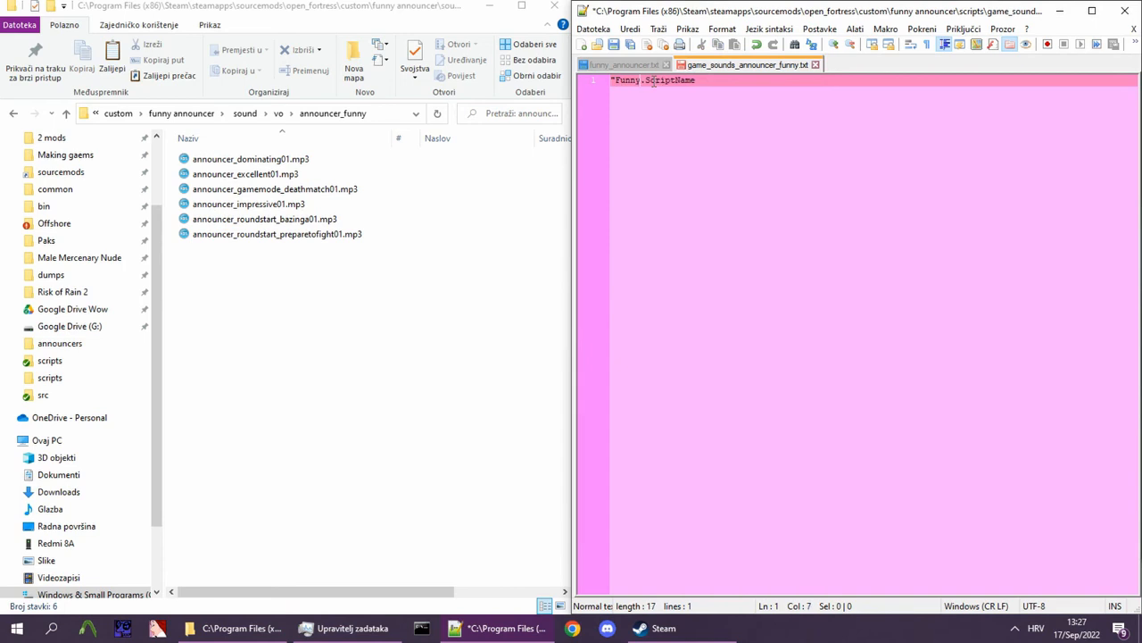
{"action": "double_click", "coordinate": [670, 79]}
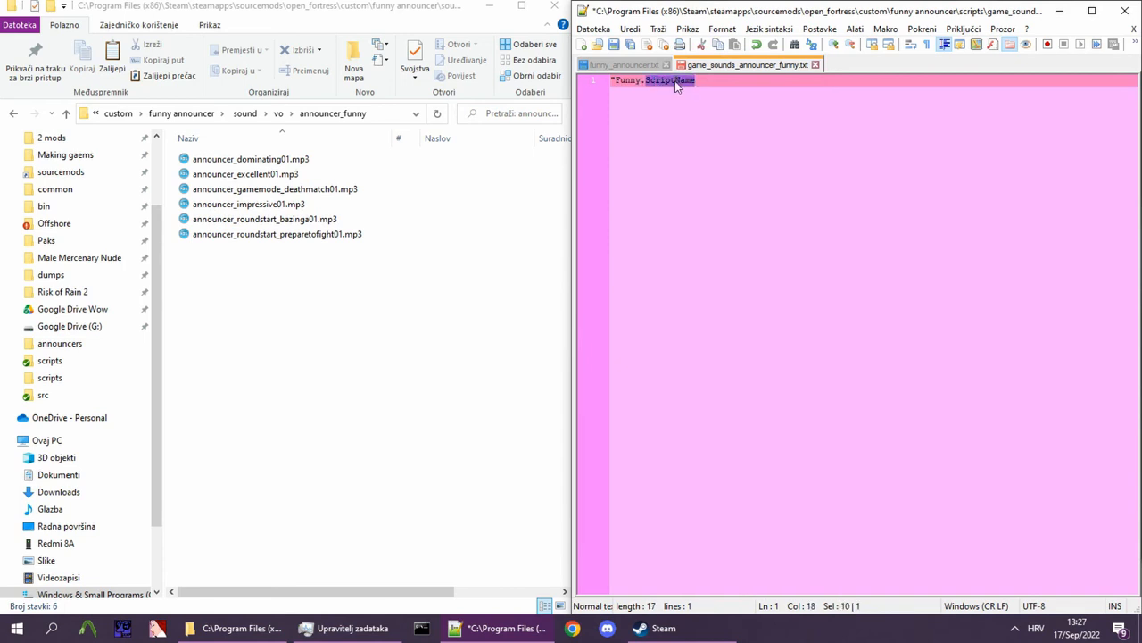
{"action": "type", "text": "Dominating"}
{"action": "type", "text": "{"}
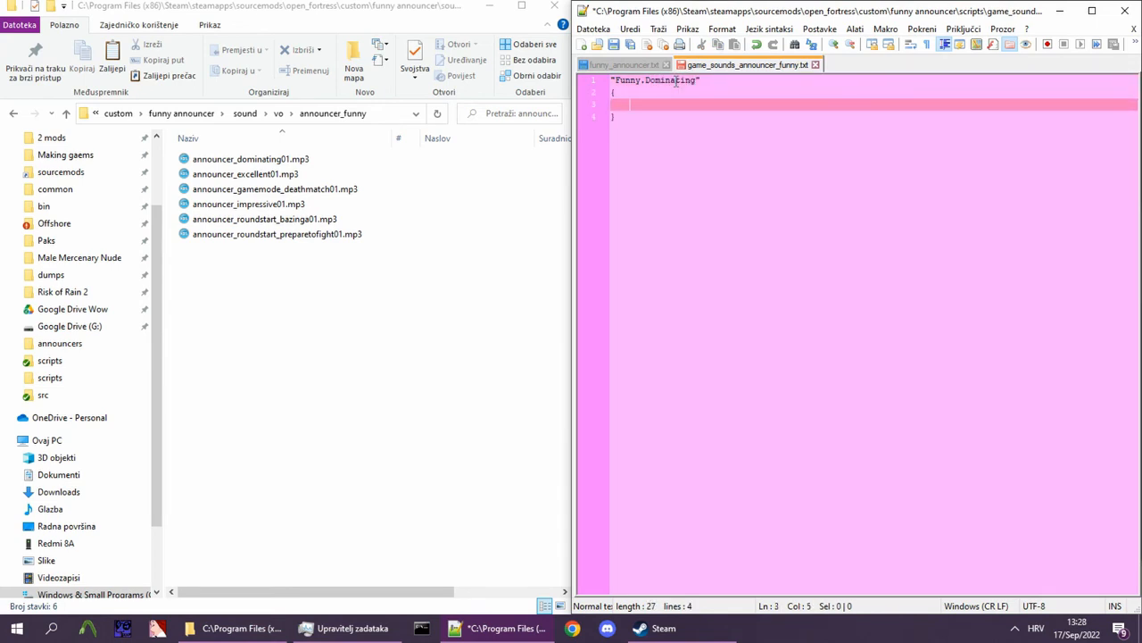
Set the sound's channel to CHAN_VOICE2 and volume to VOL_NORM.
{"action": "type", "text": "\"channel1\""}
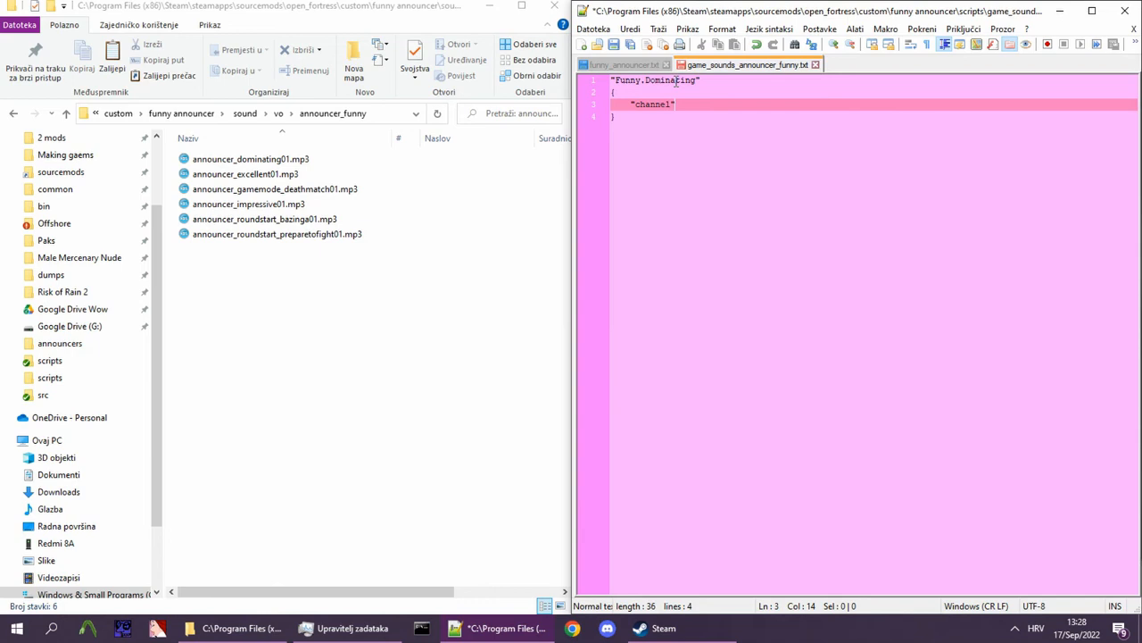
{"action": "type", "text": "\"CHAN"}
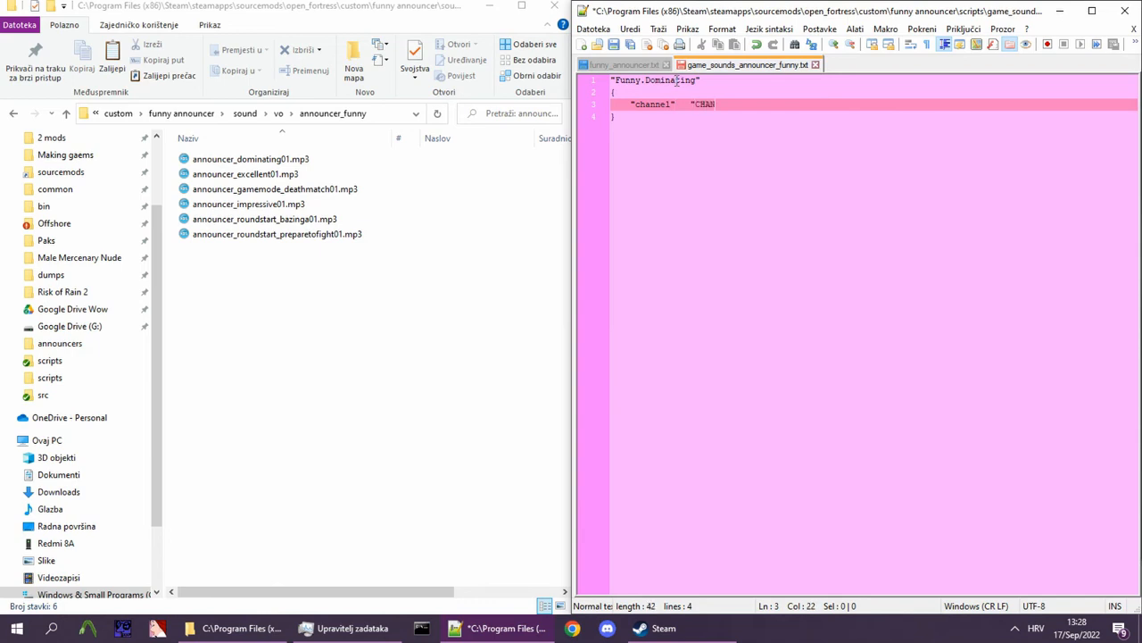
{"action": "type", "text": "_VOICE2"}
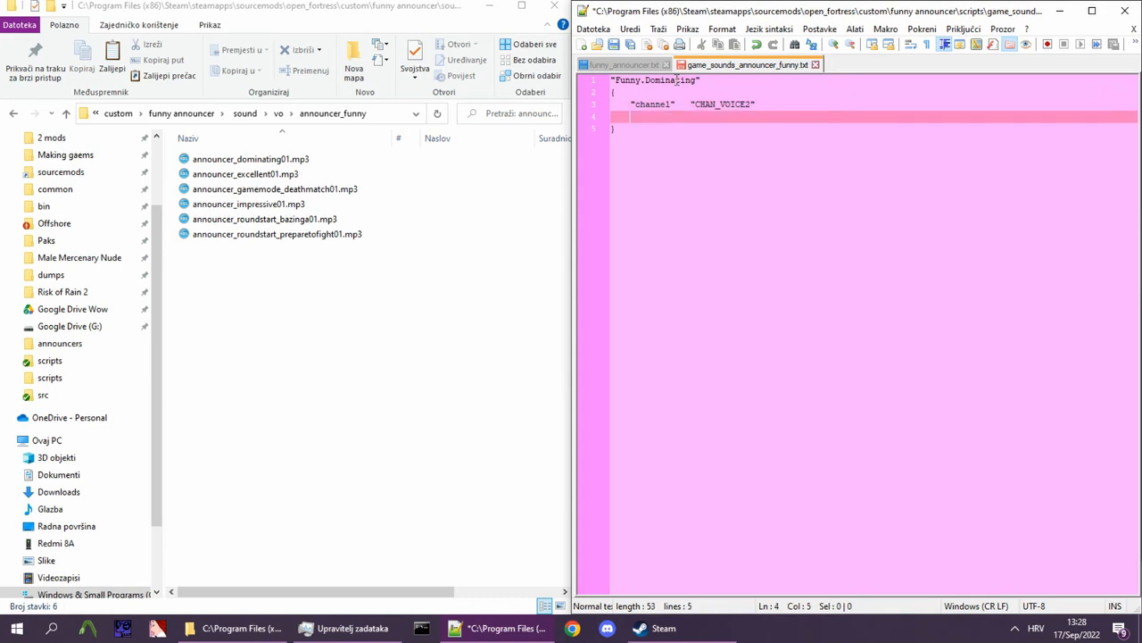
{"action": "type", "text": "\"volume\""}
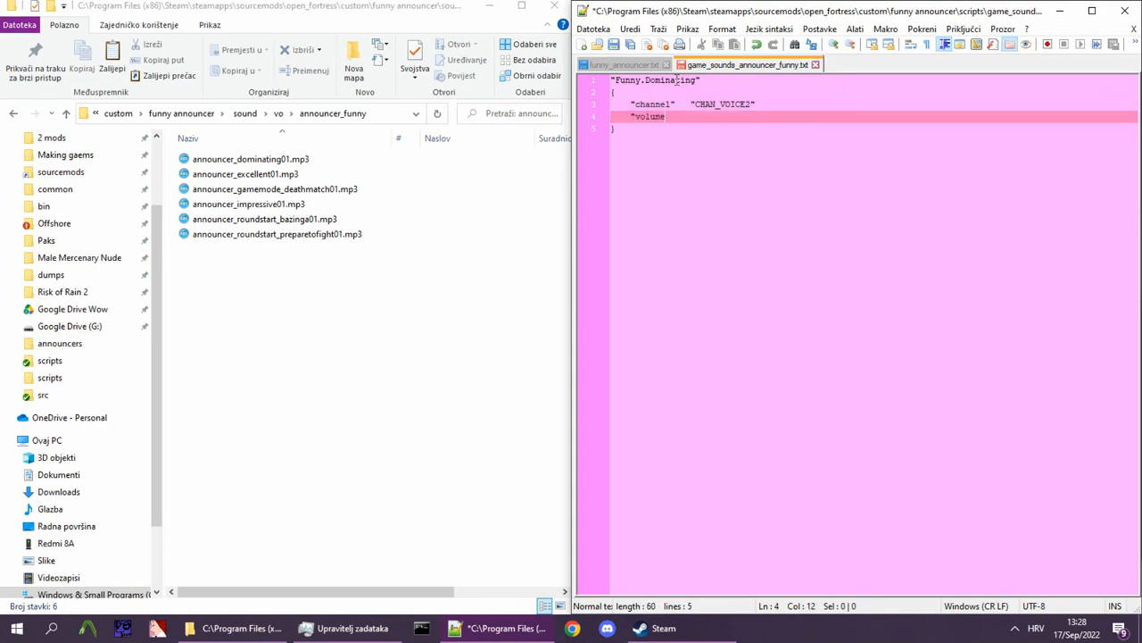
{"action": "type", "text": "\"V"}
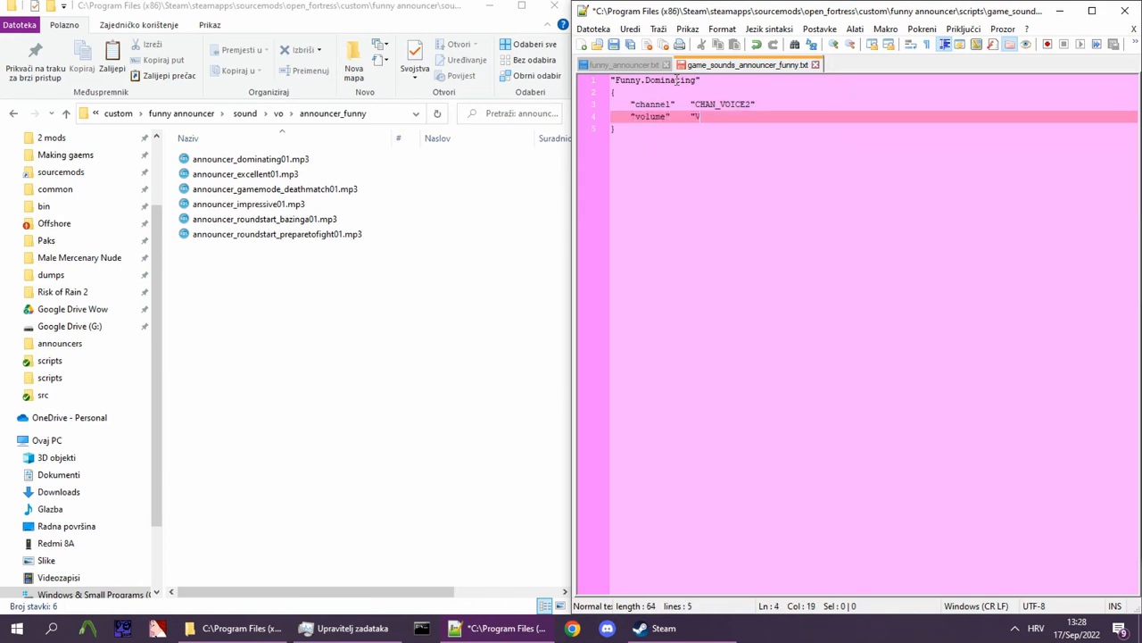
{"action": "type", "text": "OL_NORM\""}
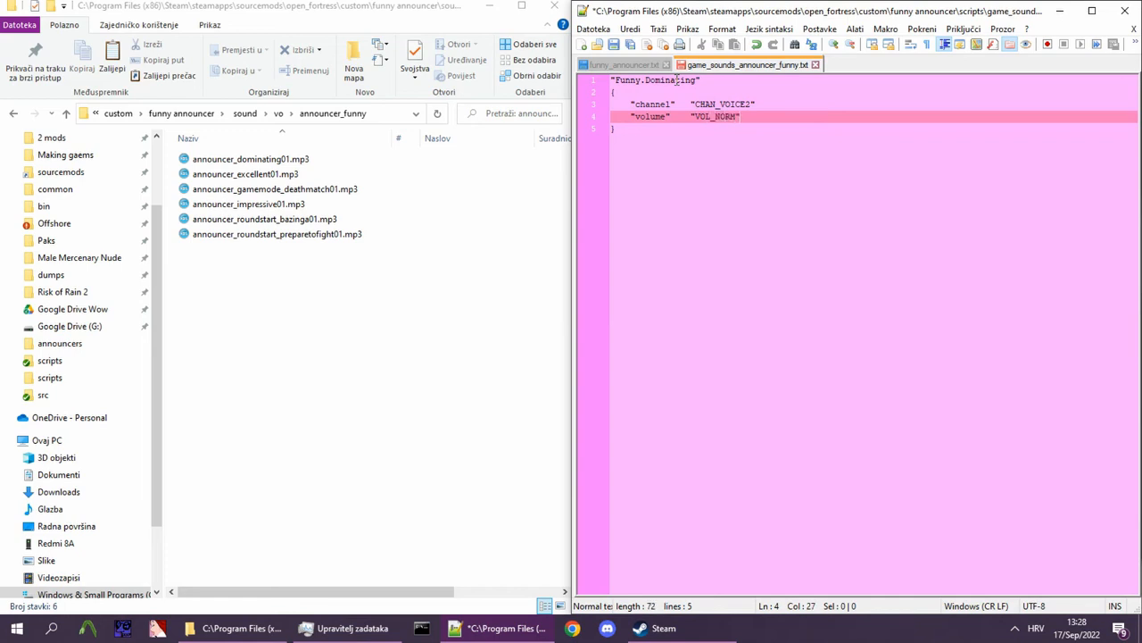
{"action": "key", "text": "enter"}
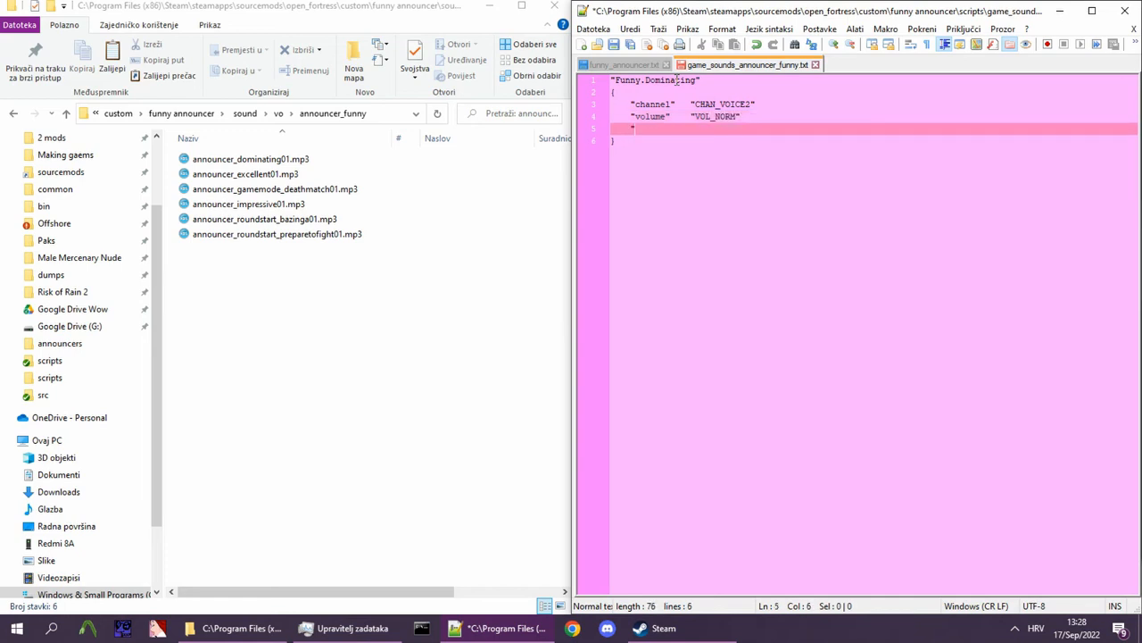
Set pitch to PITCH_NORM and soundlevel to SNDLVL_NONE.
{"action": "type", "text": "\"pitch\""}
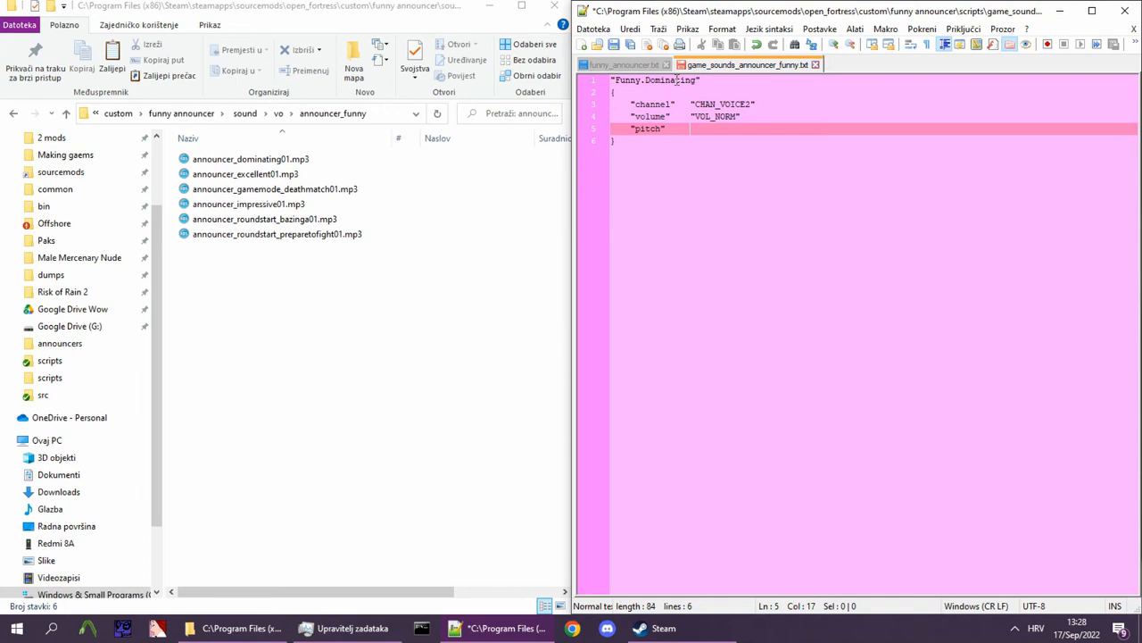
{"action": "type", "text": "\"PITC"}
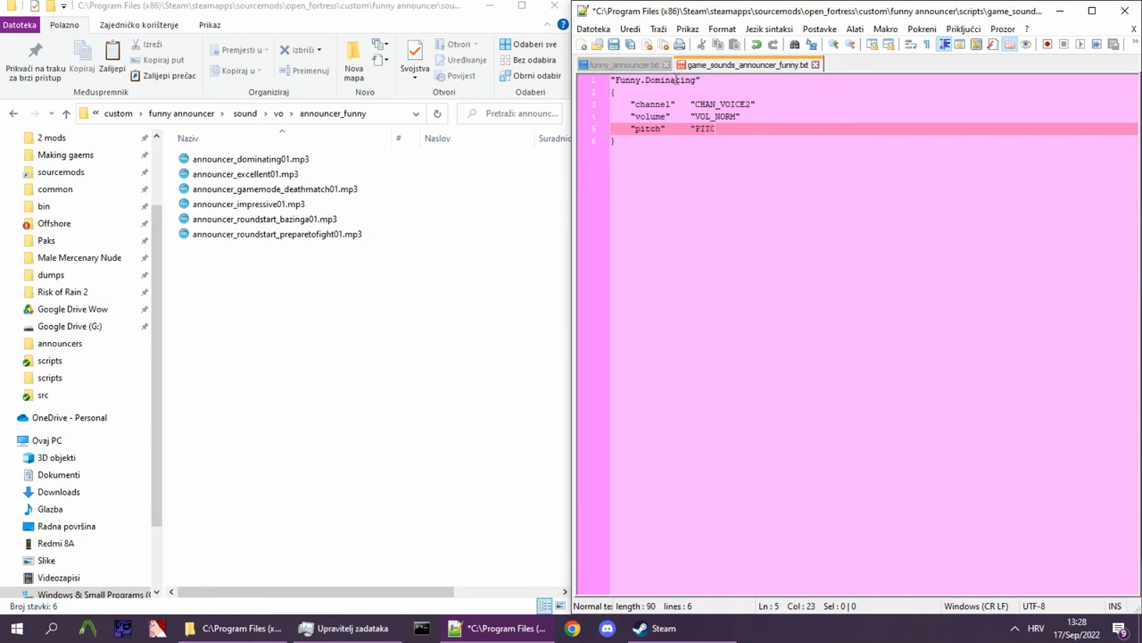
{"action": "type", "text": "H_"}
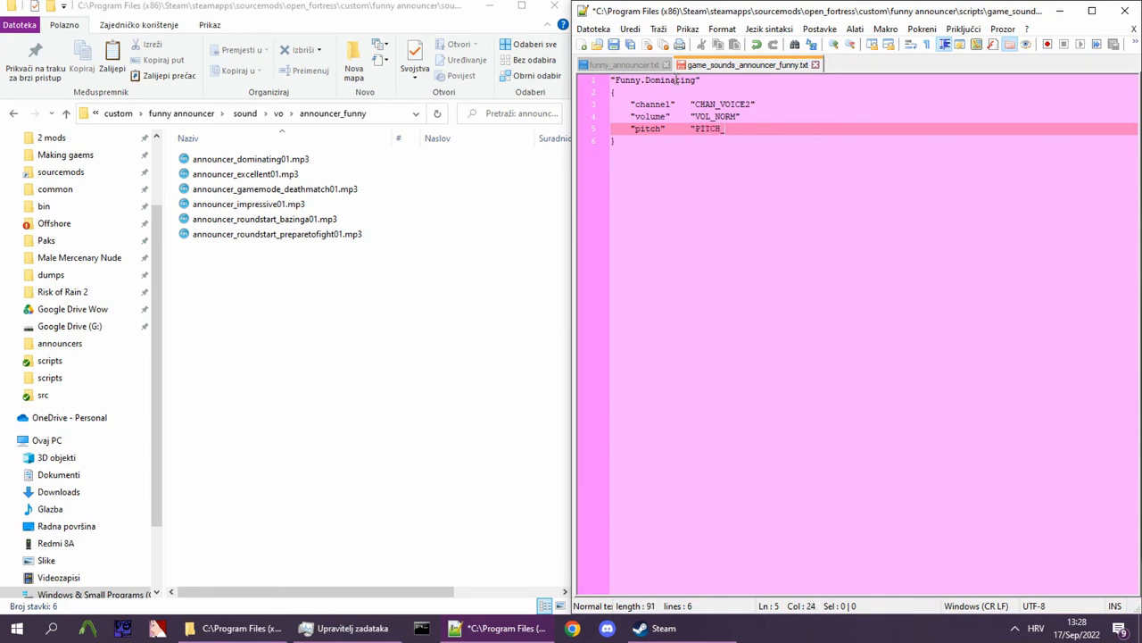
{"action": "type", "text": "NORM"}
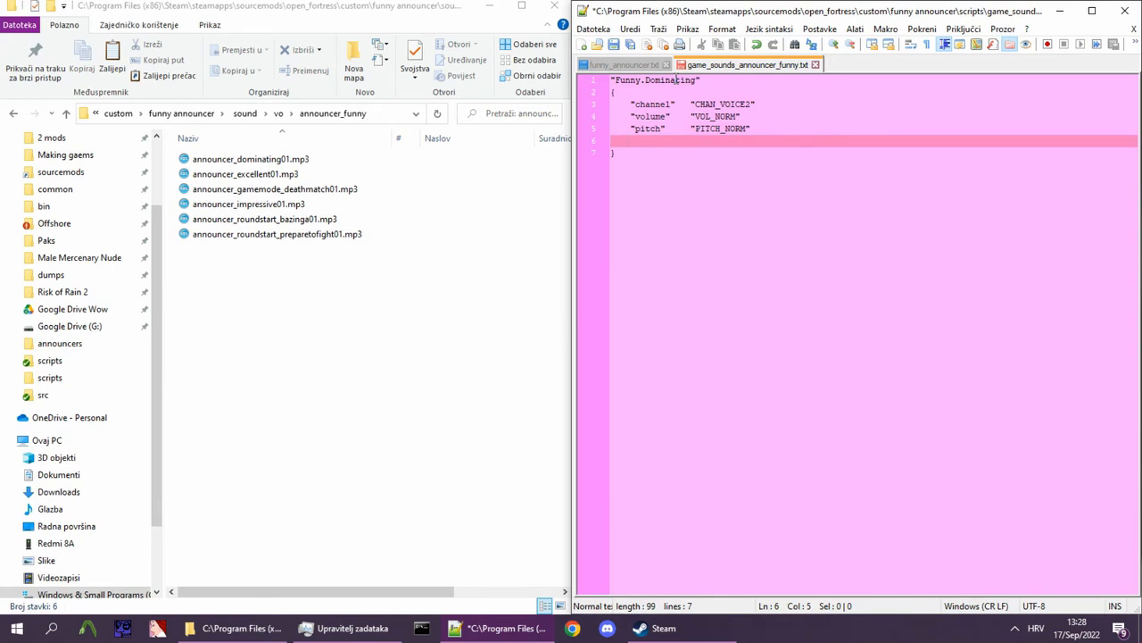
{"action": "type", "text": "\"soundlevel"}
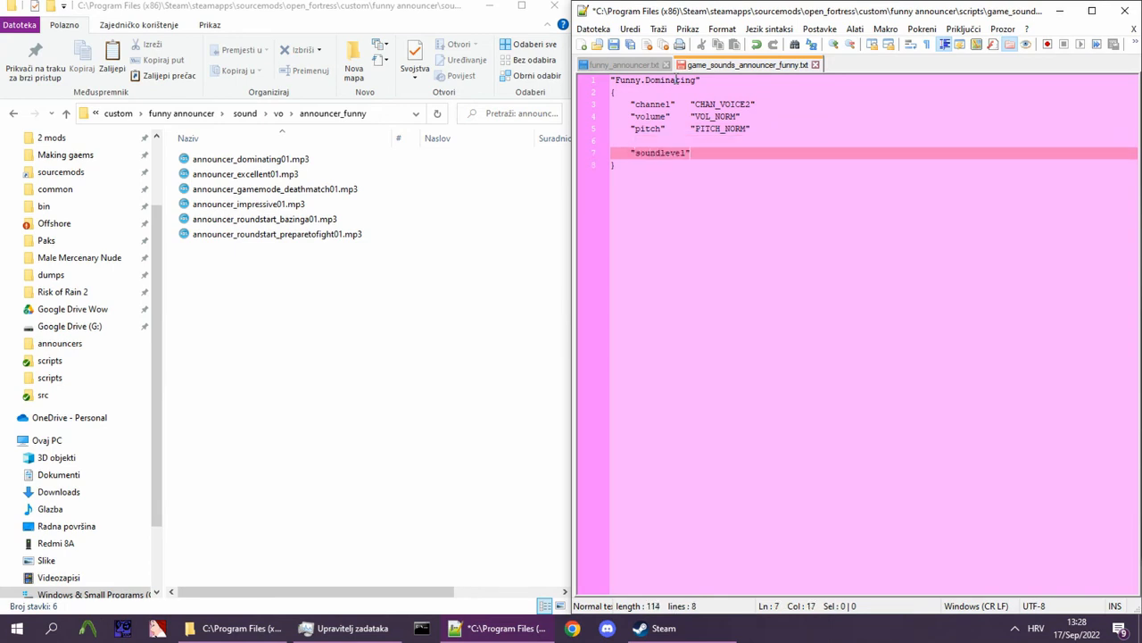
{"action": "type", "text": "\""}
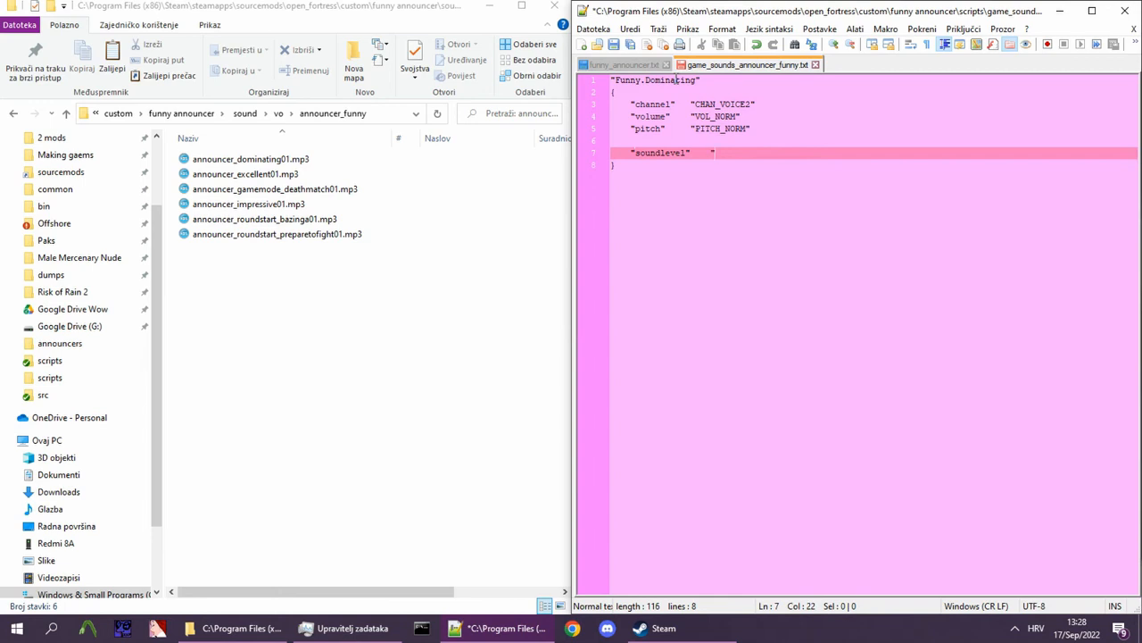
{"action": "type", "text": "SNDLVL_"}
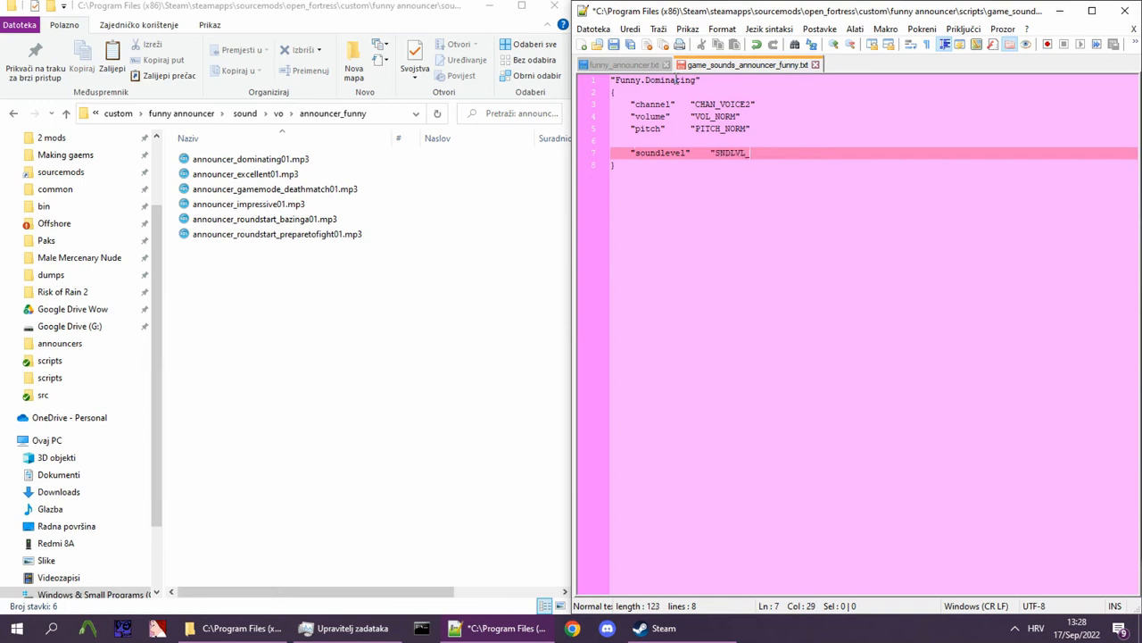
{"action": "type", "text": "NONE"}
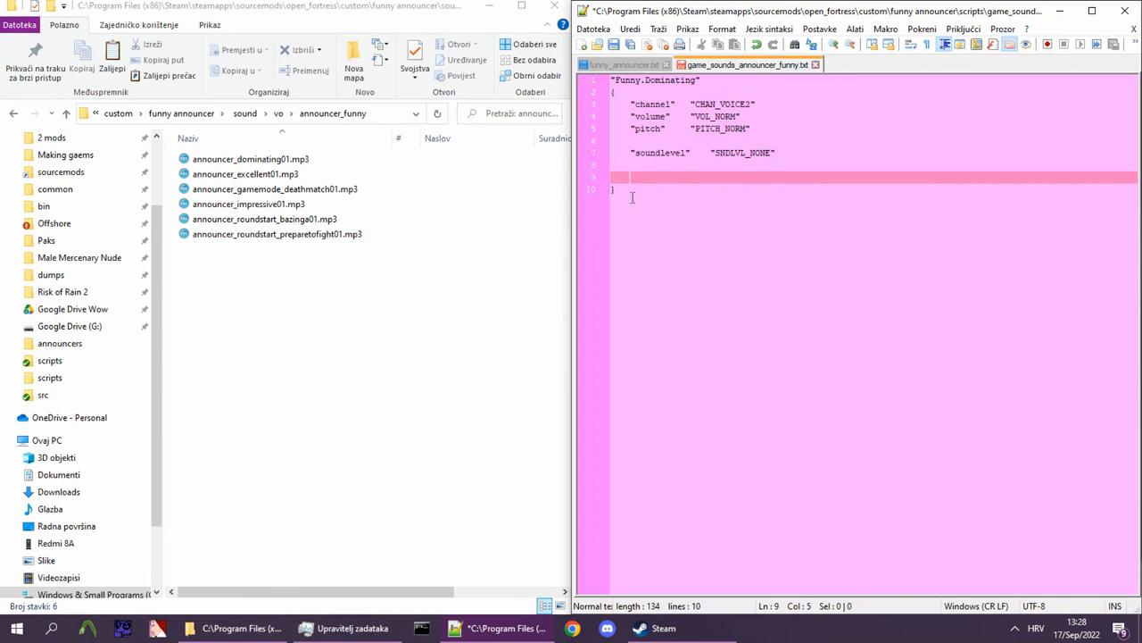
Add an rndwave block with a wave entry under vo\announcer_funny.
{"action": "left_click", "coordinate": [667, 188]}
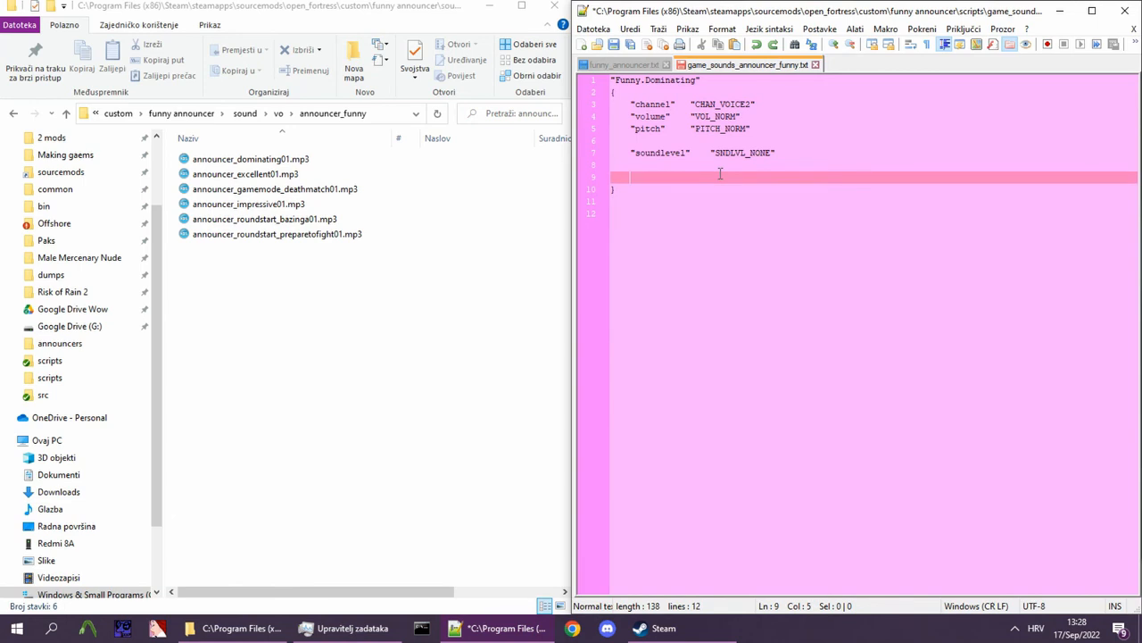
{"action": "type", "text": "\""}
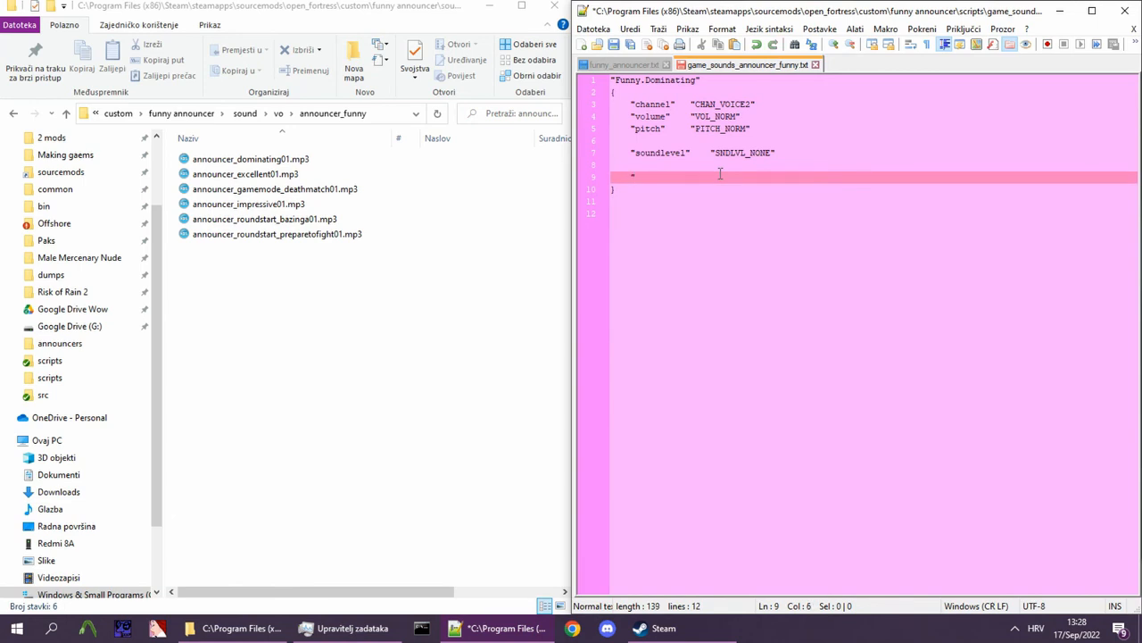
{"action": "type", "text": "rndwave"}
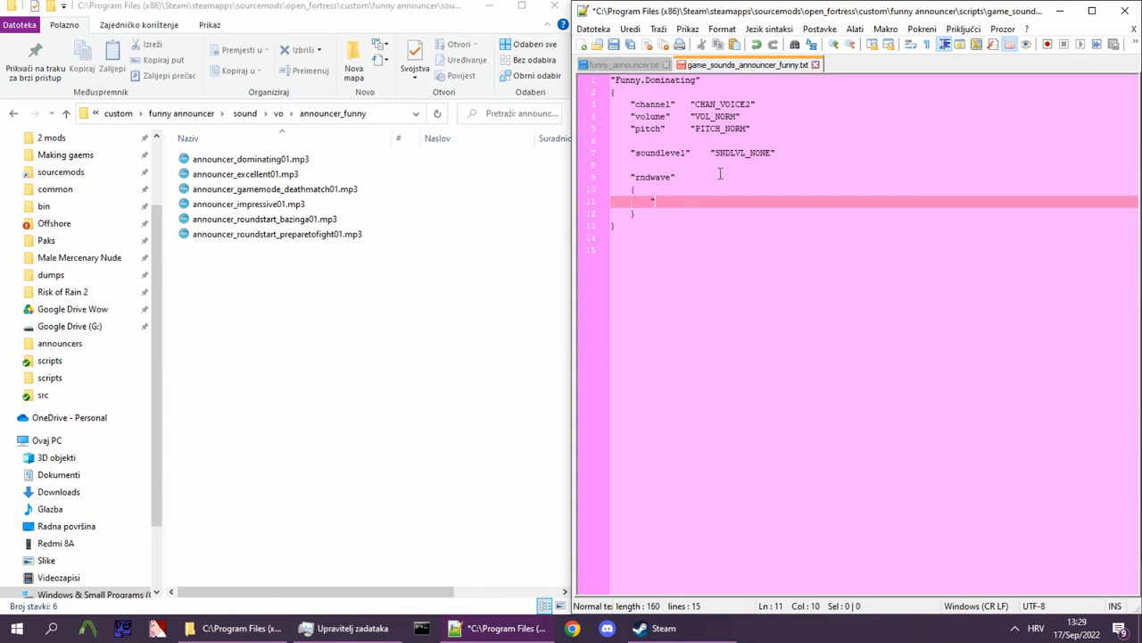
{"action": "type", "text": "\"wave\""}
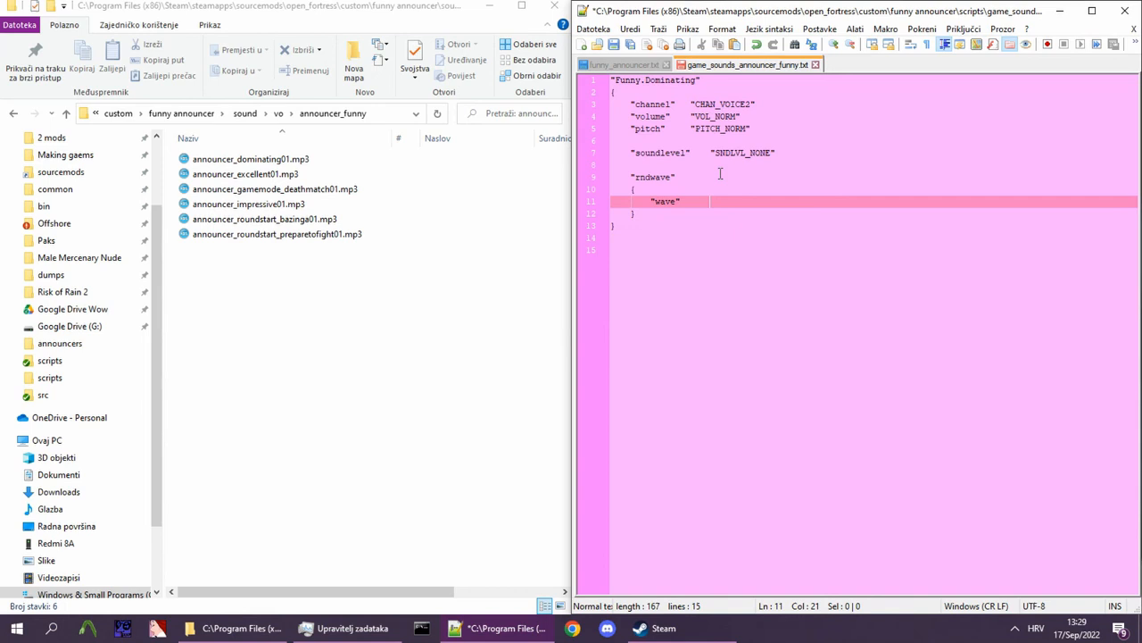
{"action": "type", "text": "\"\""}
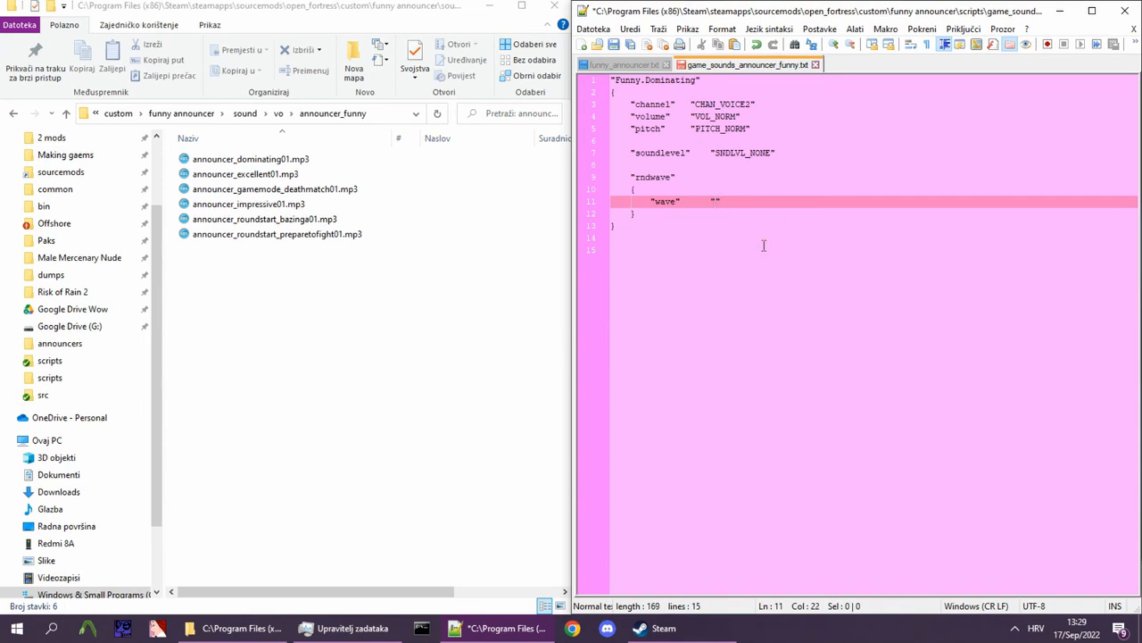
{"action": "type", "text": "vo\\announcer_funny"}
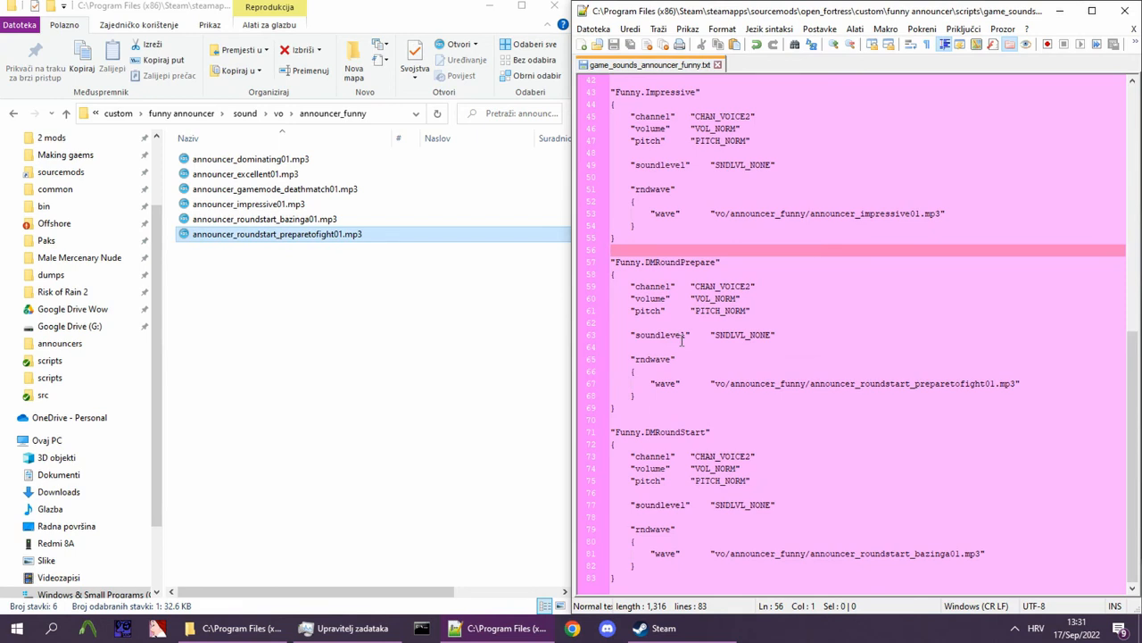
{"action": "mouse_move", "coordinate": [889, 484]}
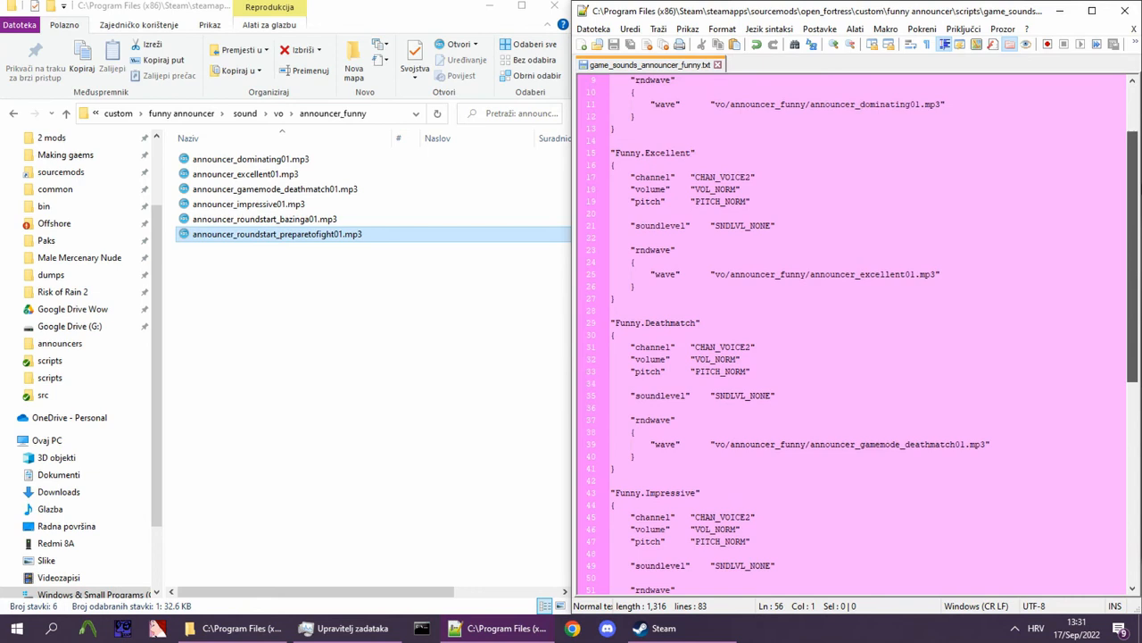
Set DMRoundStart's wave to vo/announcer_funny/announcer_roundstart_bazinga01.mp3.
{"action": "scroll", "scroll_direction": "down", "scroll_amount": 3}
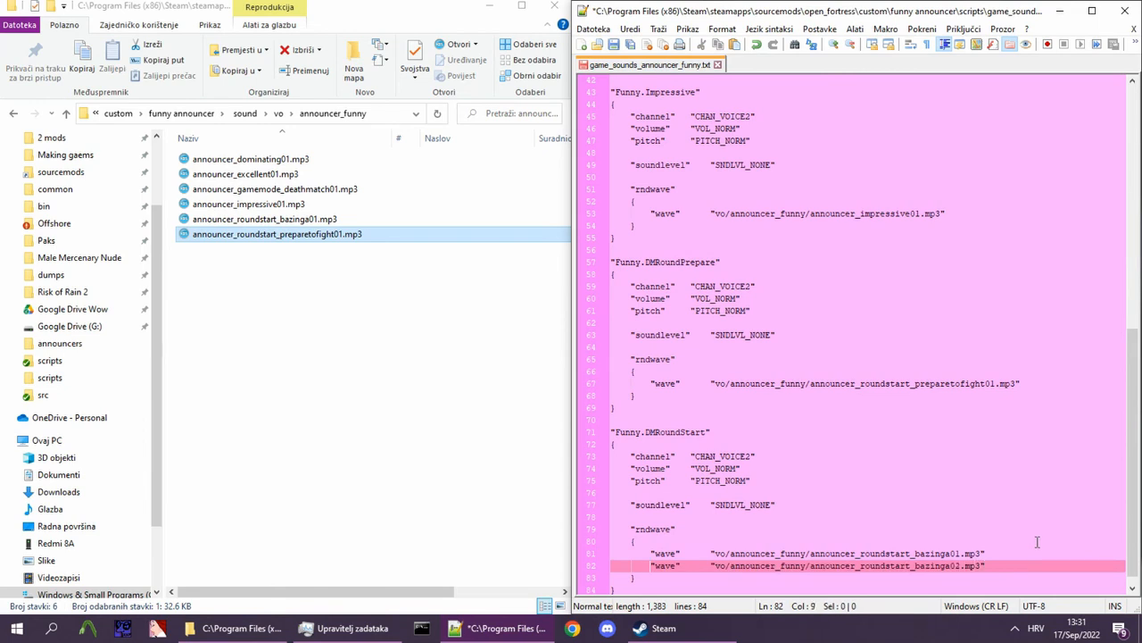
{"action": "type", "text": "\"wave\"\t\t\"vo/announcer_funny/announcer_roundstart_bazinga01.mp3\""}
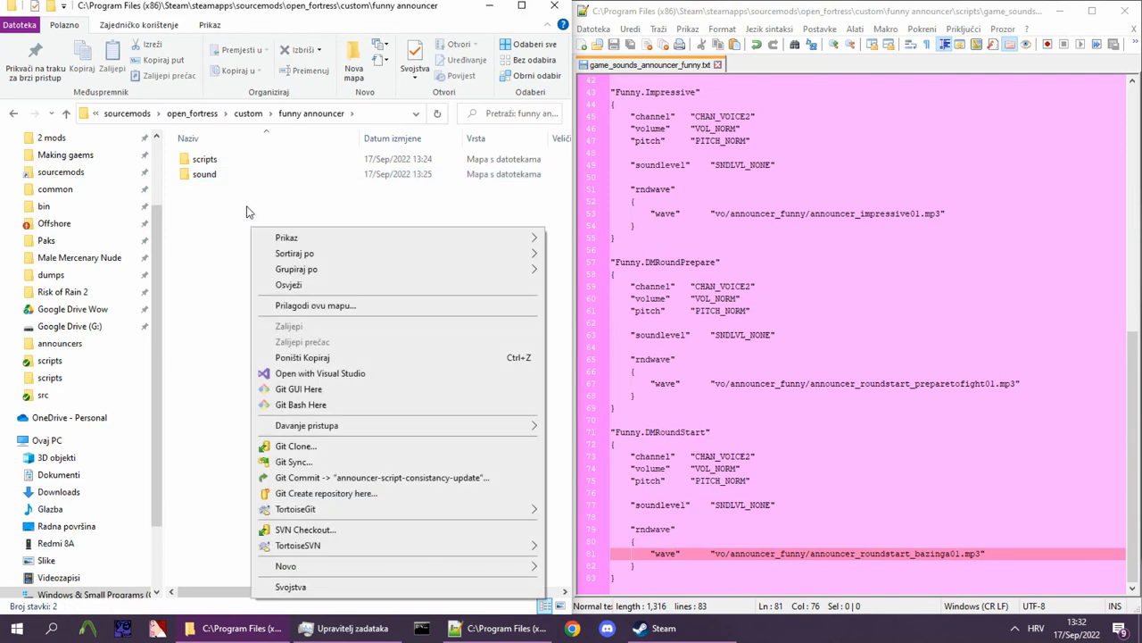
Create materials/backpack/announcers folders holding an empty funny.vmt file.
{"action": "left_click", "coordinate": [285, 565]}
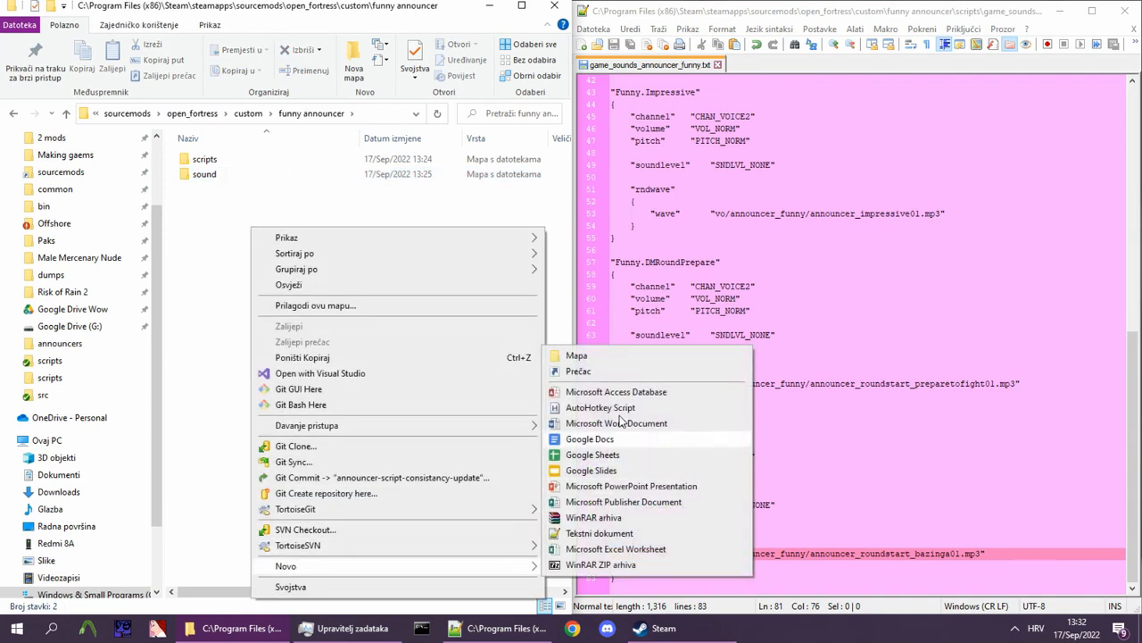
{"action": "left_click", "coordinate": [577, 356]}
{"action": "type", "text": "materials"}
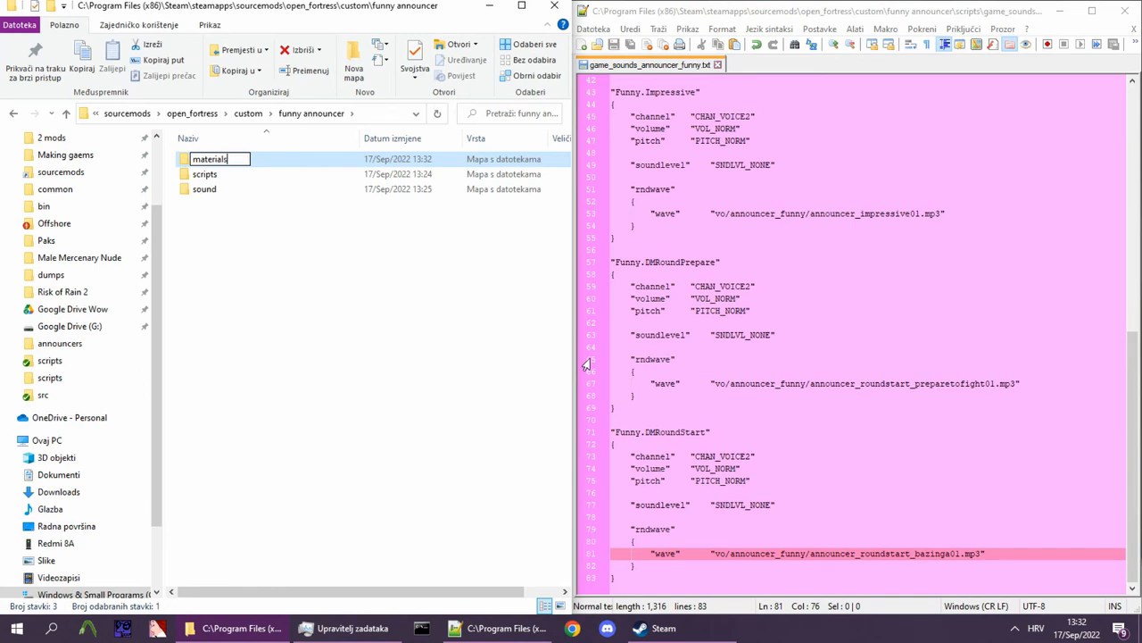
{"action": "right_click", "coordinate": [388, 346]}
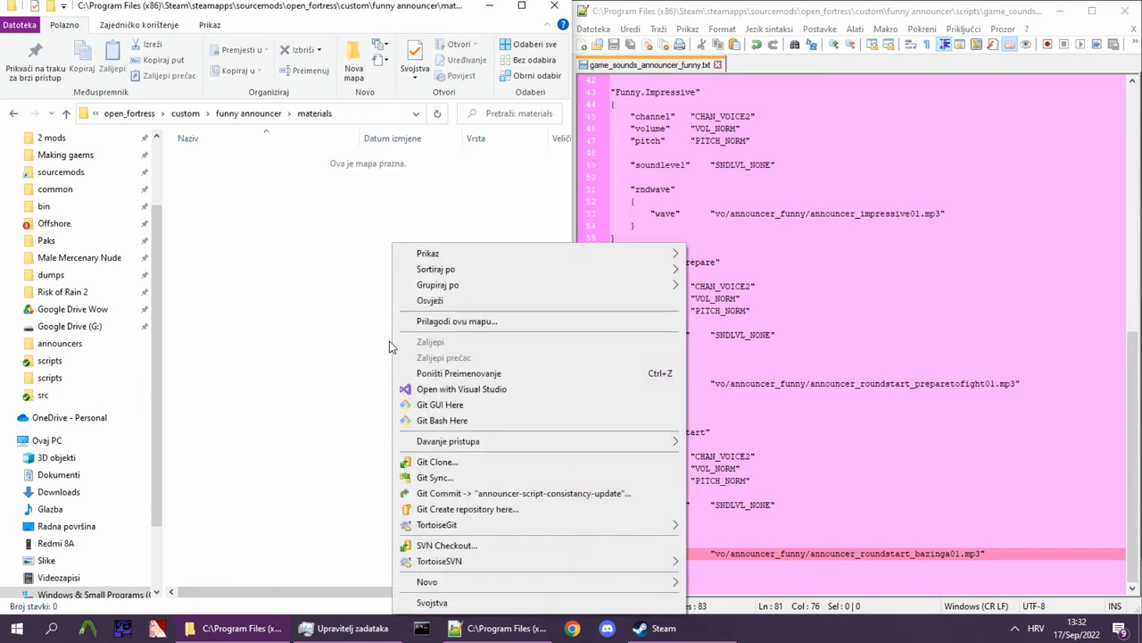
{"action": "left_click", "coordinate": [427, 581]}
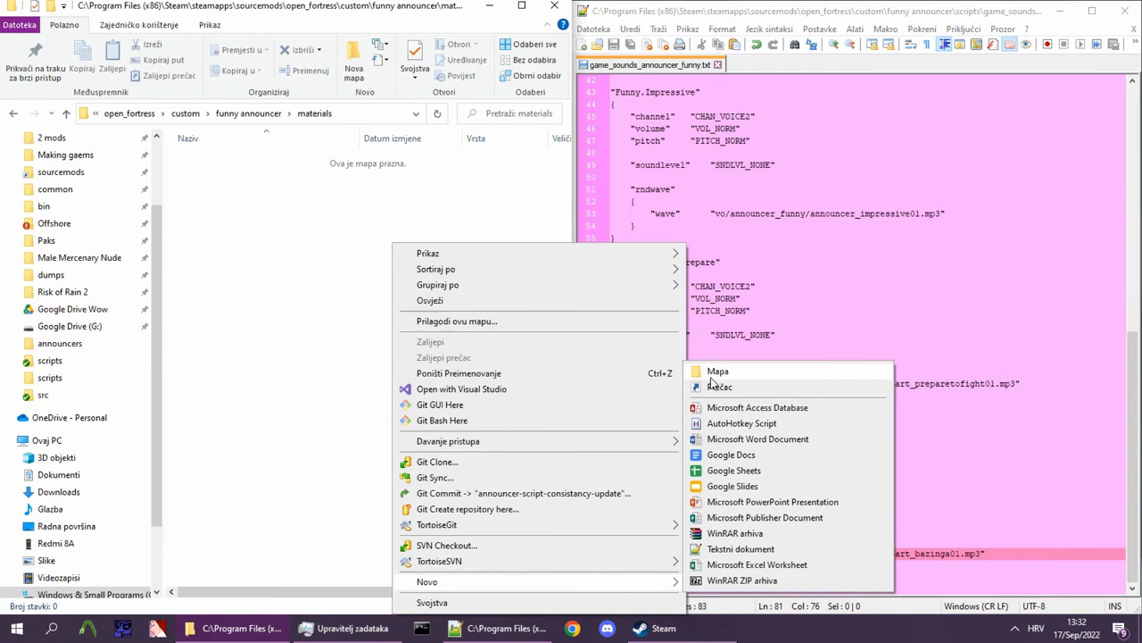
{"action": "left_click", "coordinate": [718, 371]}
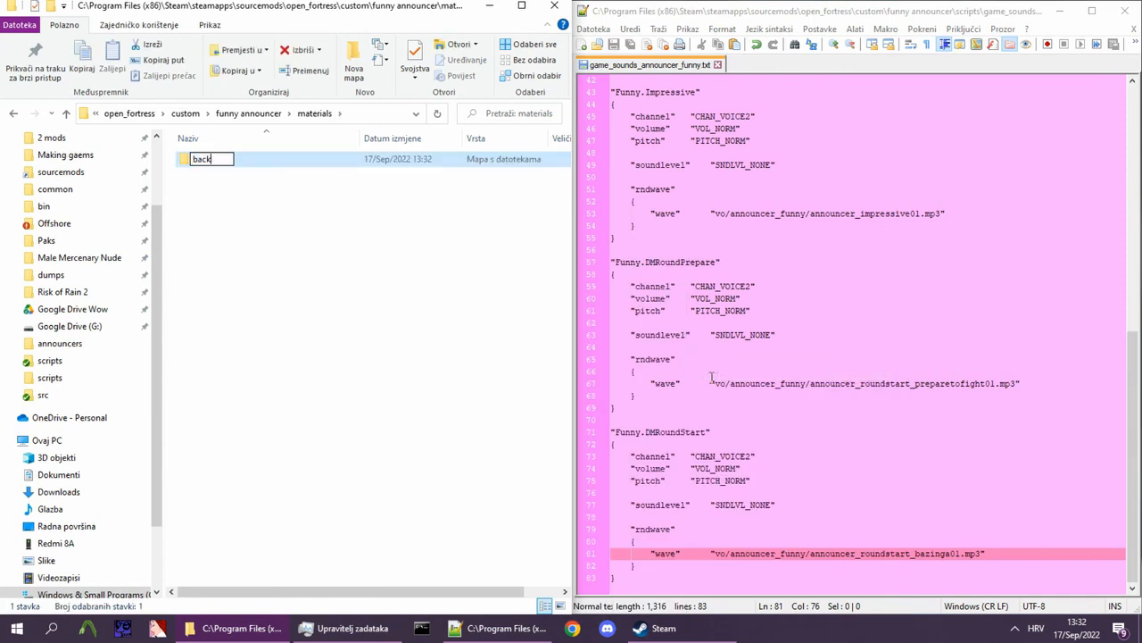
{"action": "type", "text": "pack"}
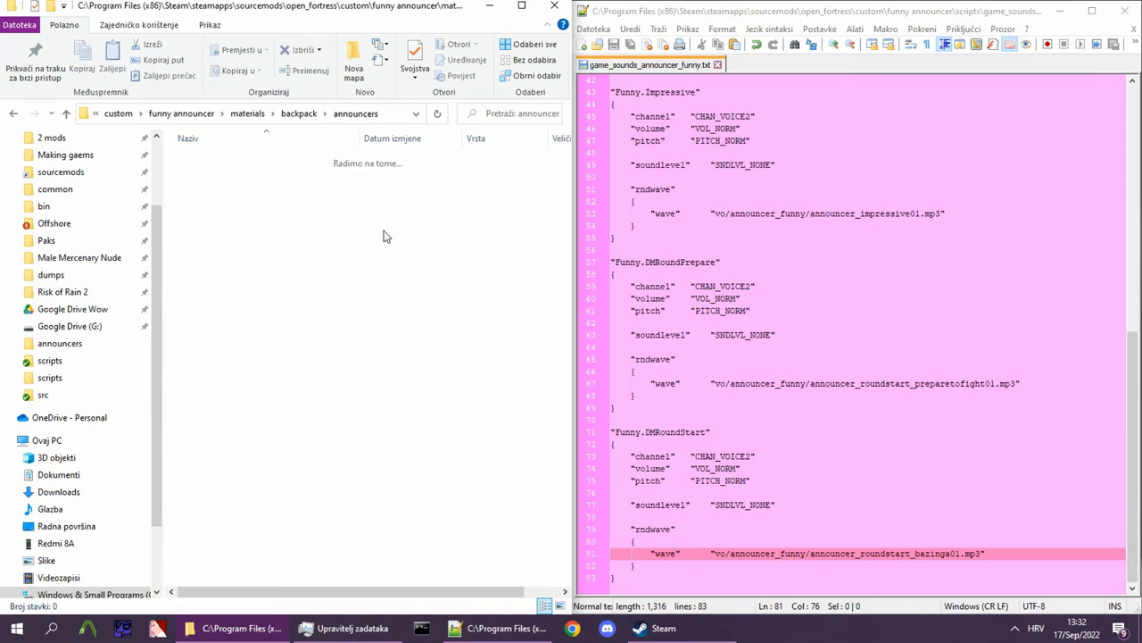
{"action": "mouse_move", "coordinate": [361, 16]}
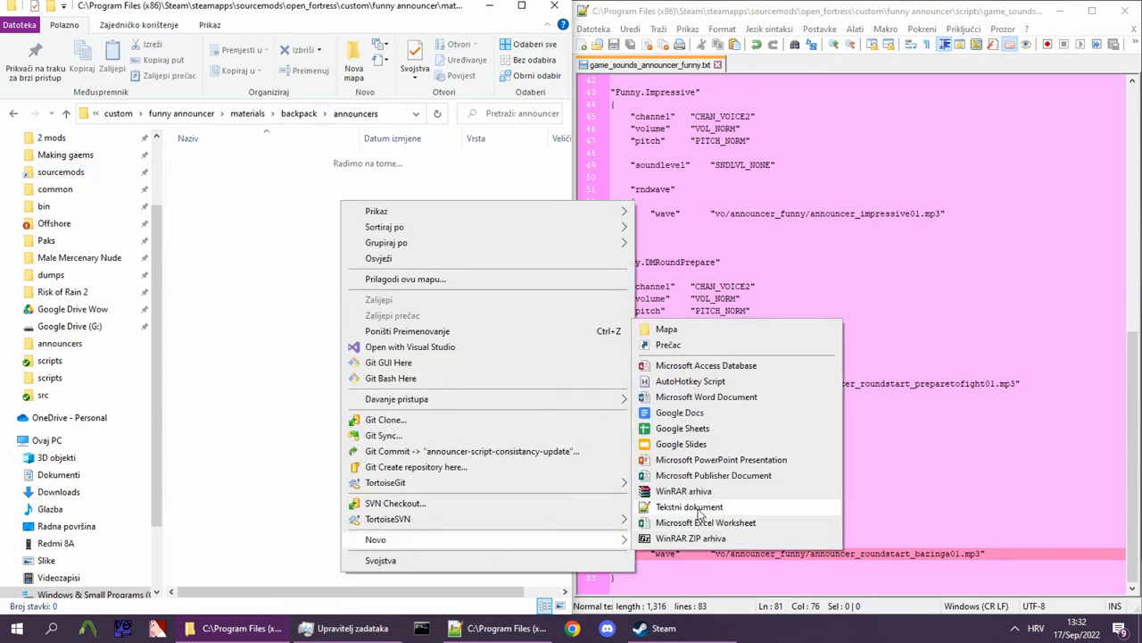
{"action": "left_click", "coordinate": [689, 506]}
{"action": "type", "text": "funny.vmt"}
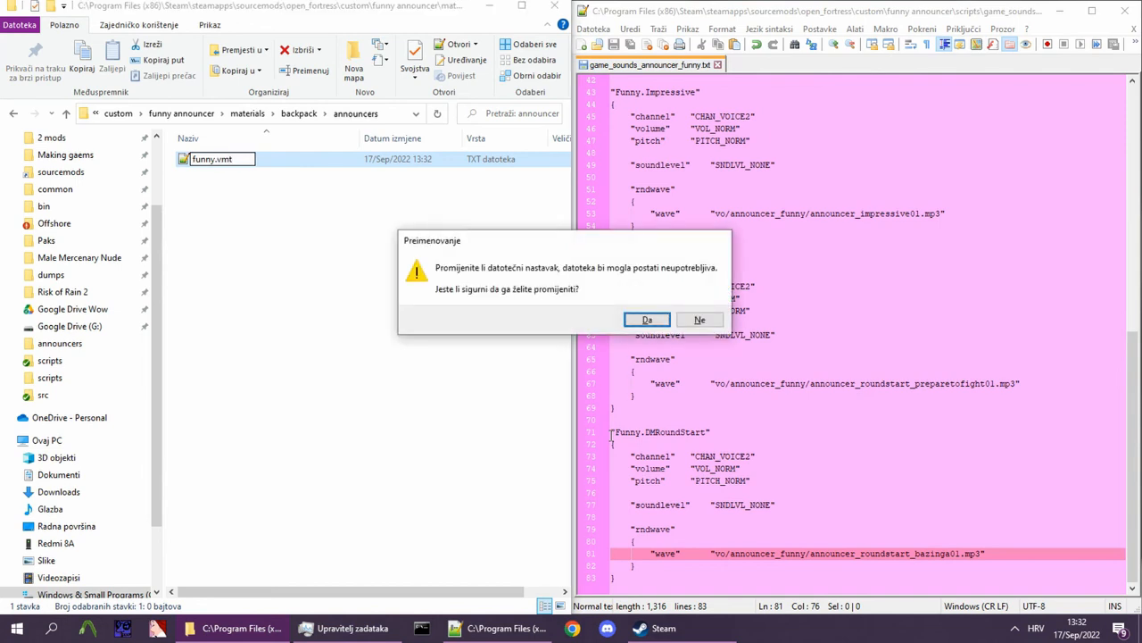
{"action": "left_click", "coordinate": [646, 319]}
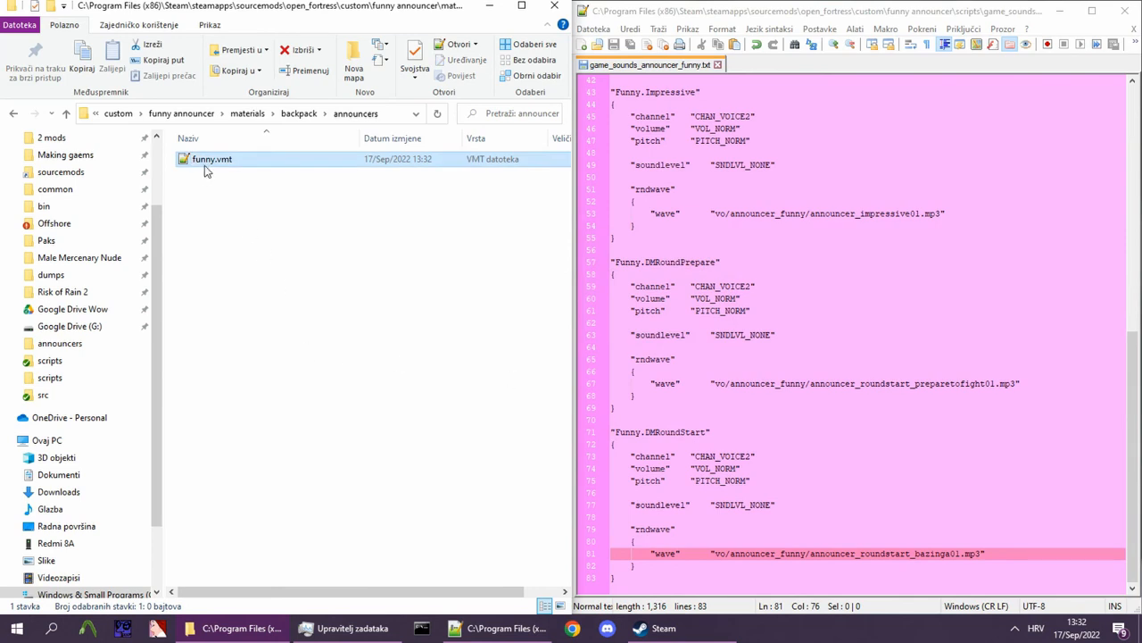
{"action": "mouse_move", "coordinate": [260, 181]}
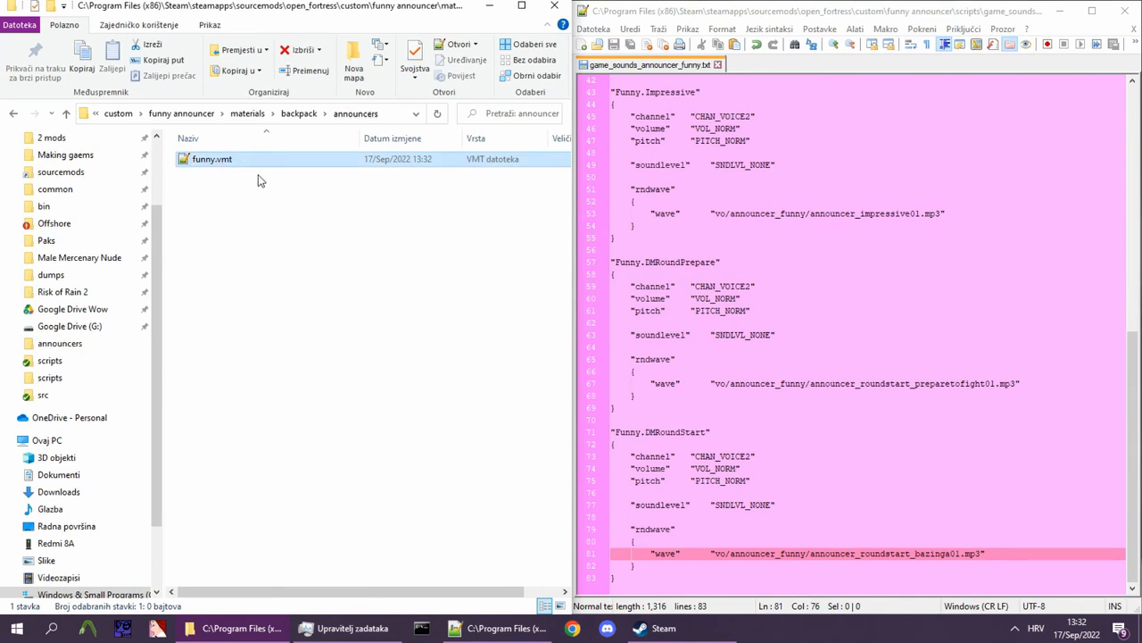
{"action": "mouse_move", "coordinate": [278, 209]}
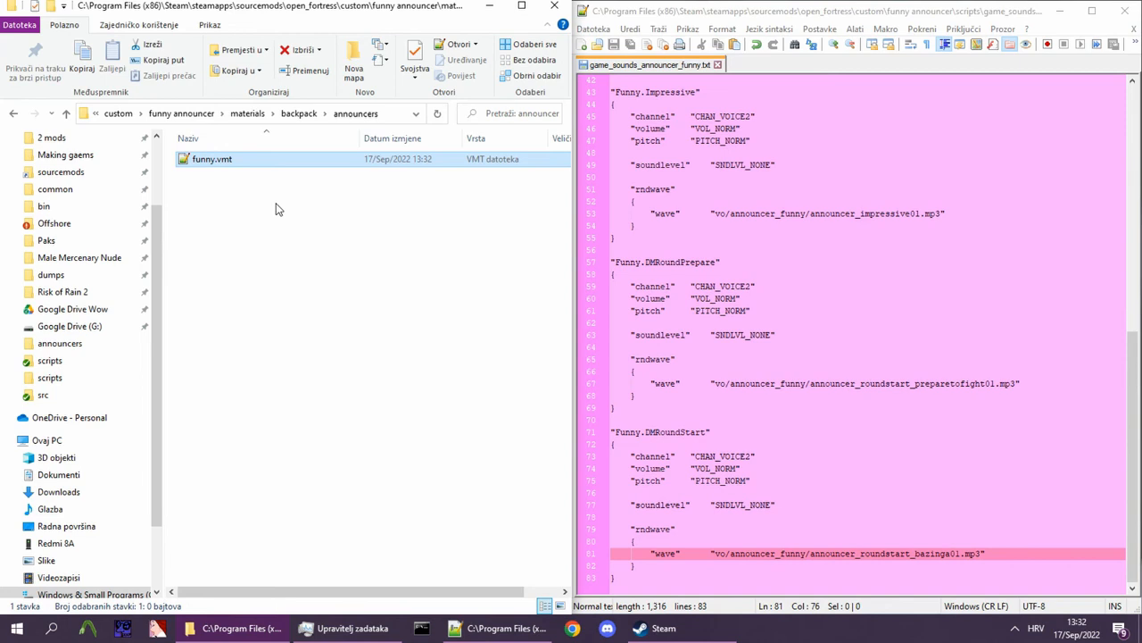
{"action": "mouse_move", "coordinate": [243, 191]}
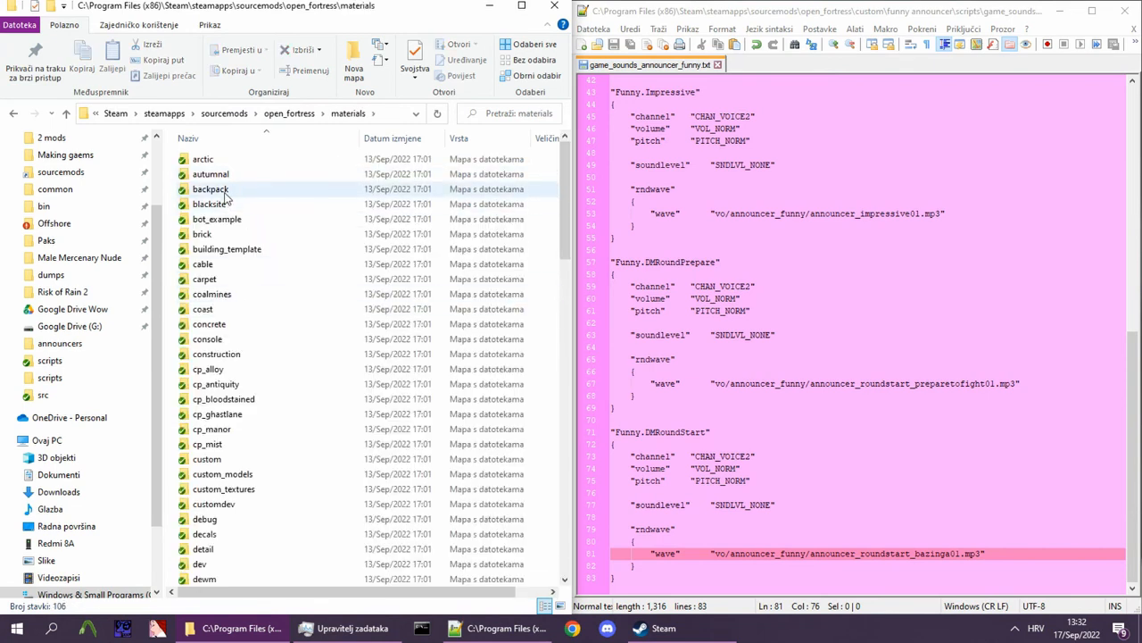
Browse stock Announcer.vmt in backpack\announcers, then enter custom\funny announcer\materials.
{"action": "double_click", "coordinate": [210, 189]}
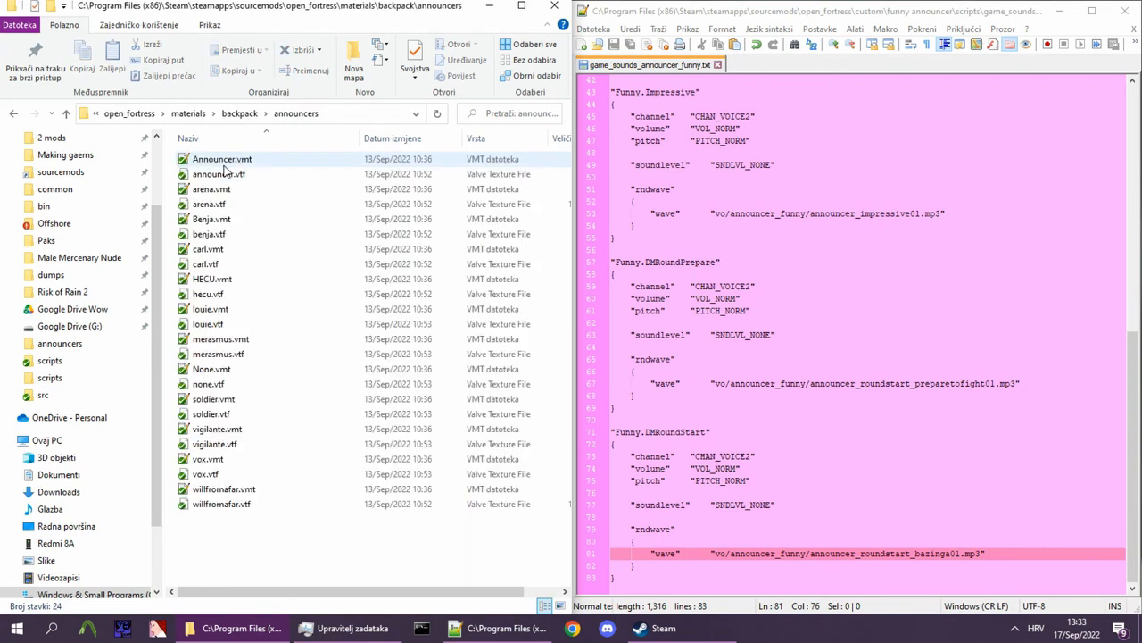
{"action": "left_click", "coordinate": [211, 188]}
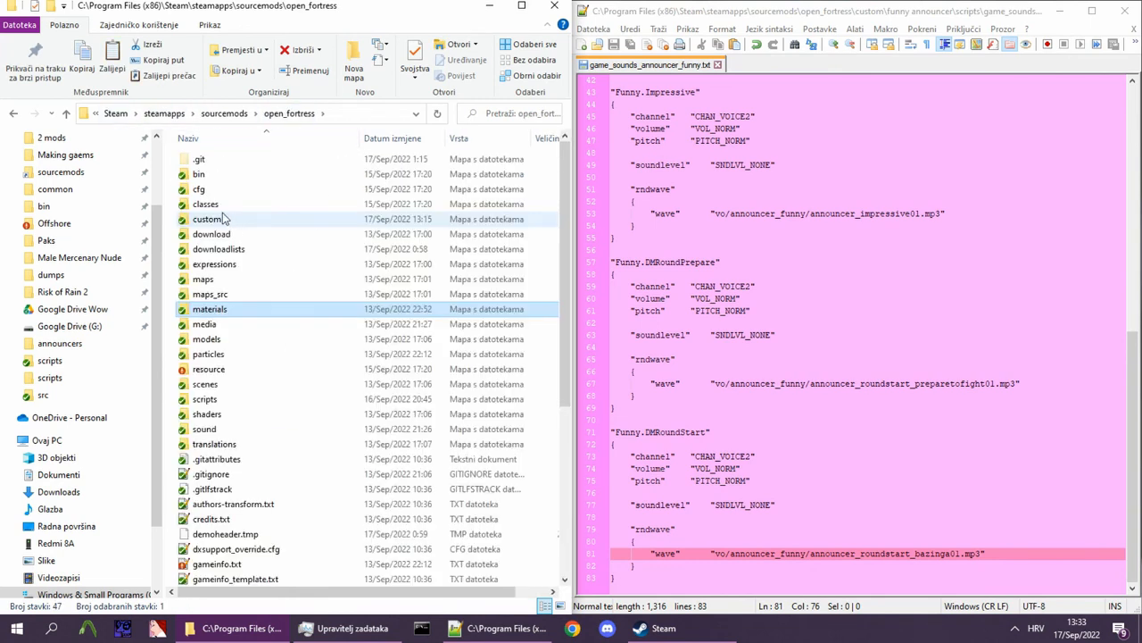
{"action": "double_click", "coordinate": [209, 218]}
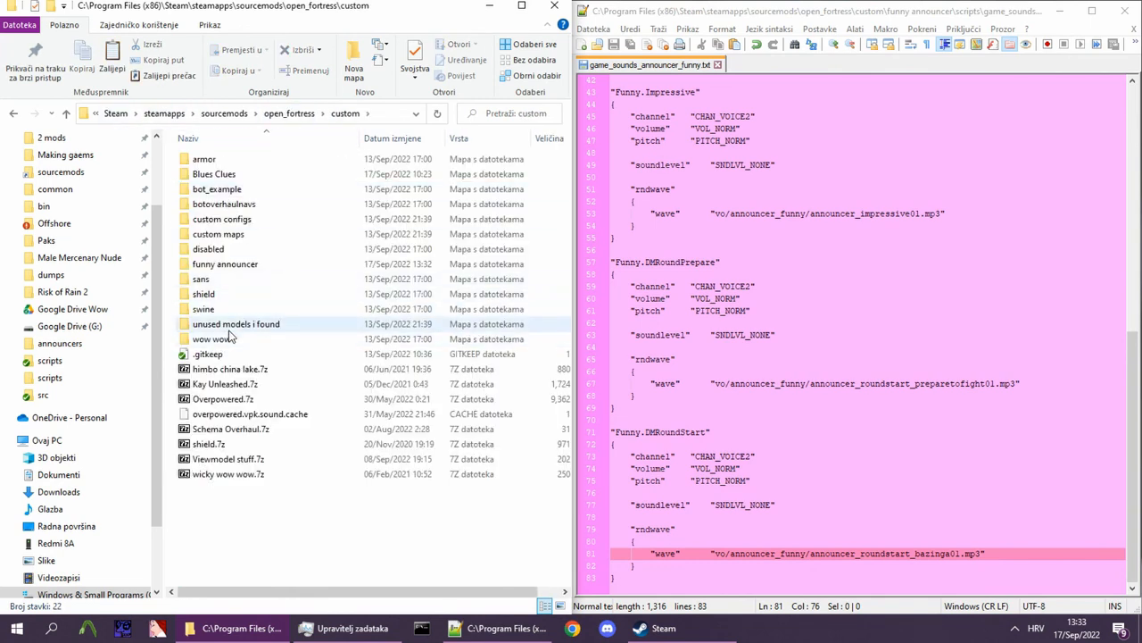
{"action": "double_click", "coordinate": [225, 263]}
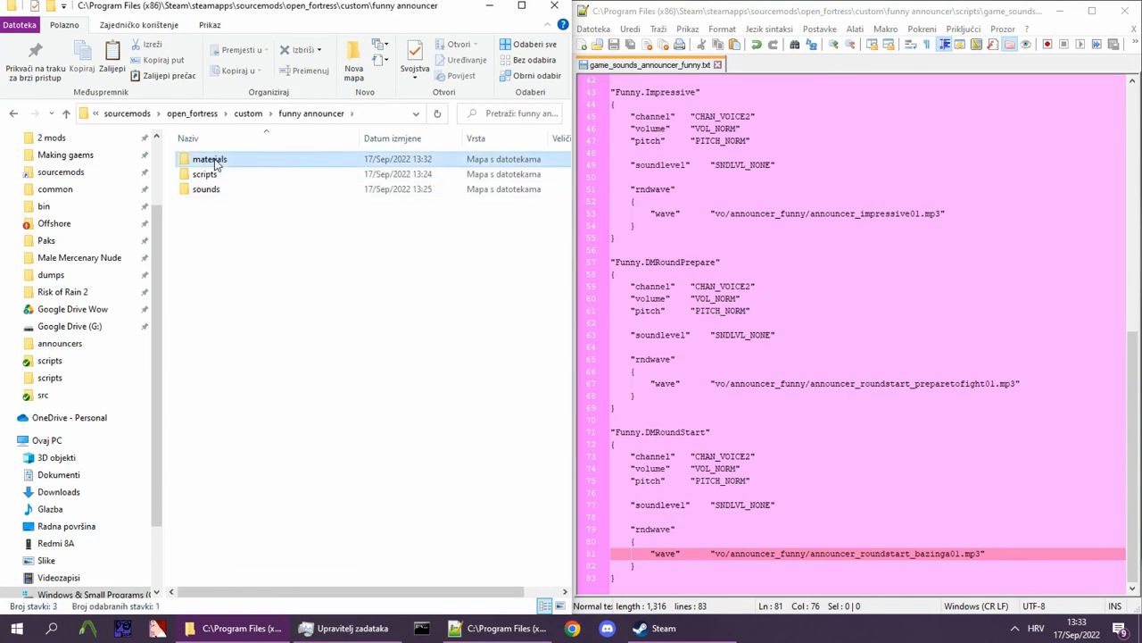
{"action": "double_click", "coordinate": [210, 159]}
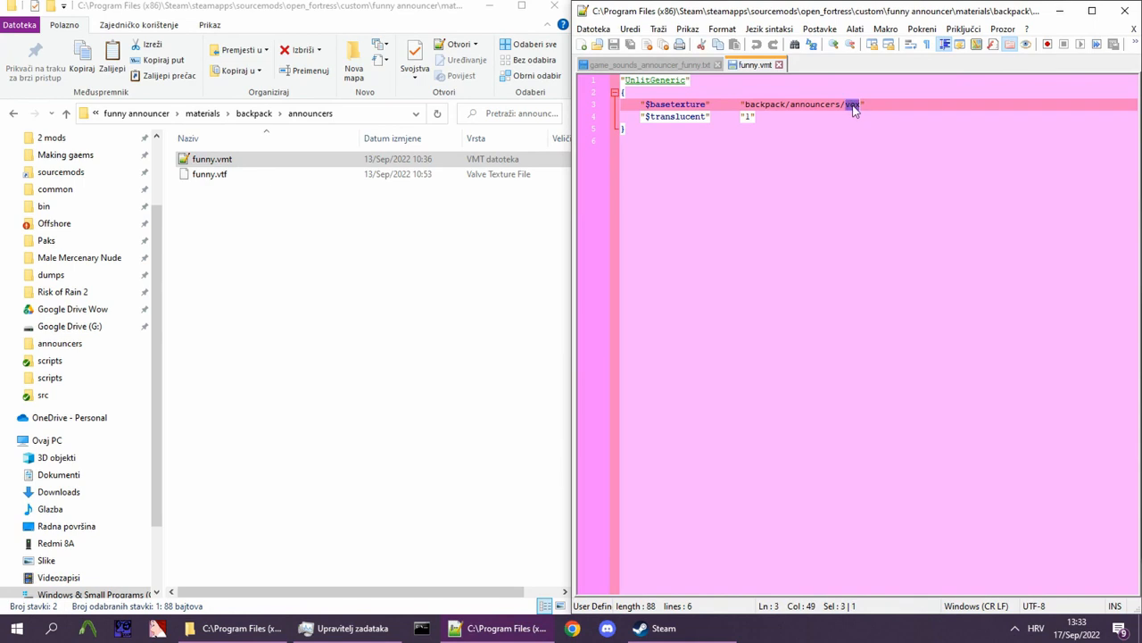
Point funny.vmt's $basetexture to backpack/announcers/funny, return to open_fortress, and switch to Steam.
{"action": "type", "text": "funny"}
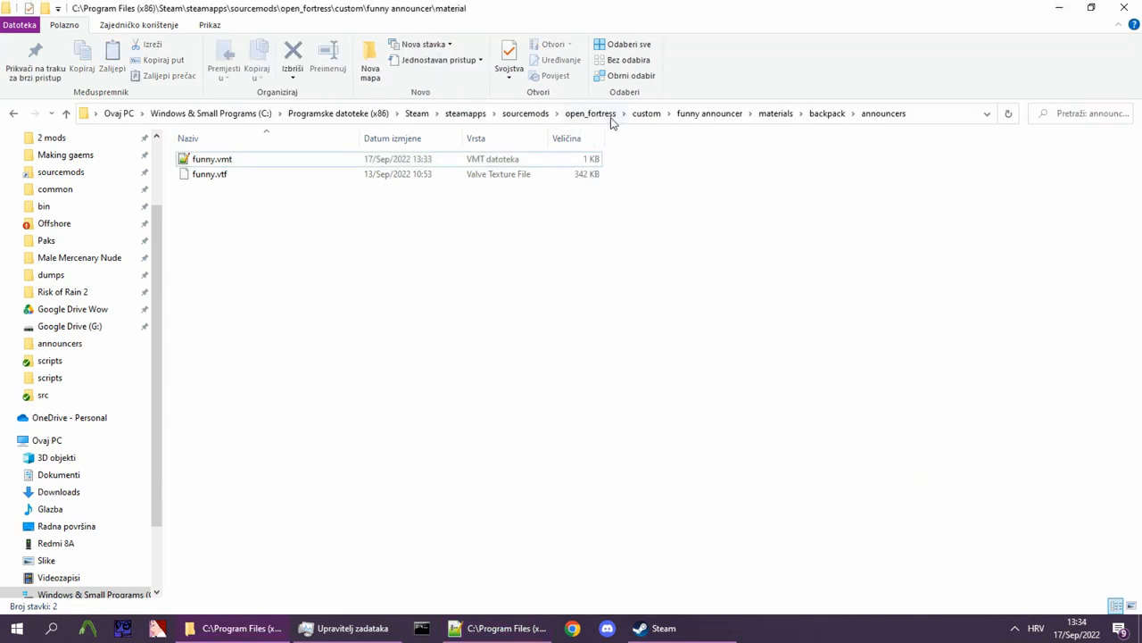
{"action": "left_click", "coordinate": [590, 113]}
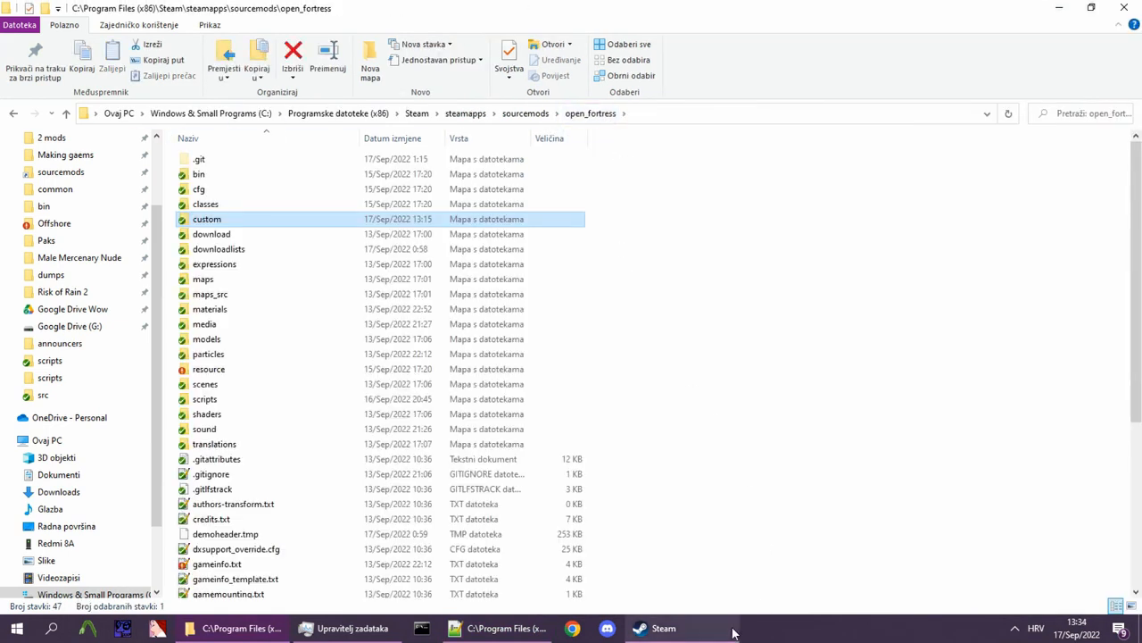
{"action": "left_click", "coordinate": [280, 306]}
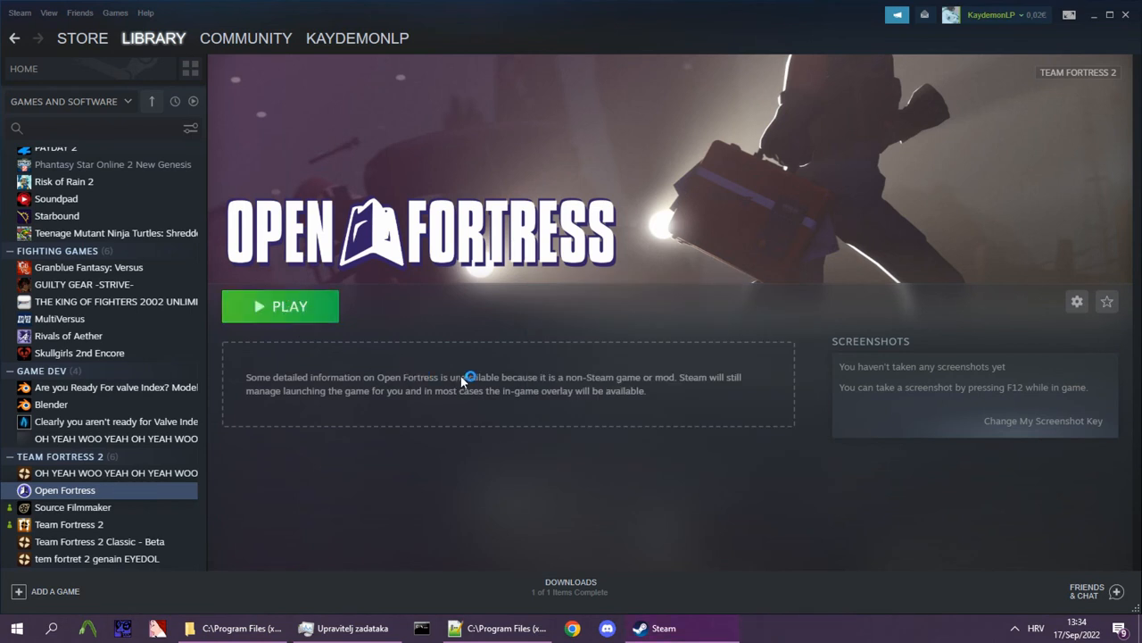
Launch Open Fortress with PLAY in the Steam library.
{"action": "left_click", "coordinate": [280, 306]}
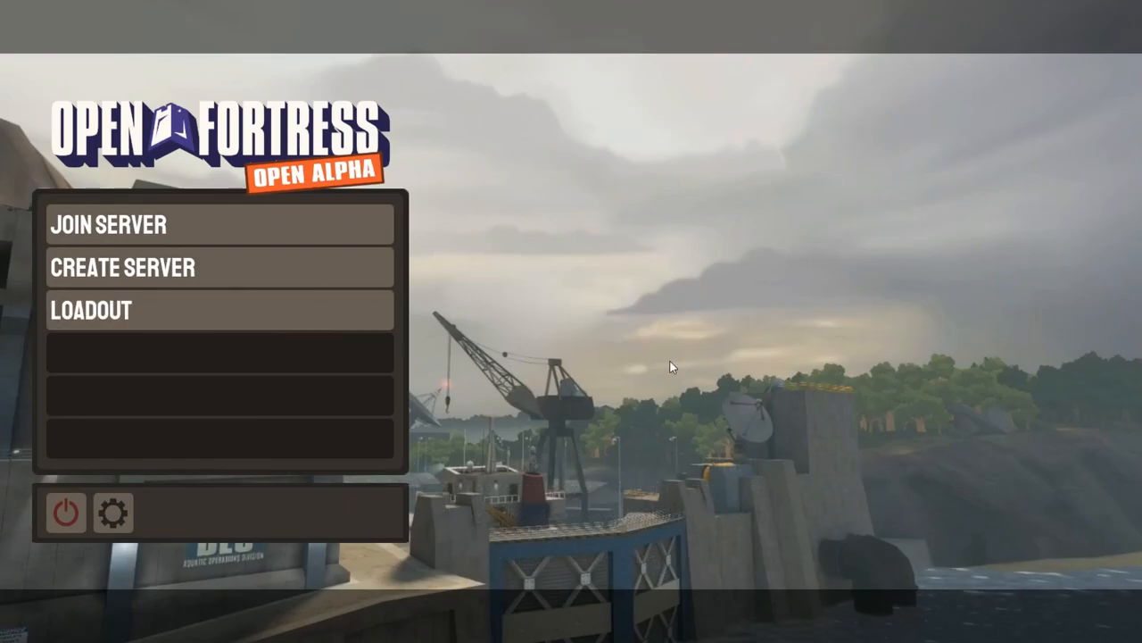
{"action": "mouse_move", "coordinate": [335, 320]}
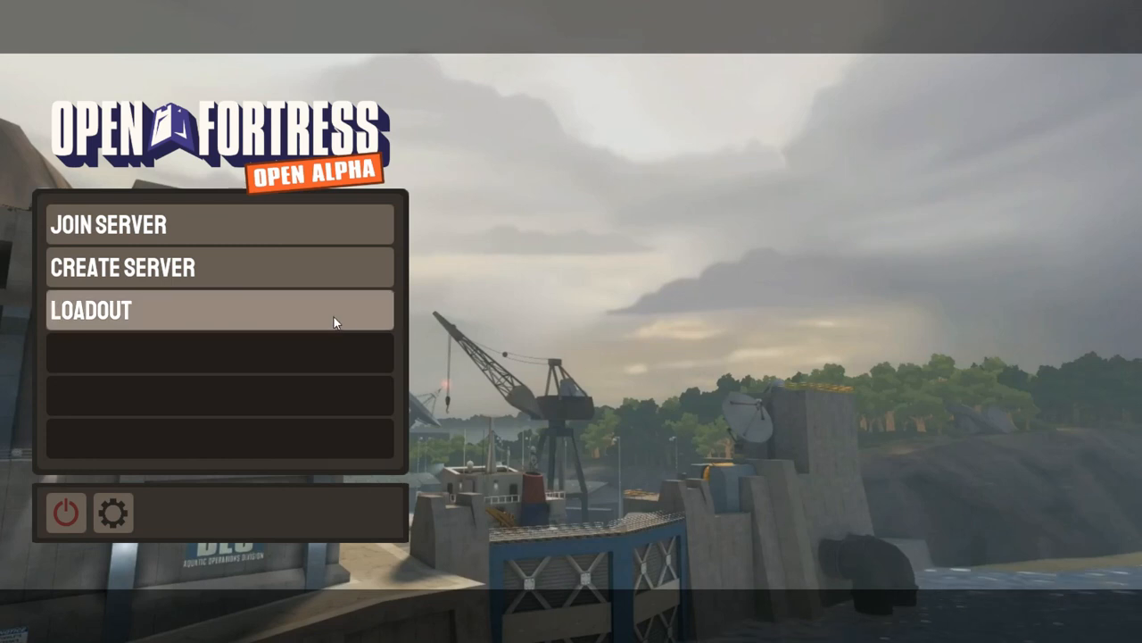
In Loadout Visuals, select the second icon in the Announcer grid.
{"action": "left_click", "coordinate": [91, 309]}
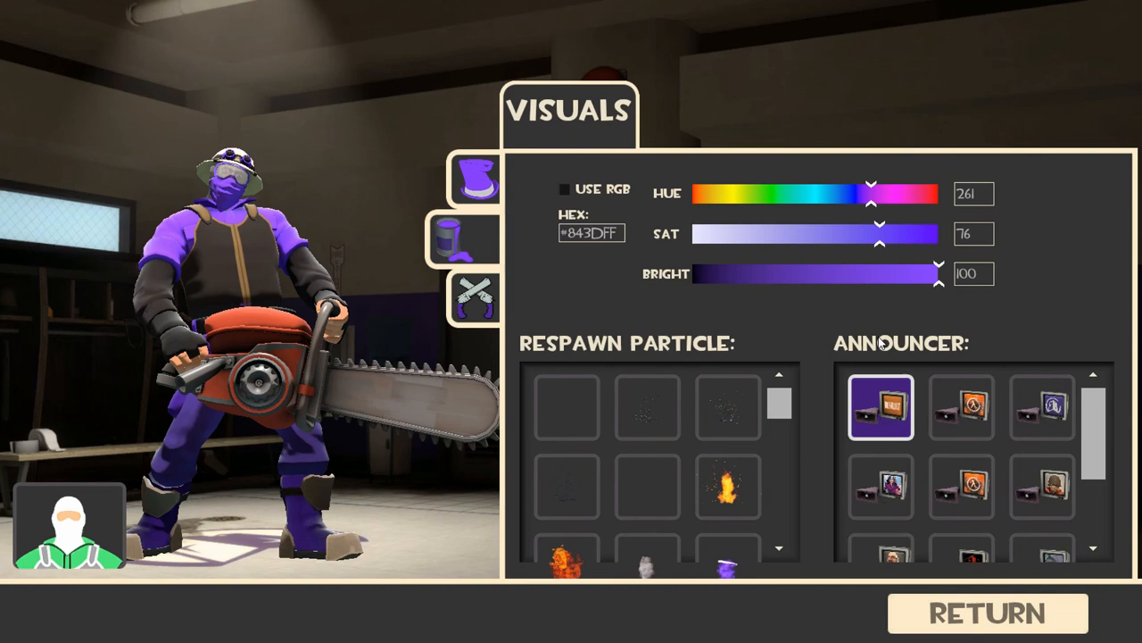
{"action": "left_click", "coordinate": [961, 407]}
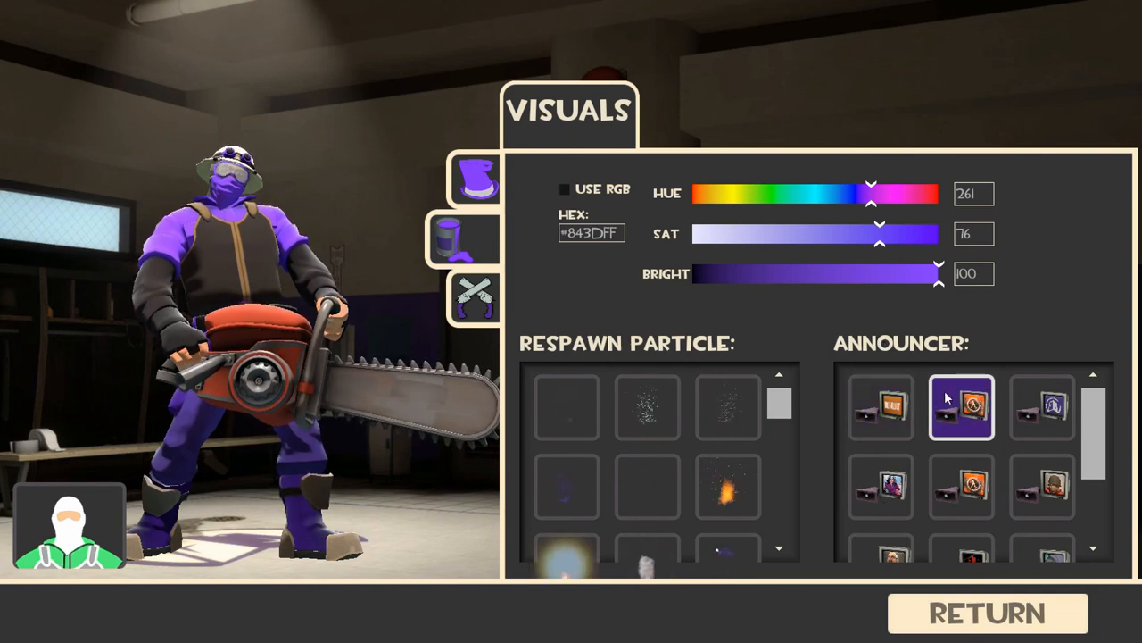